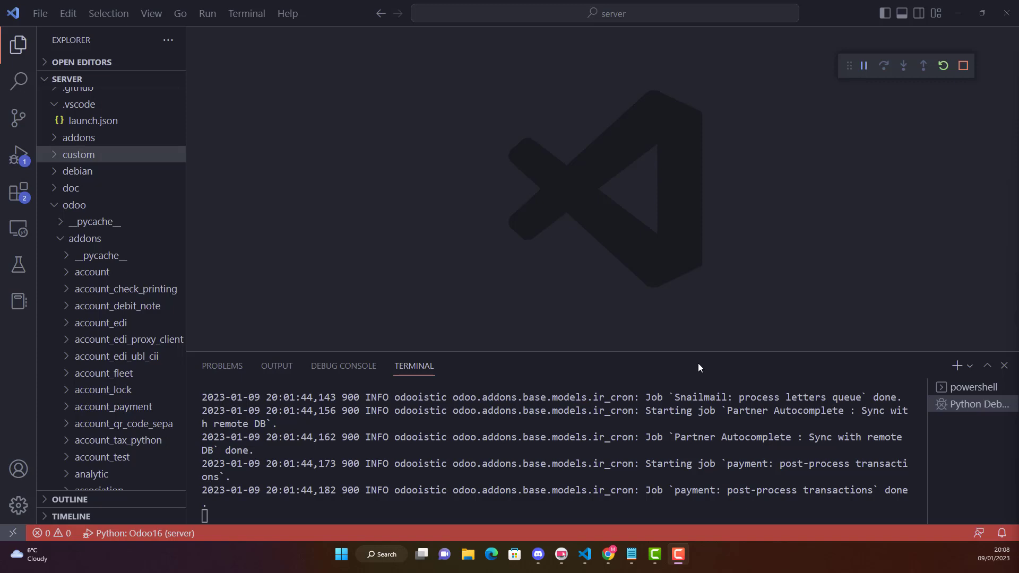
{"action": "mouse_move", "coordinate": [580, 350]}
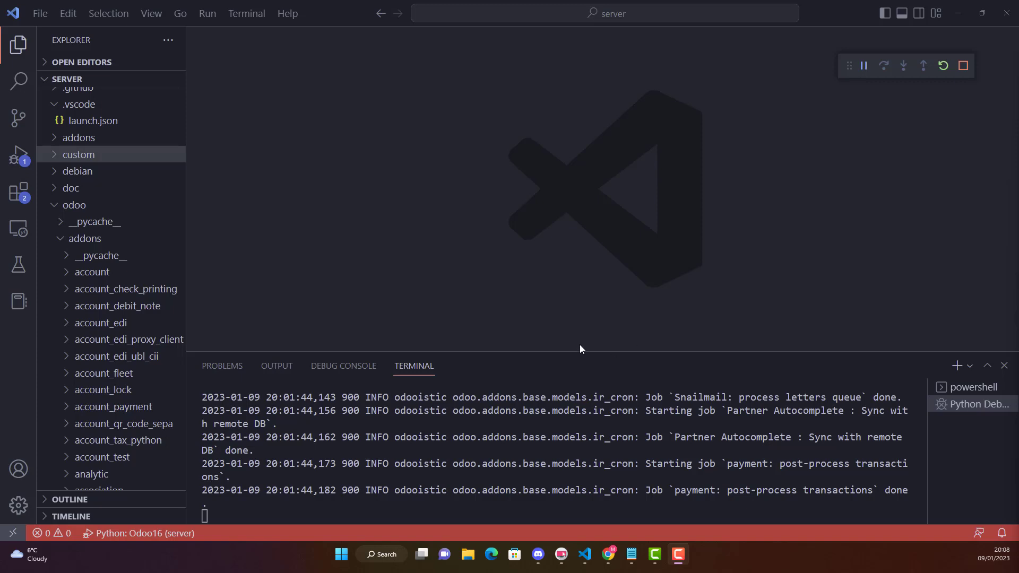
{"action": "mouse_move", "coordinate": [414, 365]}
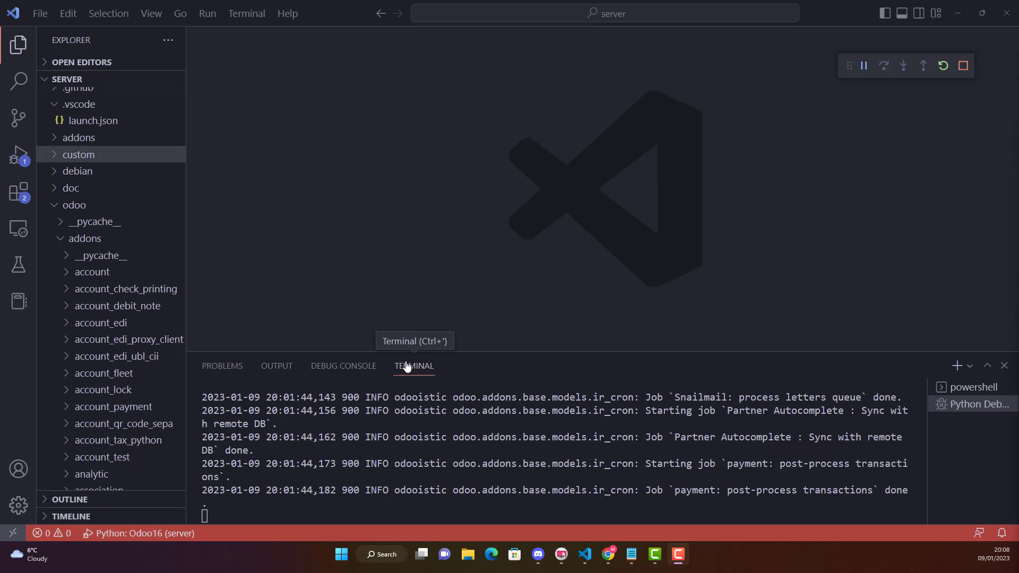
{"action": "mouse_move", "coordinate": [217, 331]}
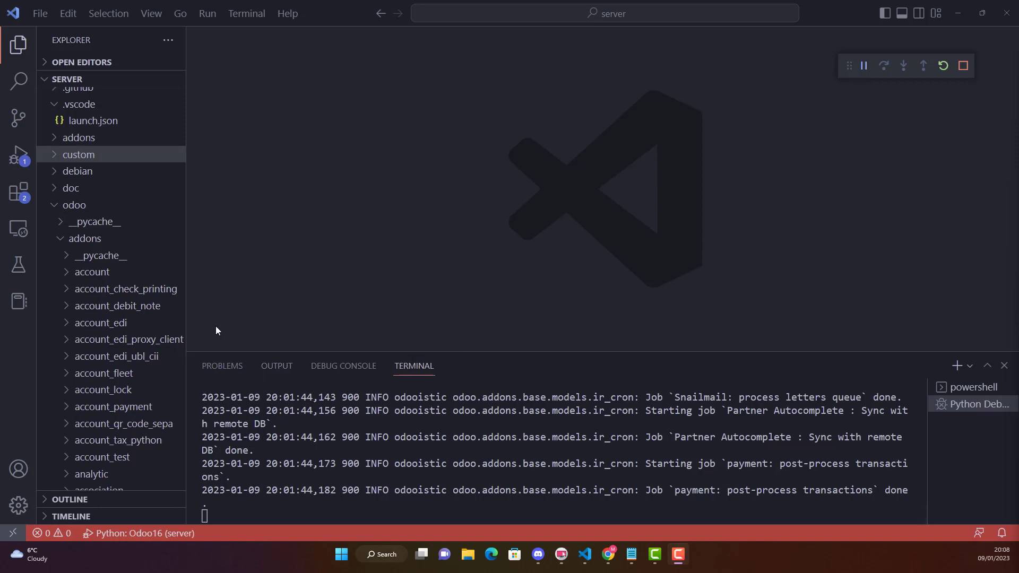
{"action": "mouse_move", "coordinate": [724, 244]}
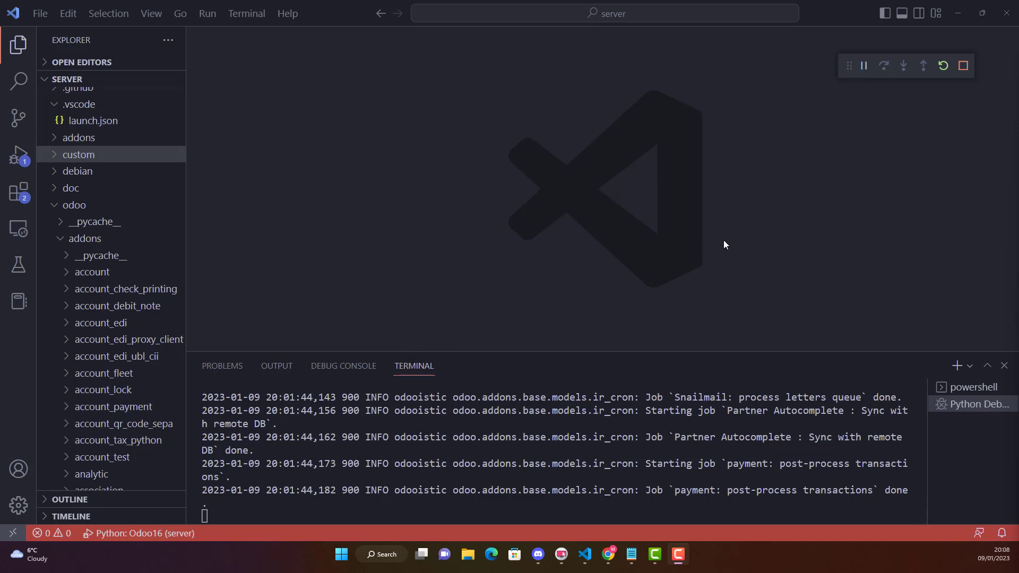
{"action": "mouse_move", "coordinate": [706, 220]}
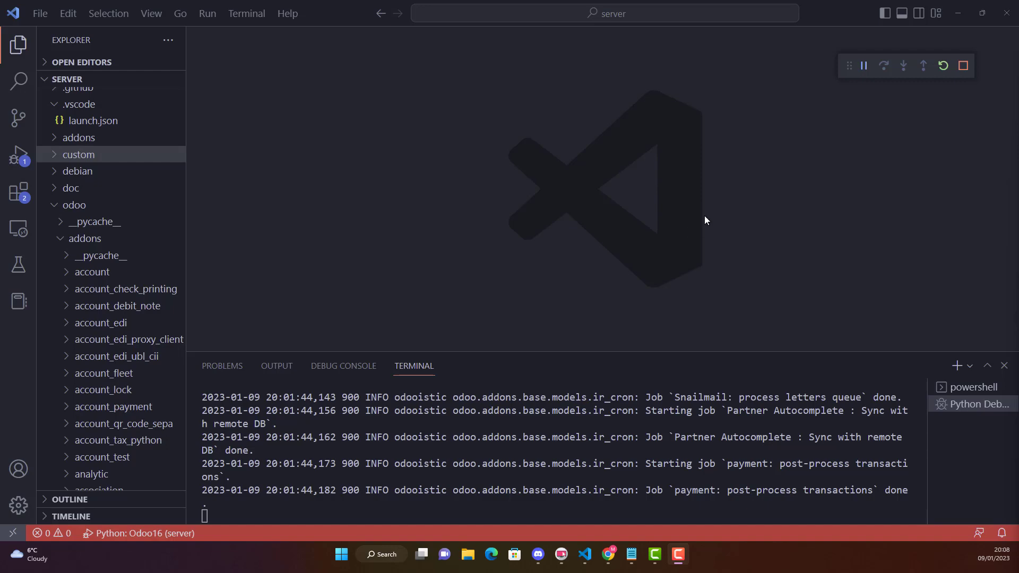
{"action": "mouse_move", "coordinate": [961, 17]}
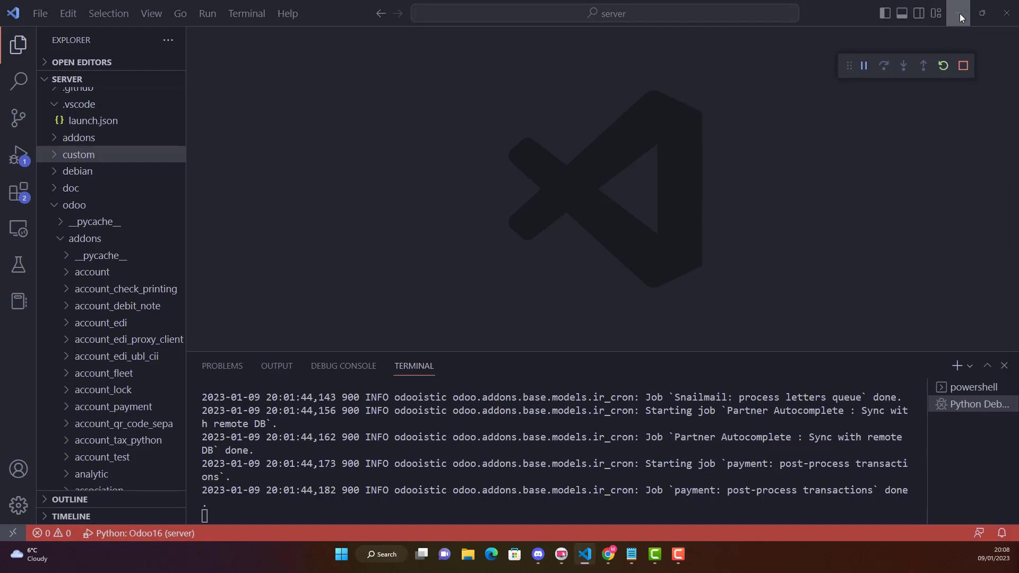
Step: Hide VS Code, skim Odoo Settings down to Backend Theme colours, then return to the apps menu
{"action": "left_click", "coordinate": [607, 554]}
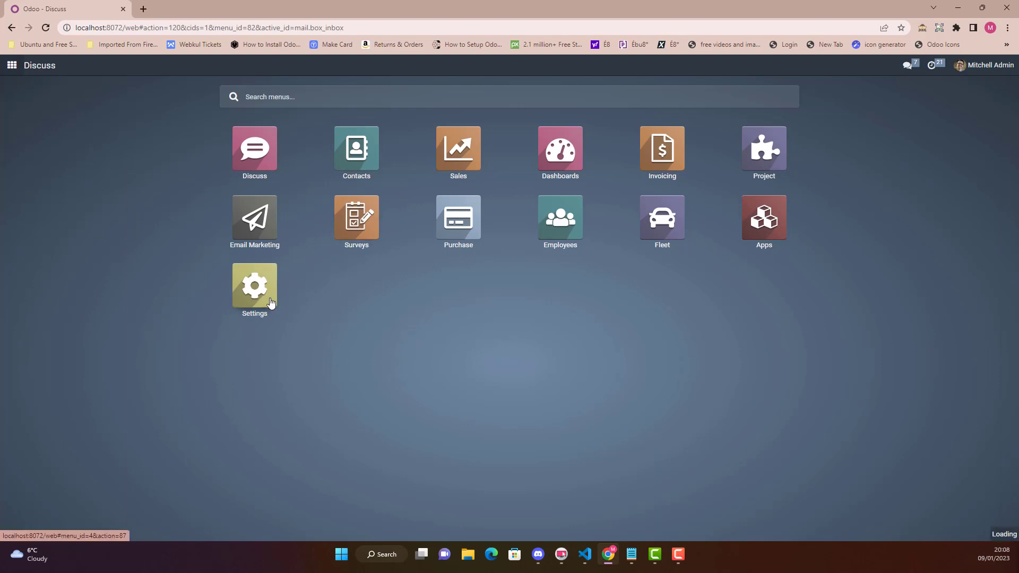
{"action": "left_click", "coordinate": [255, 285]}
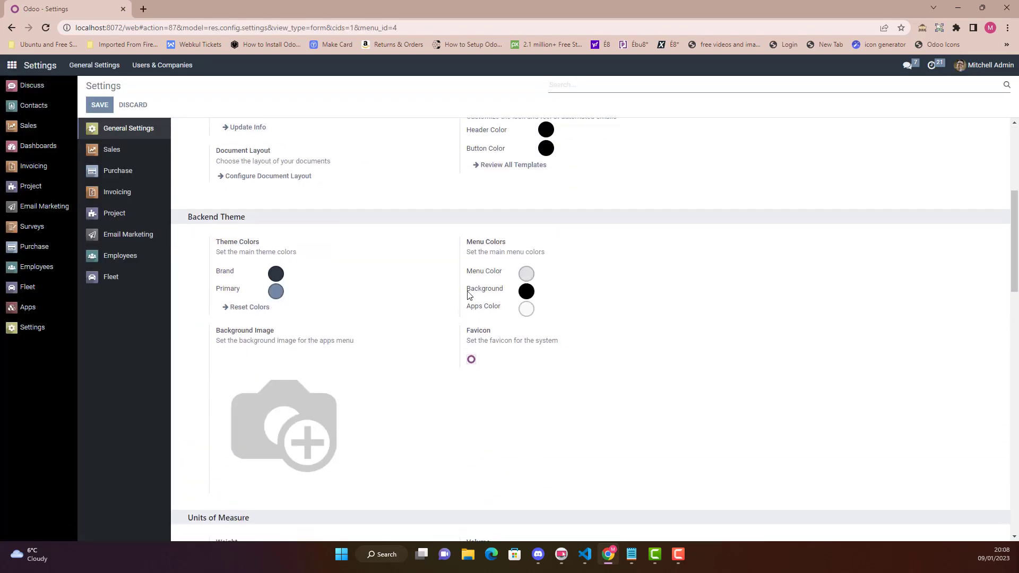
{"action": "scroll", "scroll_direction": "down", "scroll_amount": 3}
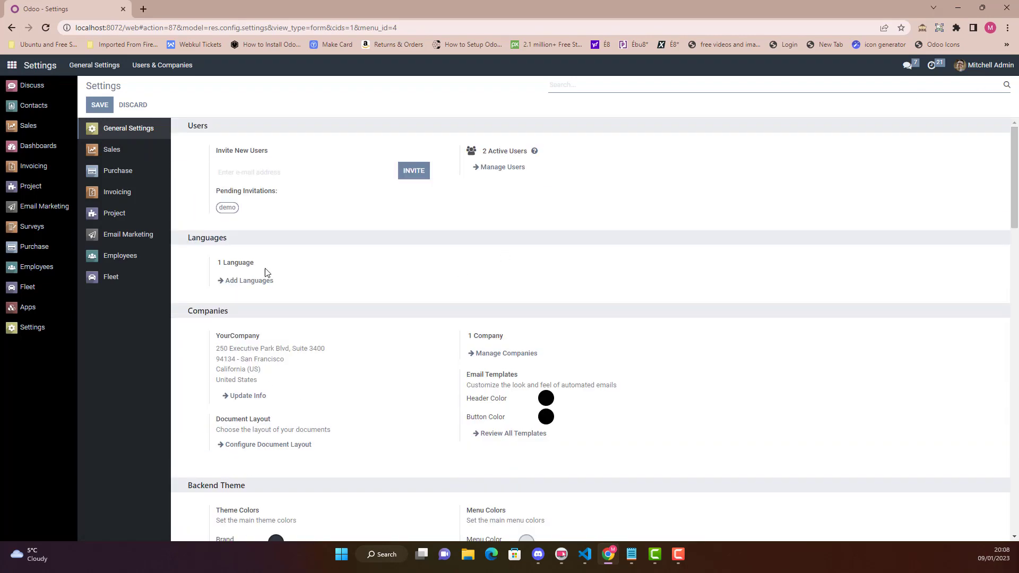
{"action": "mouse_move", "coordinate": [348, 230]}
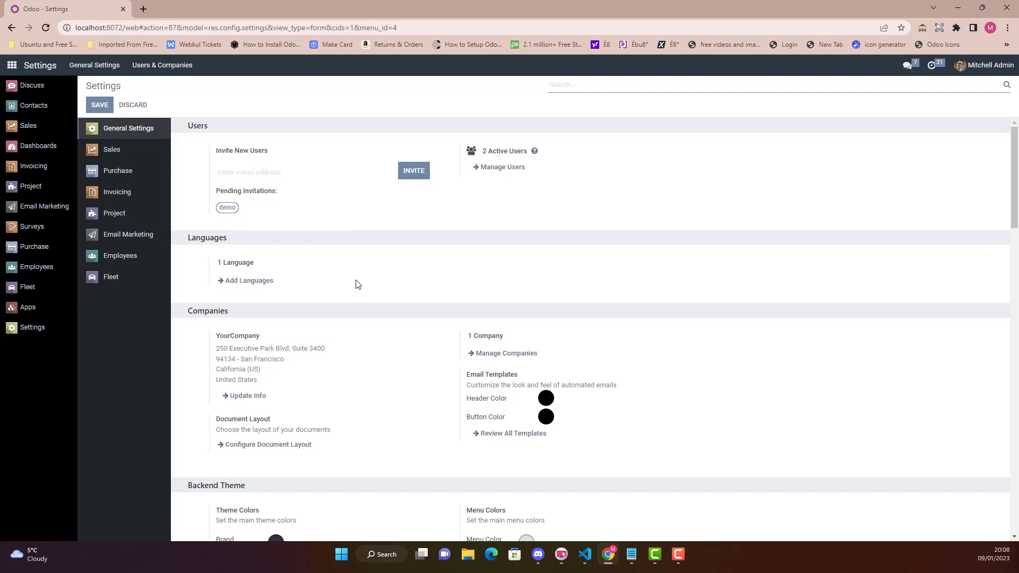
{"action": "mouse_move", "coordinate": [282, 268]}
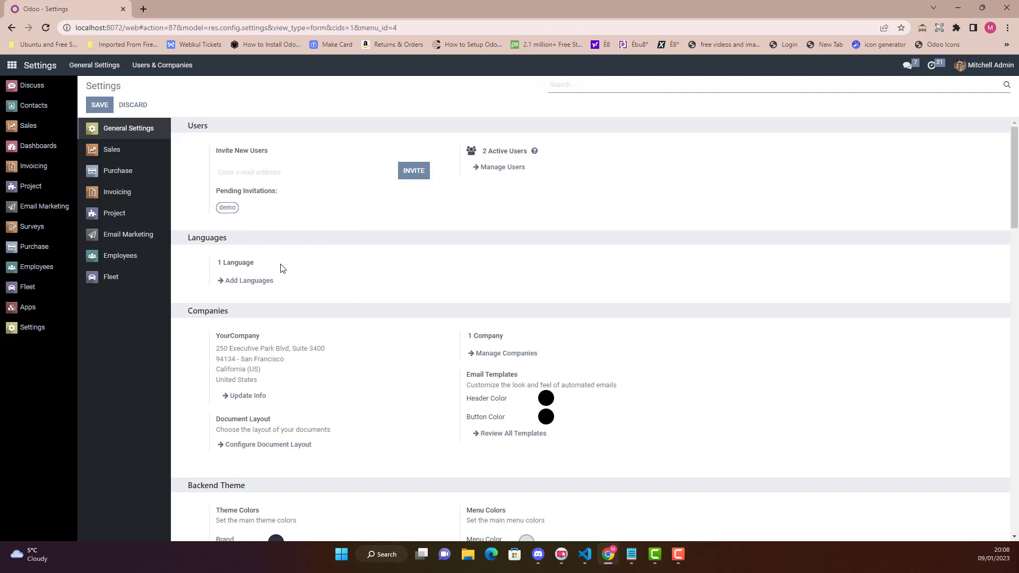
{"action": "left_click", "coordinate": [12, 64]}
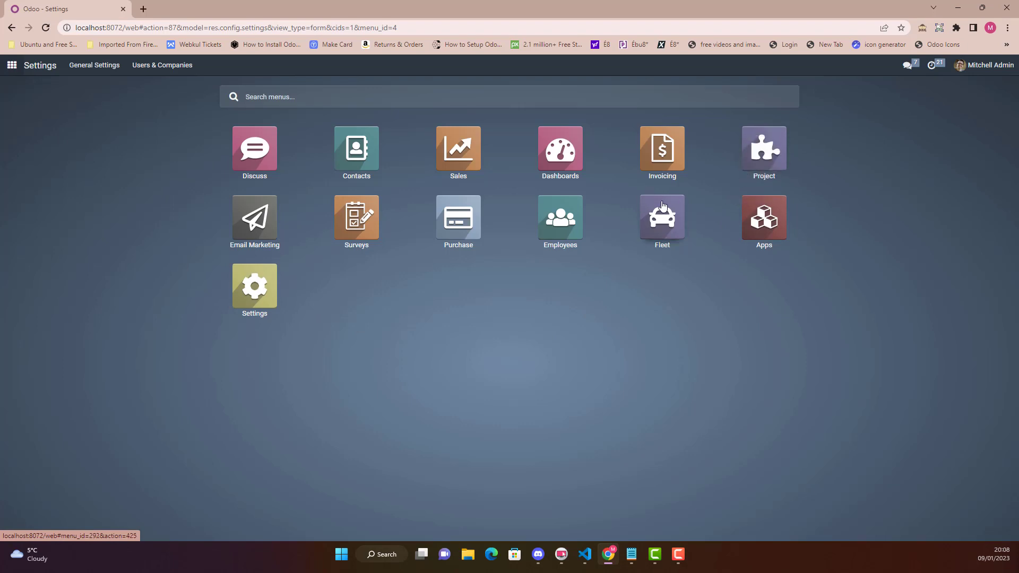
{"action": "mouse_move", "coordinate": [670, 199]}
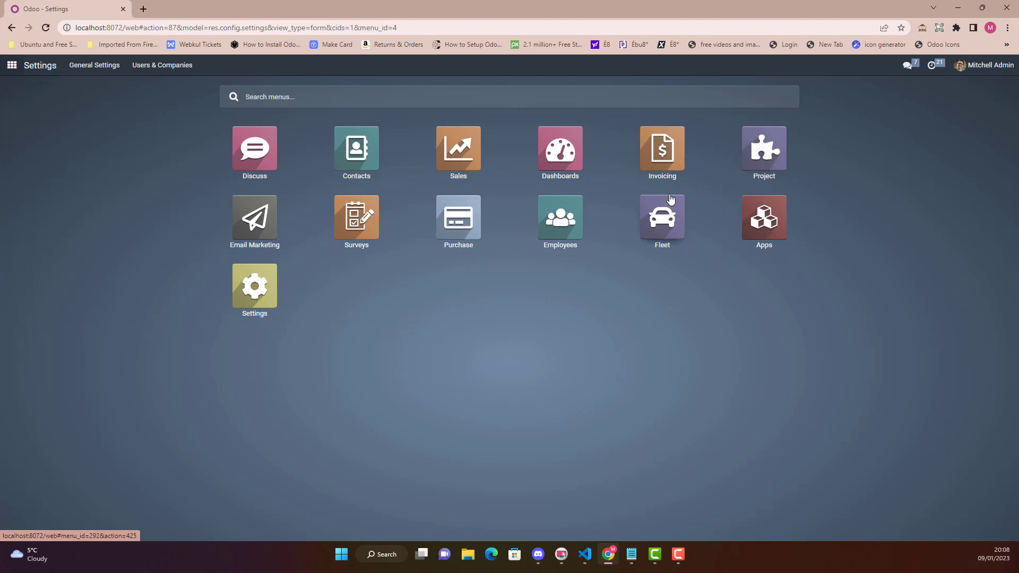
{"action": "mouse_move", "coordinate": [764, 156]}
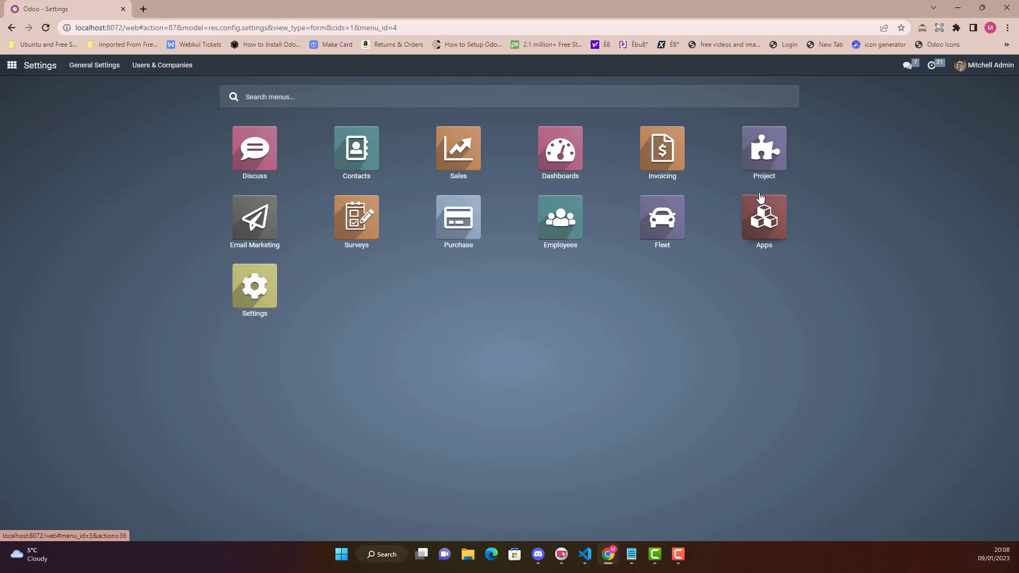
Step: Search the Apps list for 'projec' as a module, then clear the Module filter
{"action": "left_click", "coordinate": [764, 217]}
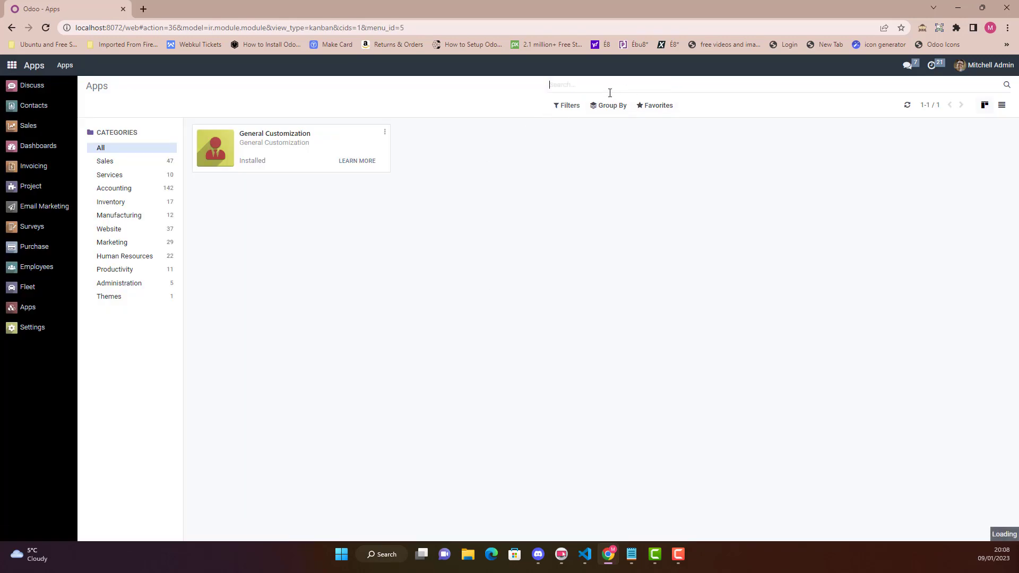
{"action": "type", "text": "projec"}
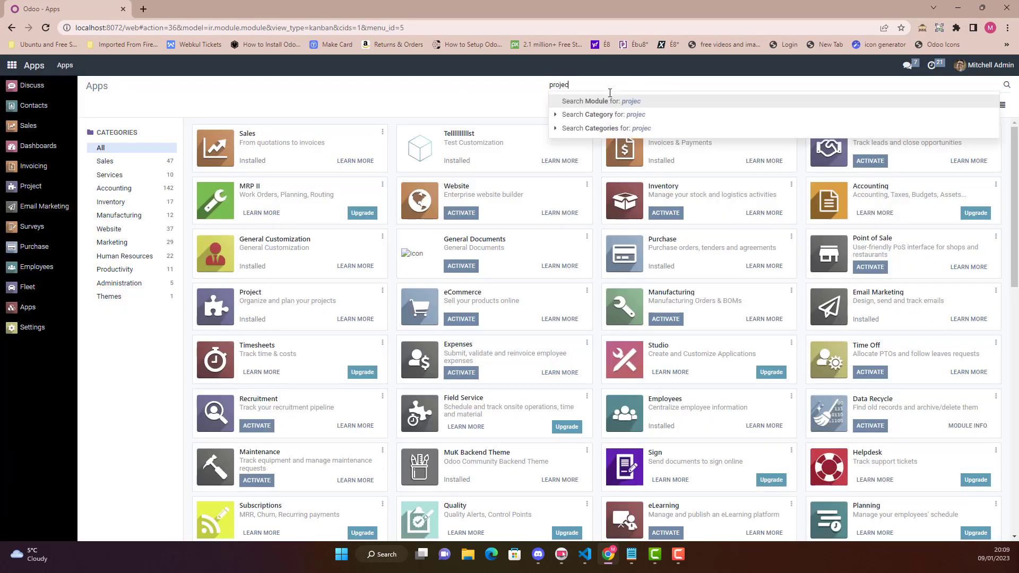
{"action": "left_click", "coordinate": [605, 101]}
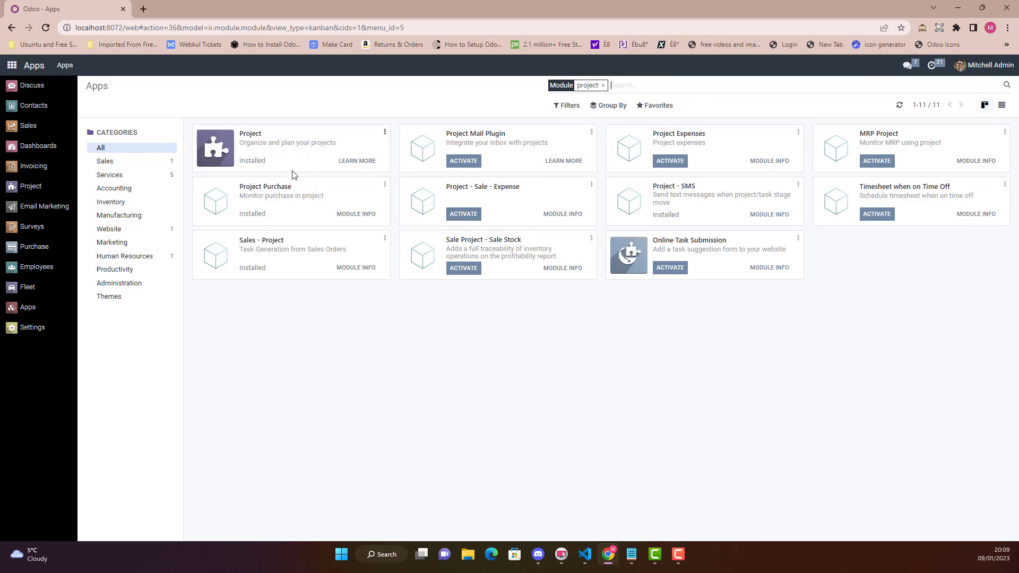
{"action": "mouse_move", "coordinate": [282, 171]}
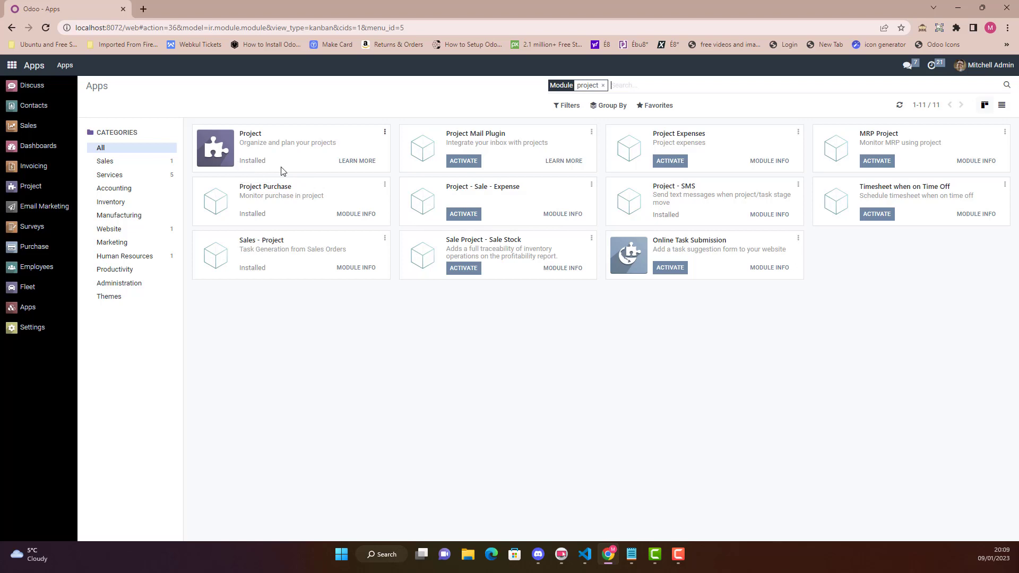
{"action": "mouse_move", "coordinate": [357, 162]}
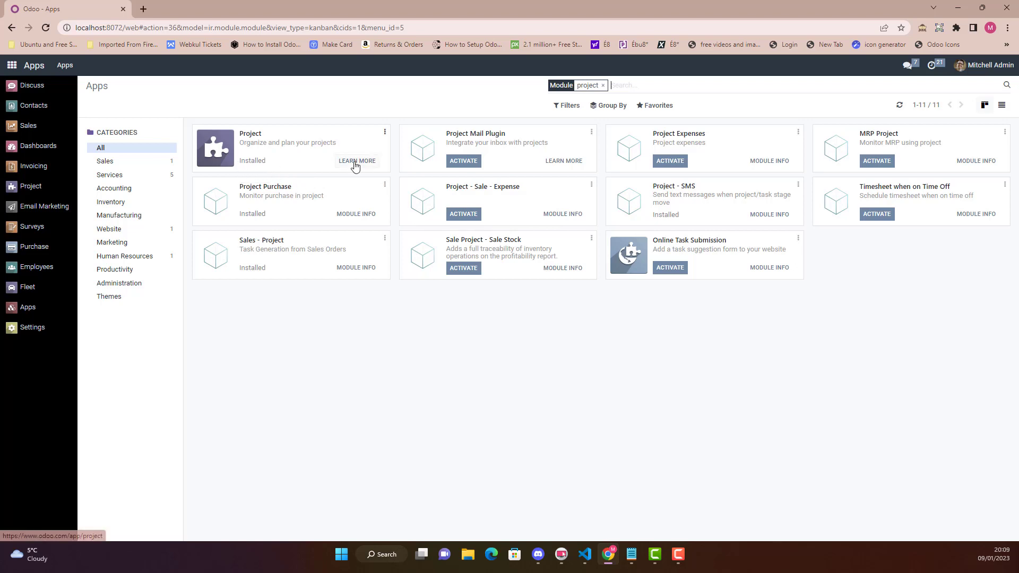
{"action": "mouse_move", "coordinate": [601, 160]}
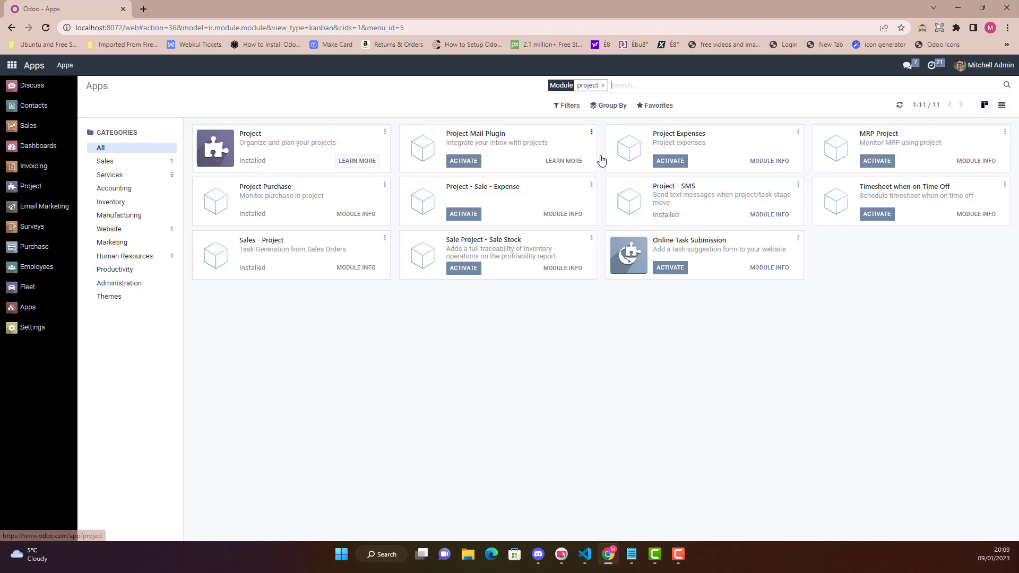
{"action": "mouse_move", "coordinate": [521, 99]}
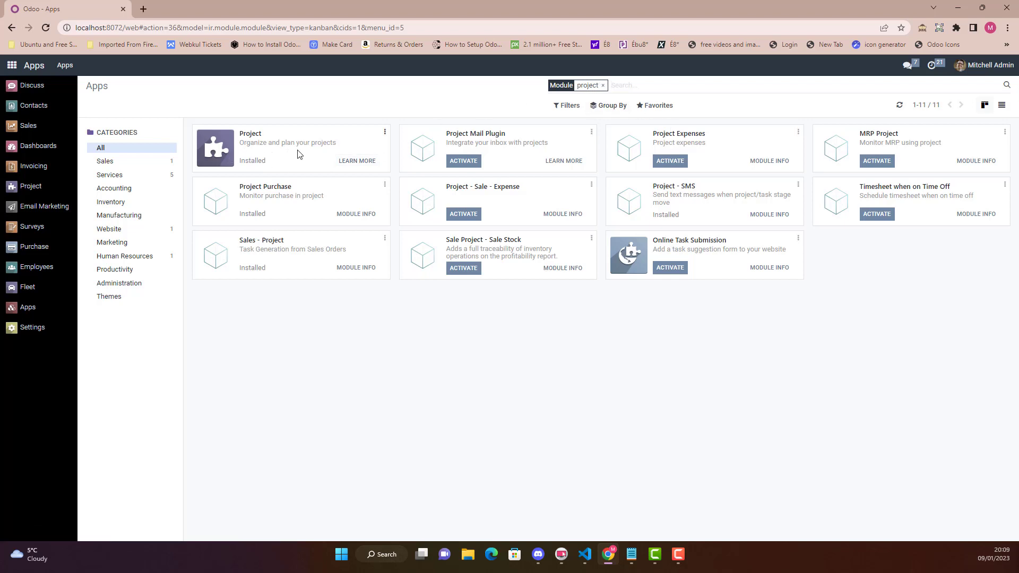
{"action": "mouse_move", "coordinate": [252, 171]}
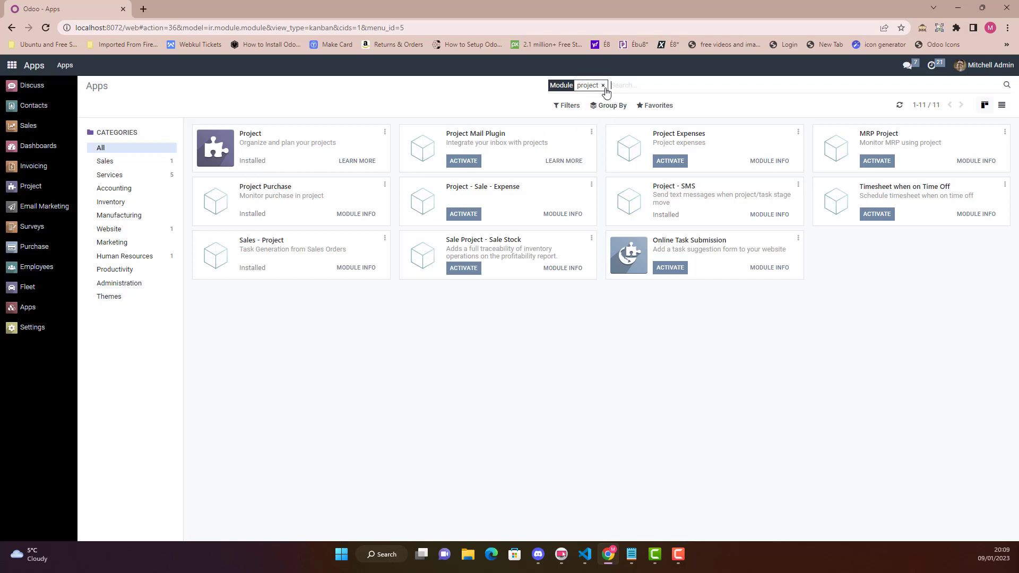
{"action": "left_click", "coordinate": [603, 85]}
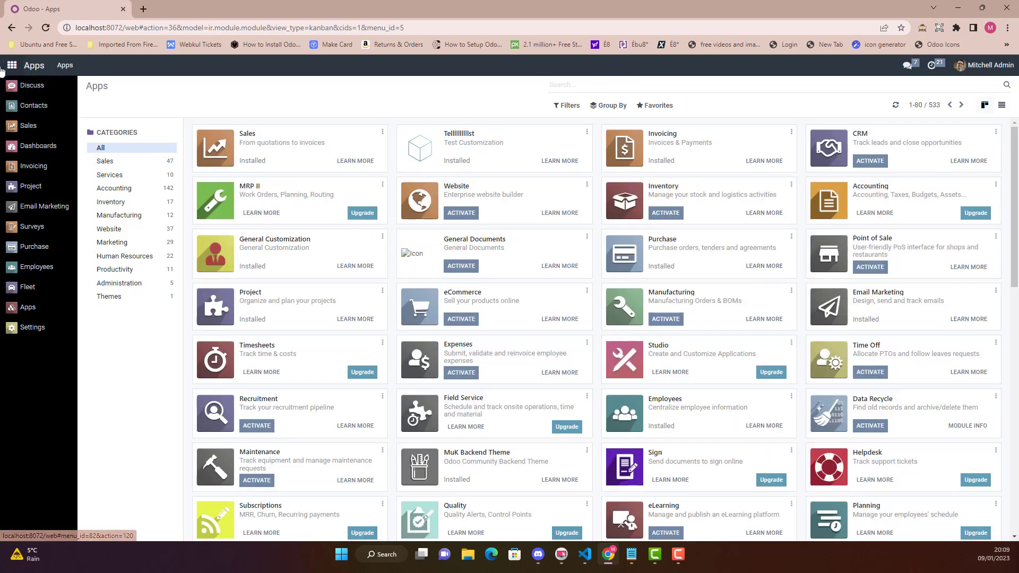
{"action": "left_click", "coordinate": [11, 65]}
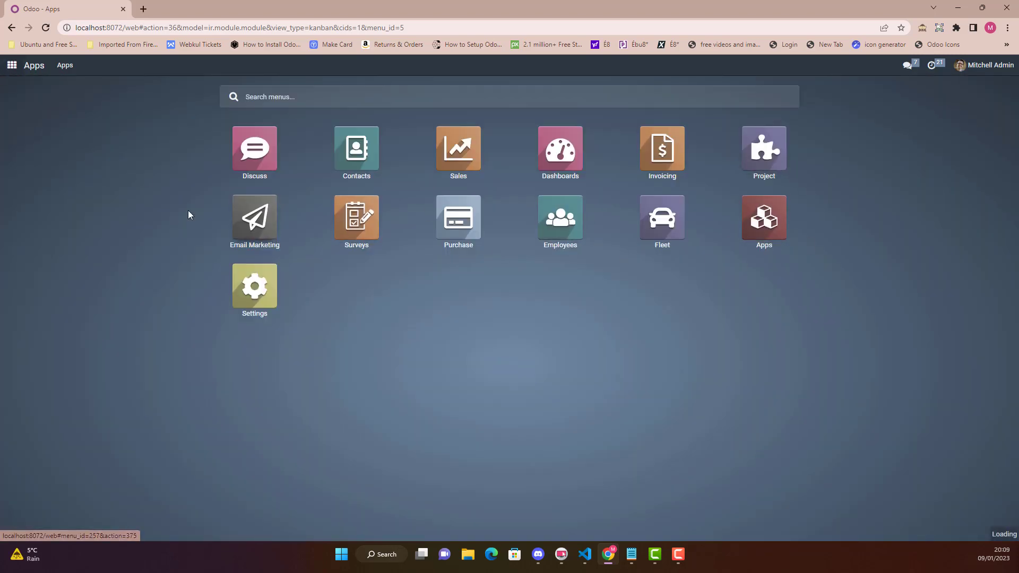
{"action": "left_click", "coordinate": [764, 152]}
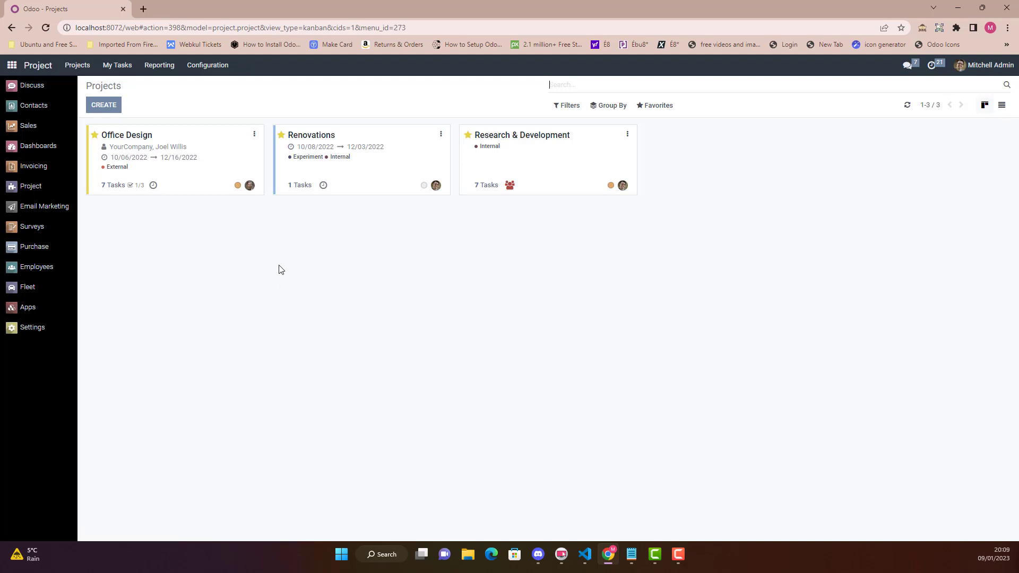
{"action": "mouse_move", "coordinate": [153, 215]}
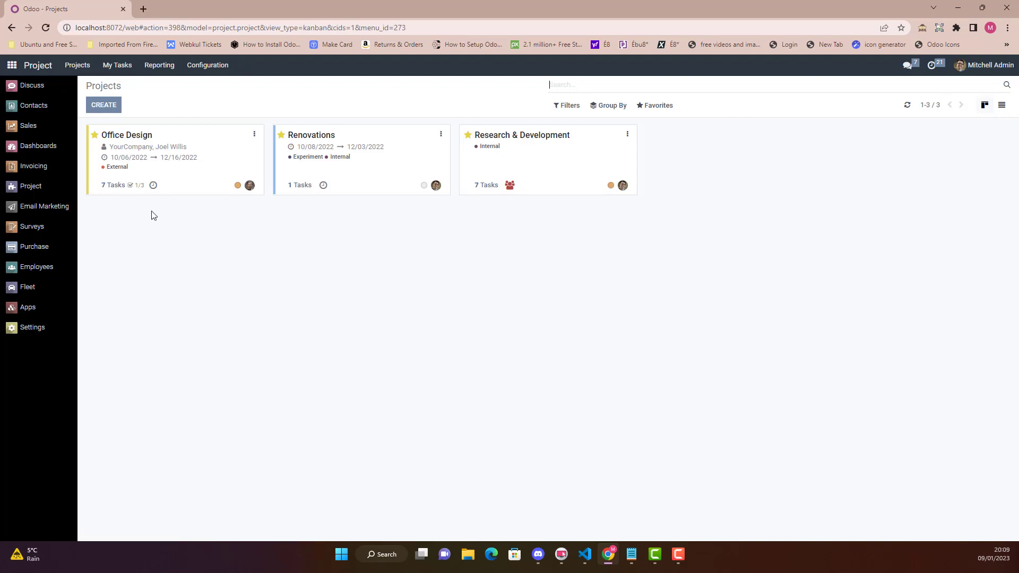
{"action": "mouse_move", "coordinate": [227, 157]}
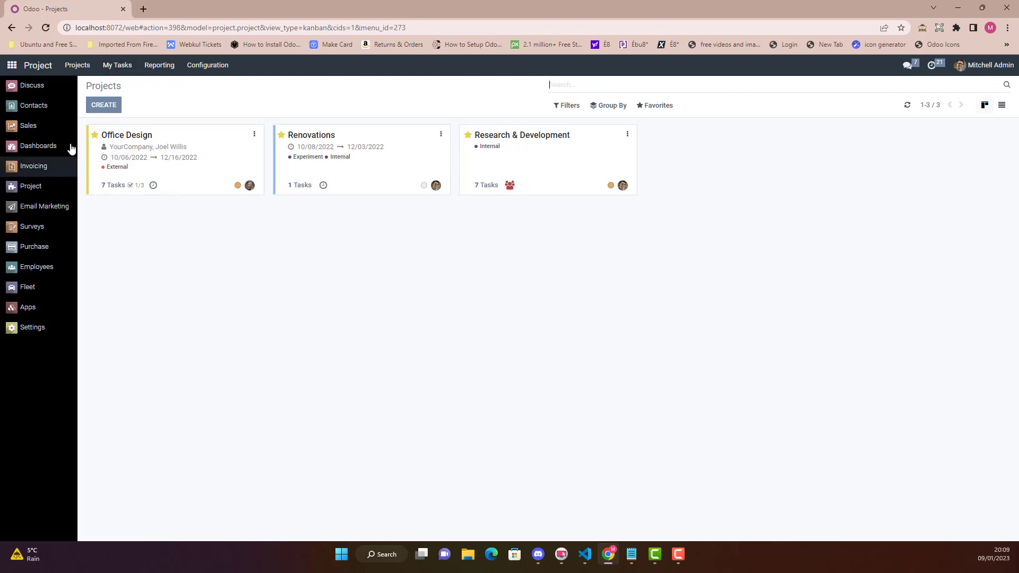
{"action": "mouse_move", "coordinate": [435, 200]}
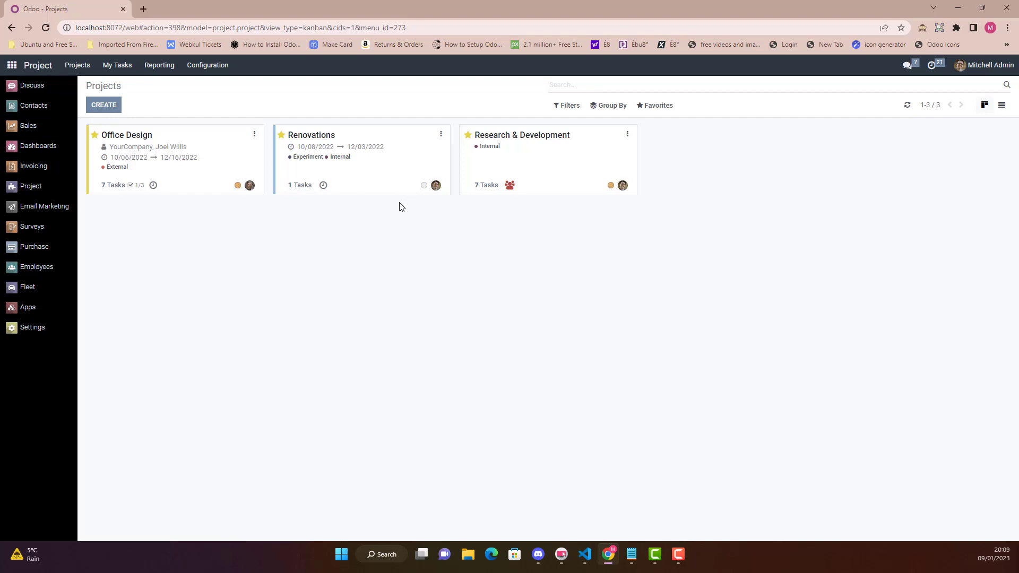
{"action": "mouse_move", "coordinate": [117, 64]}
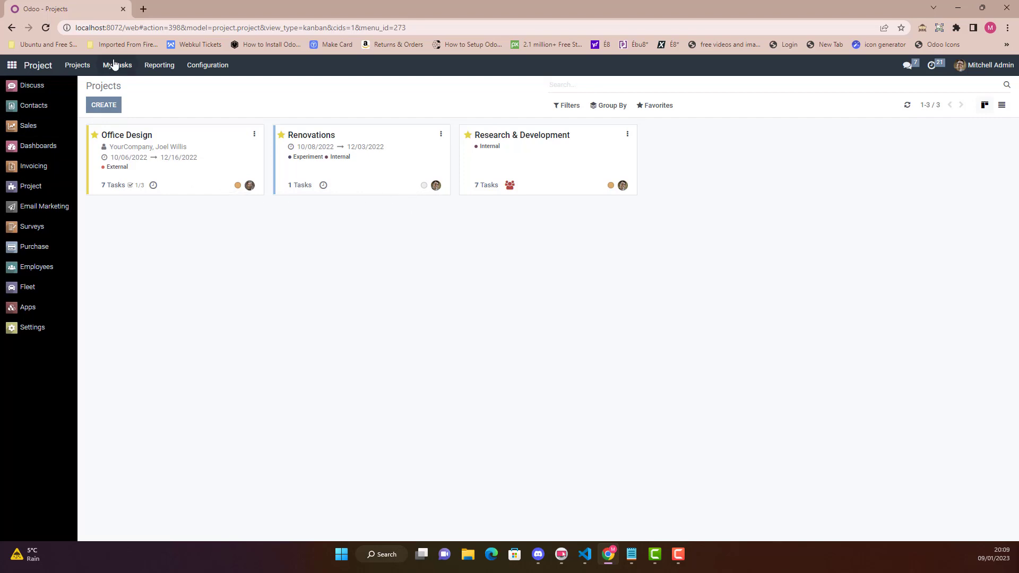
{"action": "mouse_move", "coordinate": [118, 65]}
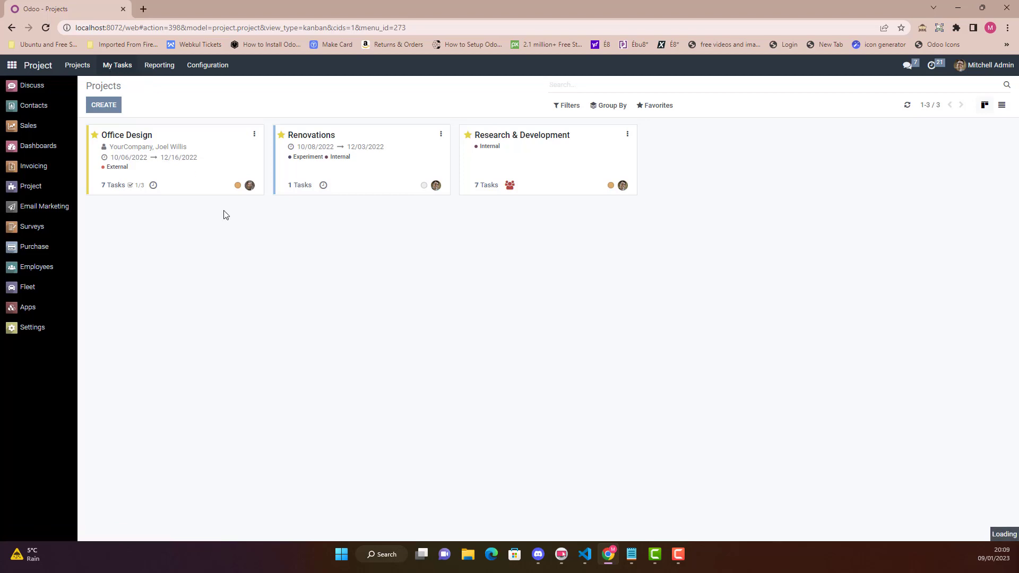
{"action": "left_click", "coordinate": [117, 65]}
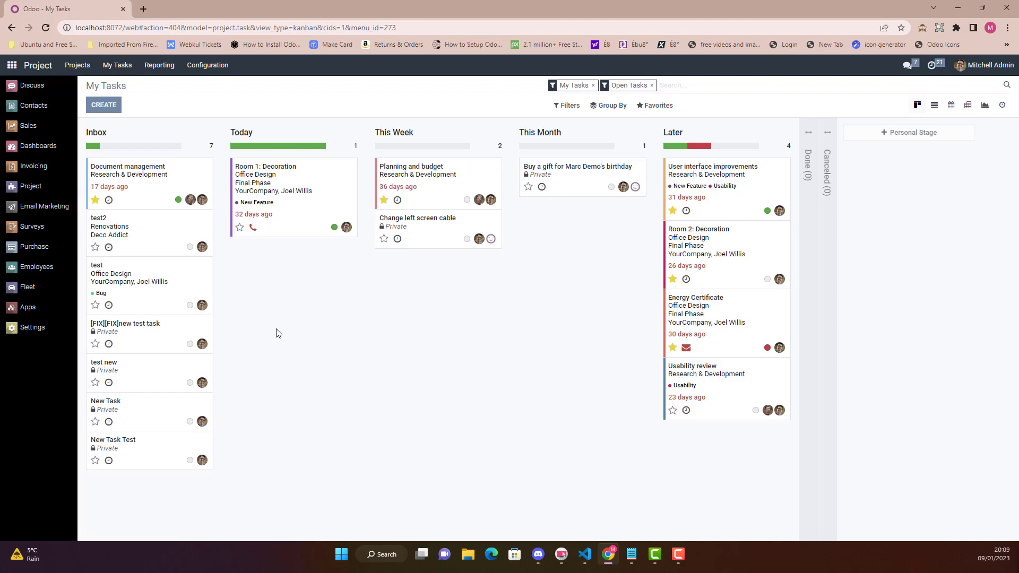
{"action": "mouse_move", "coordinate": [307, 316]}
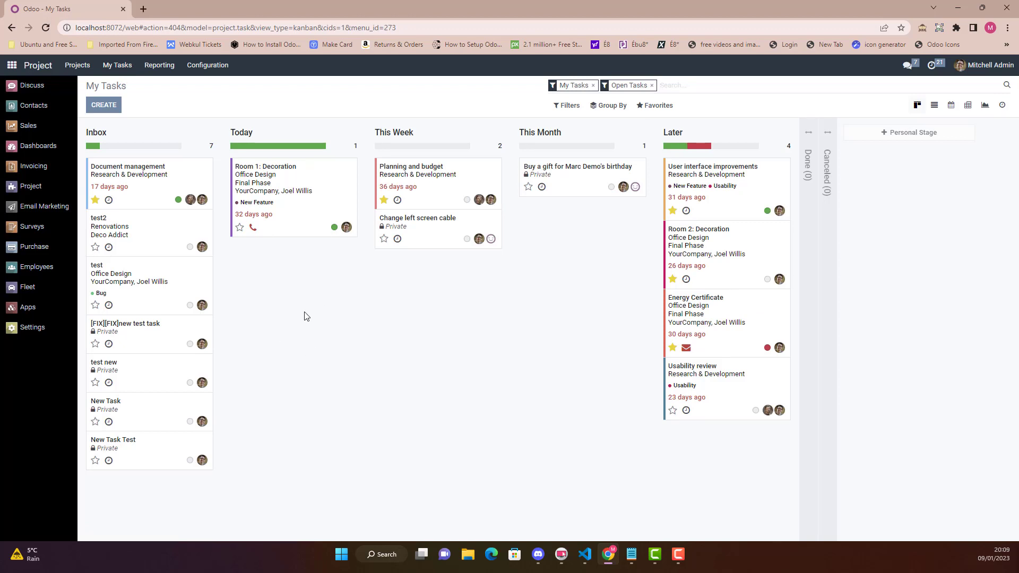
{"action": "mouse_move", "coordinate": [280, 273]}
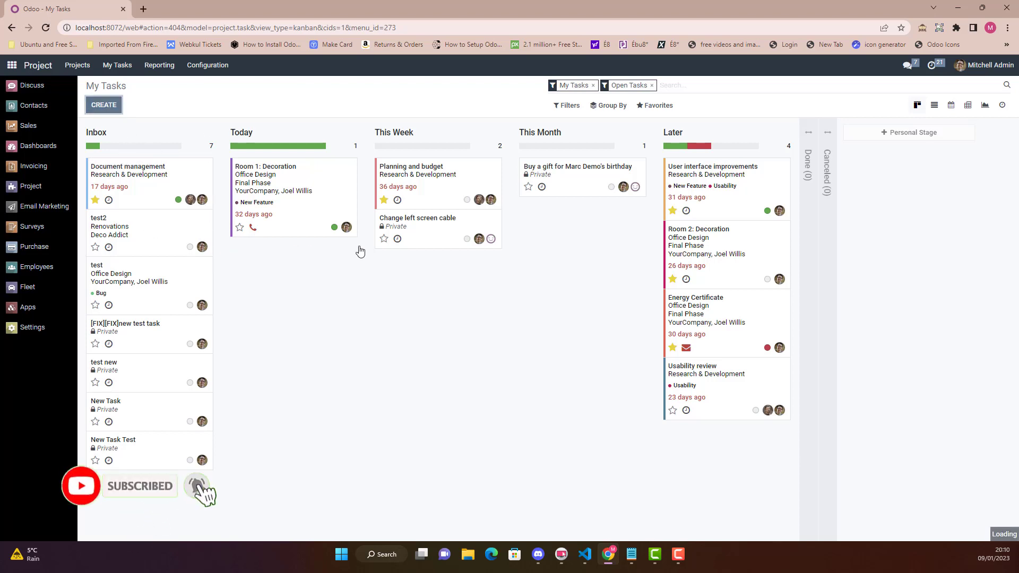
{"action": "left_click", "coordinate": [103, 105]}
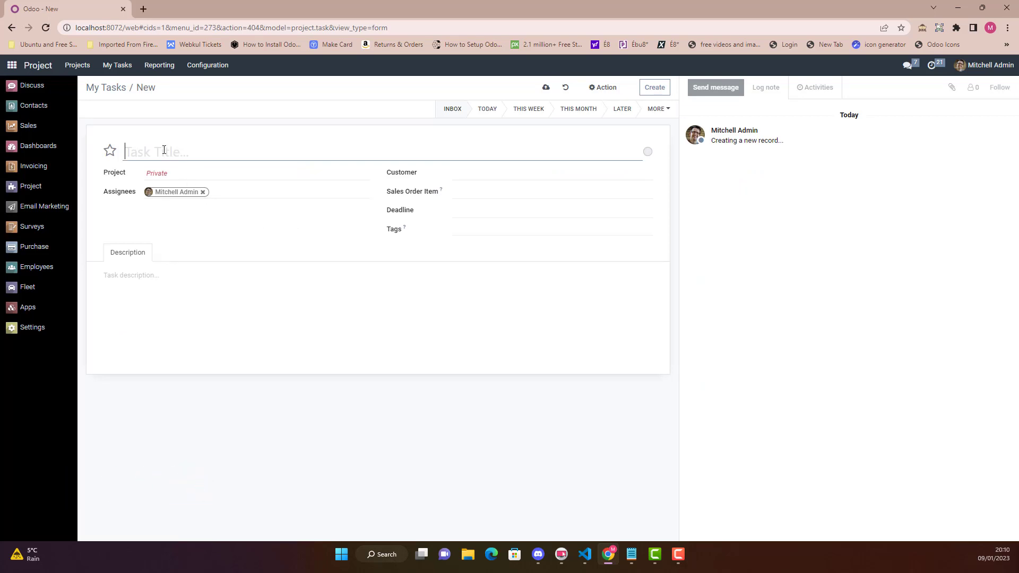
{"action": "type", "text": "Task No"}
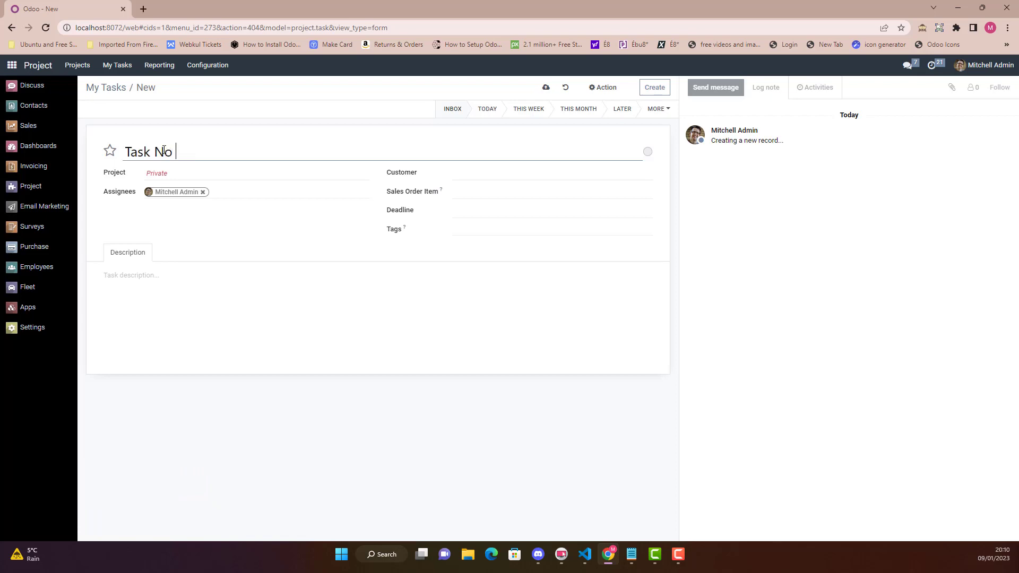
{"action": "type", "text": "1"}
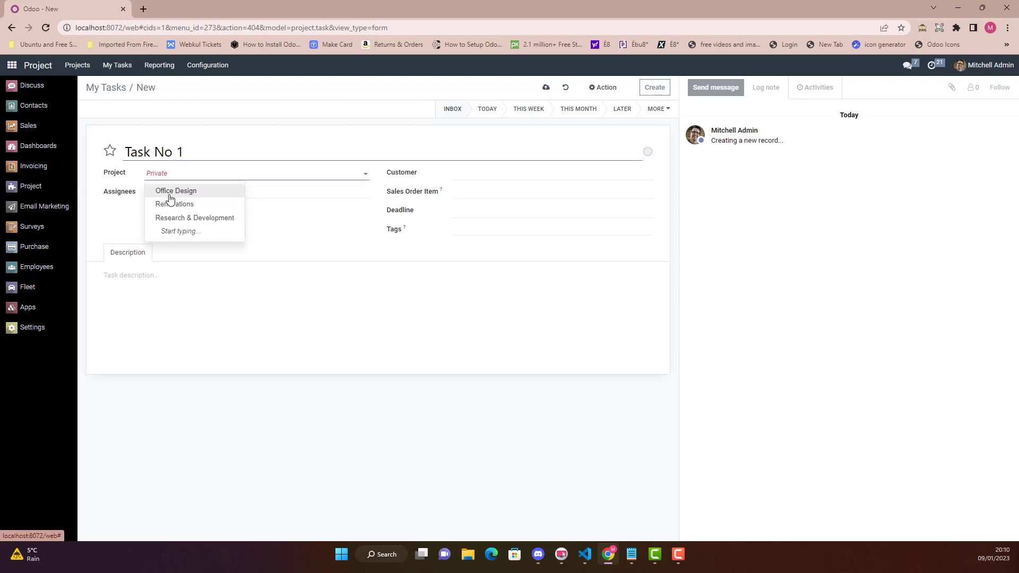
{"action": "left_click", "coordinate": [176, 190]}
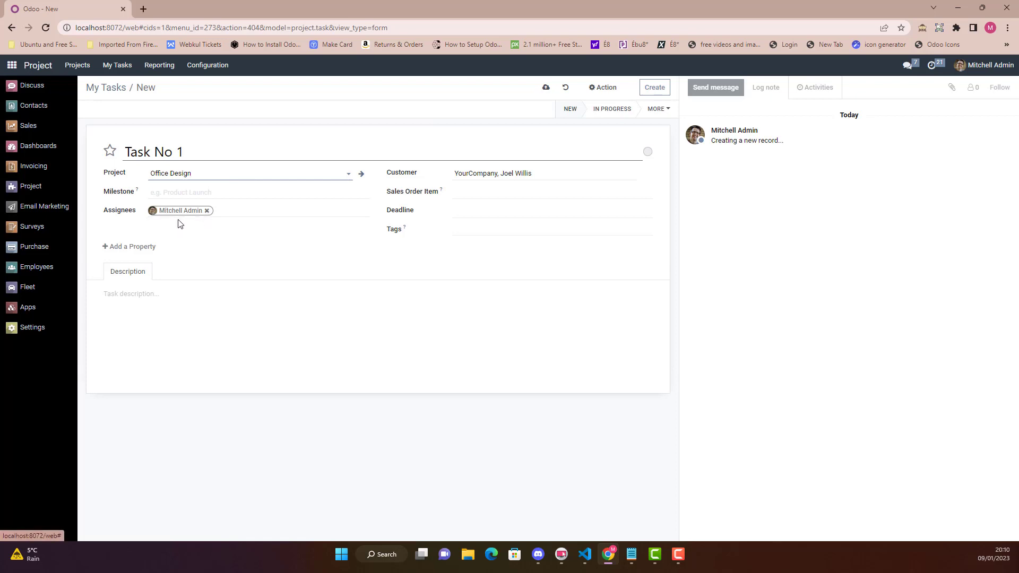
{"action": "mouse_move", "coordinate": [401, 245]}
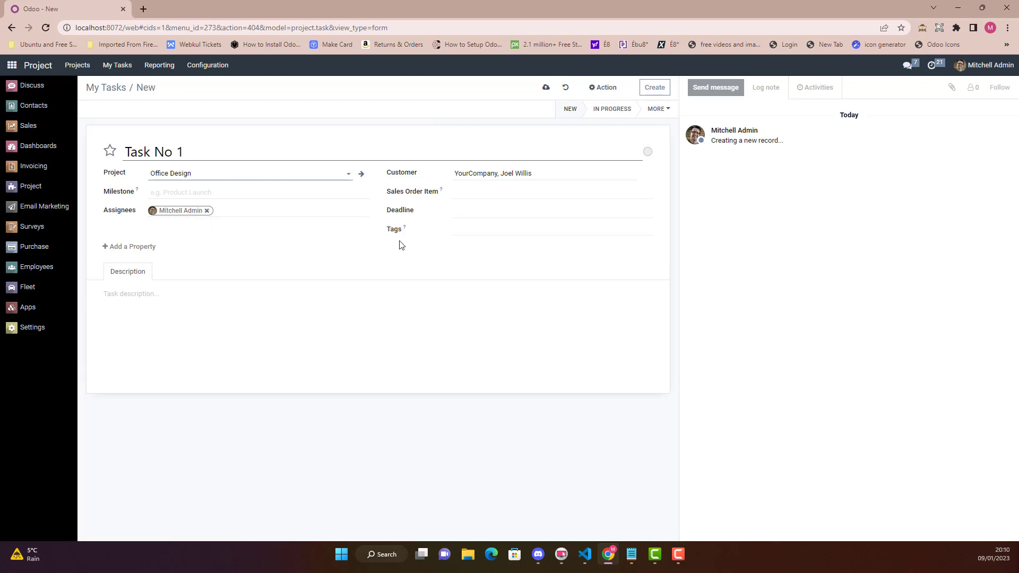
{"action": "left_click", "coordinate": [250, 173]}
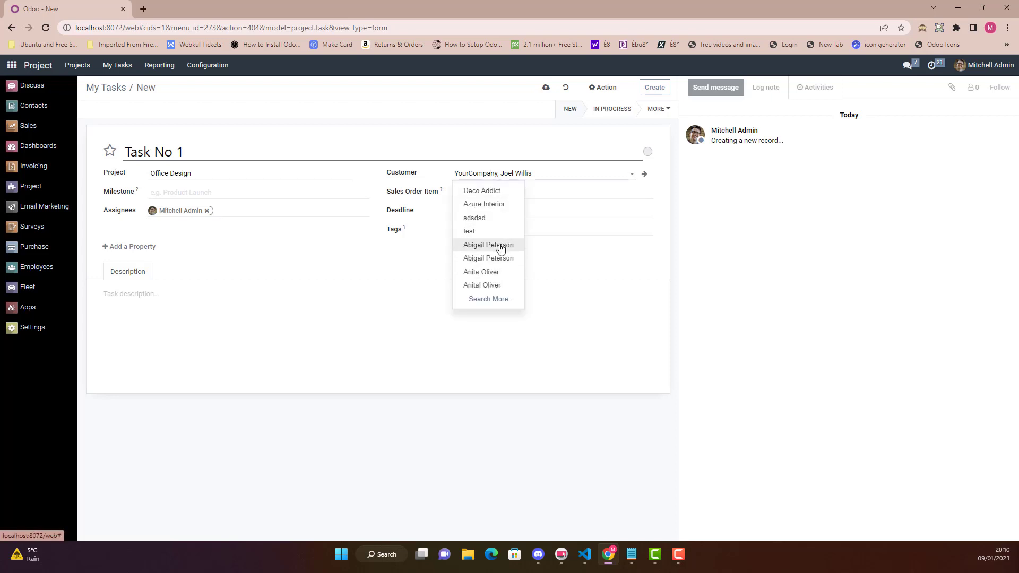
{"action": "left_click", "coordinate": [489, 245]}
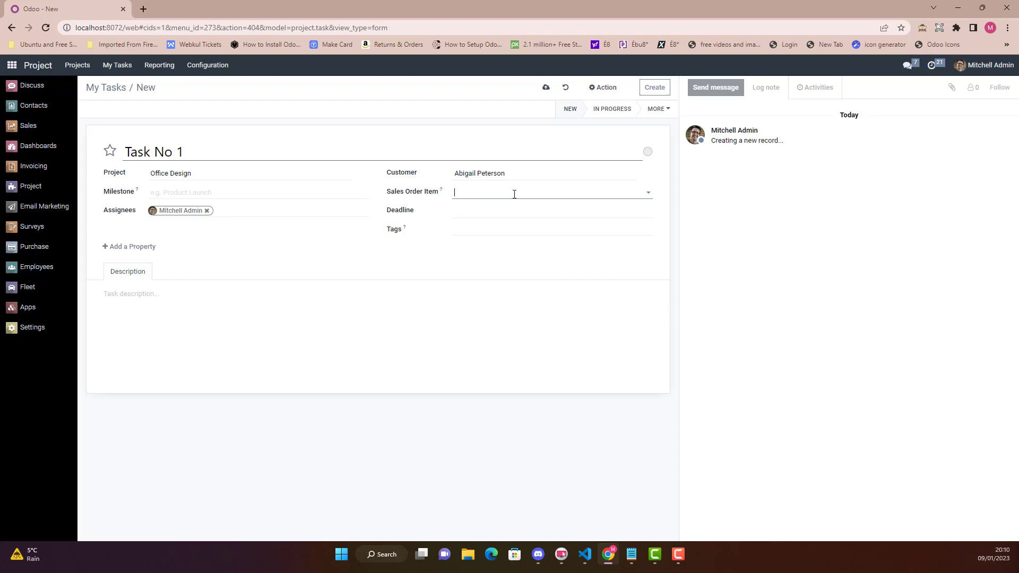
Step: Set the deadline to 01/06/2023, add the New Feature tag, and save the task
{"action": "left_click", "coordinate": [546, 192]}
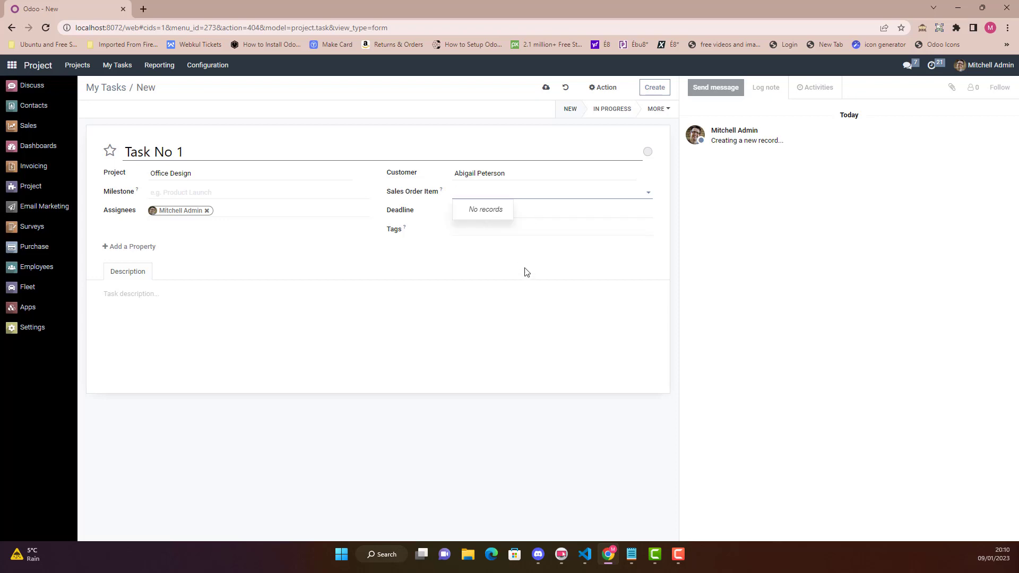
{"action": "left_click", "coordinate": [550, 209]}
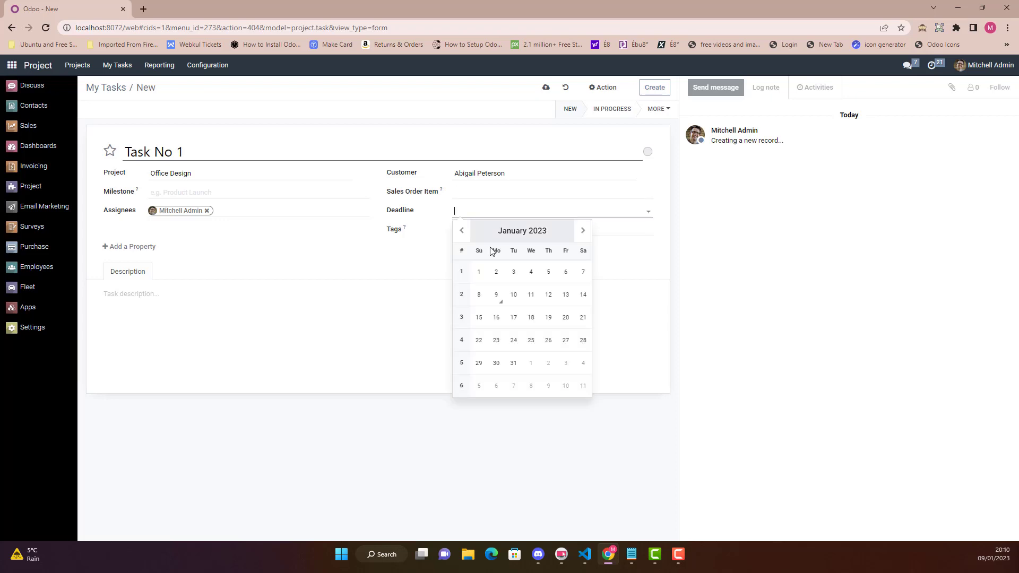
{"action": "left_click", "coordinate": [565, 272]}
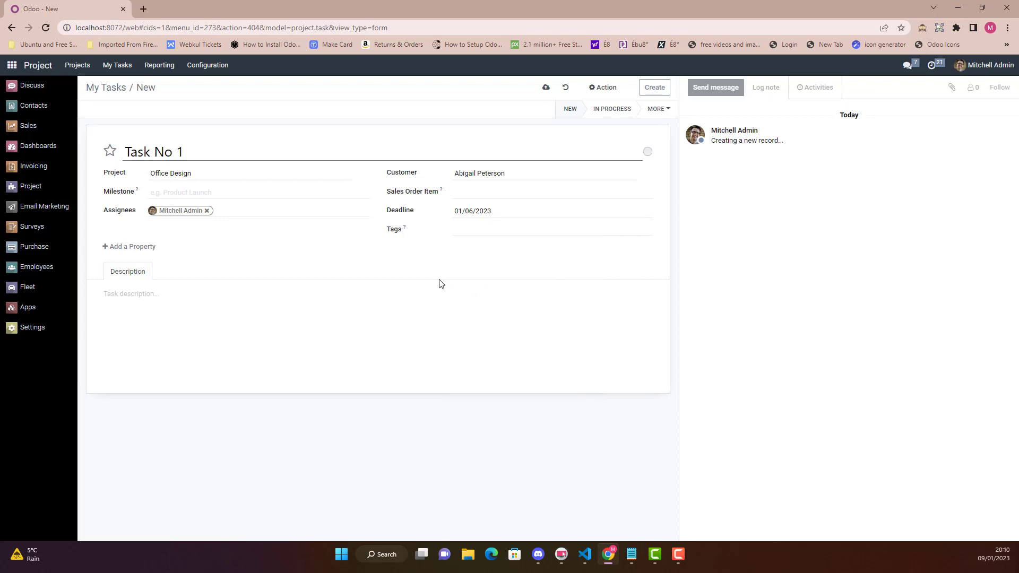
{"action": "left_click", "coordinate": [520, 231]}
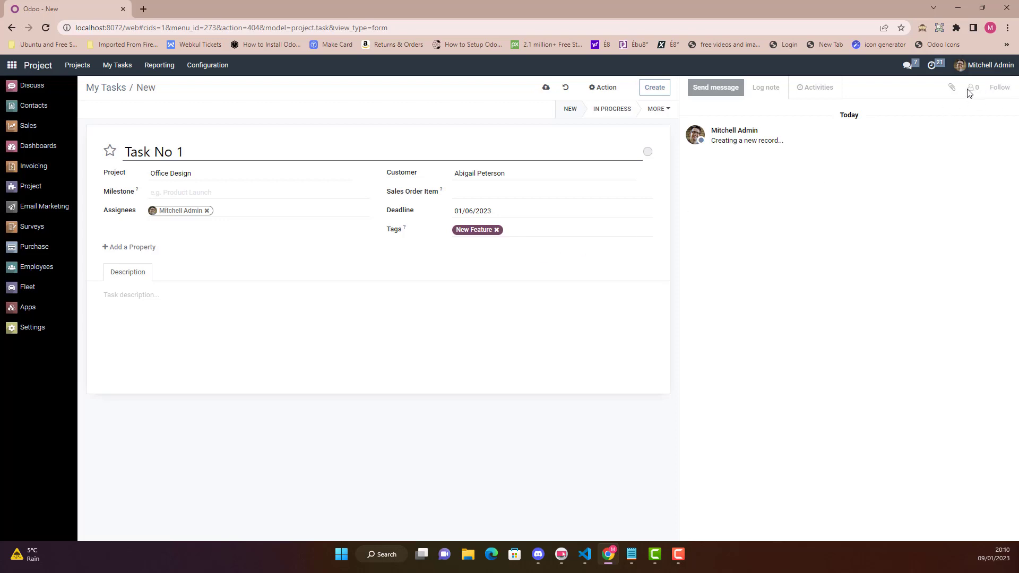
{"action": "mouse_move", "coordinate": [984, 101]}
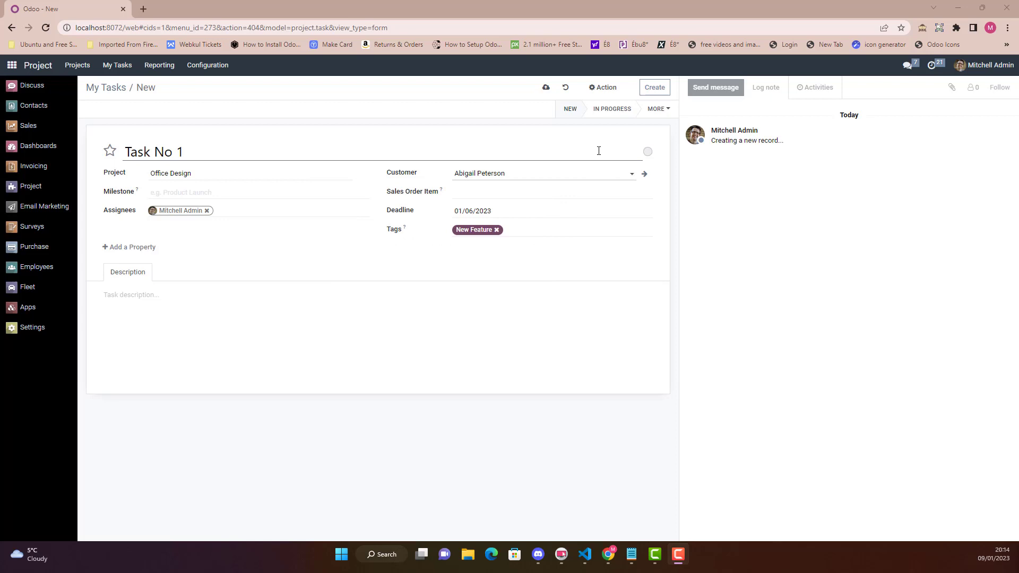
{"action": "left_click", "coordinate": [654, 87]}
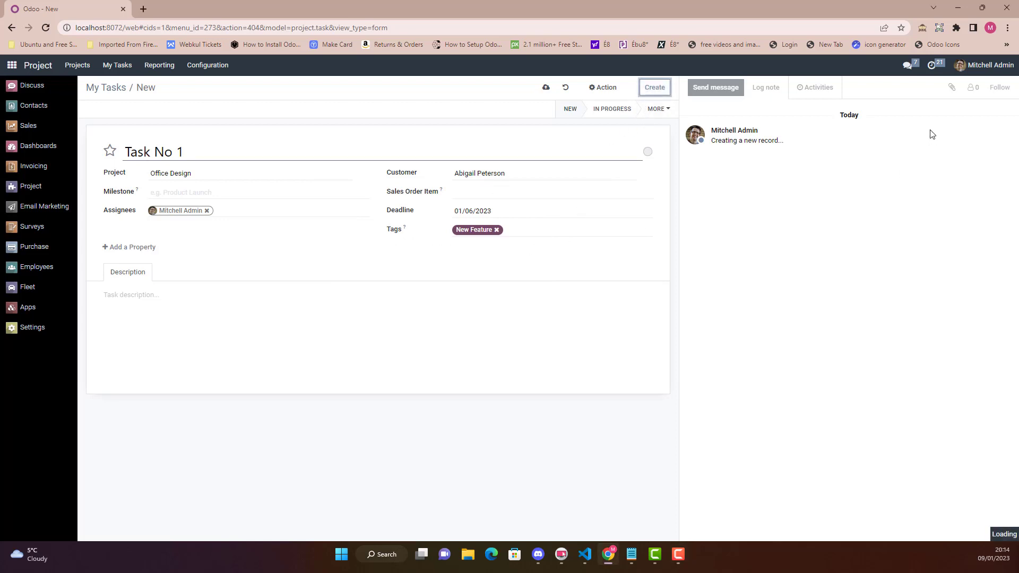
{"action": "mouse_move", "coordinate": [975, 98]}
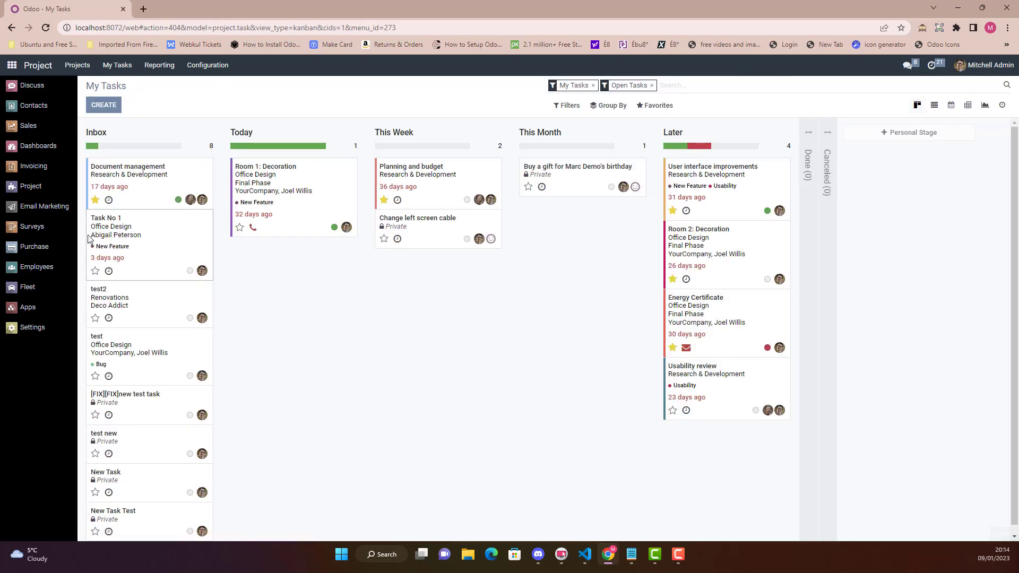
Step: Open the Task No 1 card from the Inbox column of My Tasks
{"action": "left_click", "coordinate": [105, 217]}
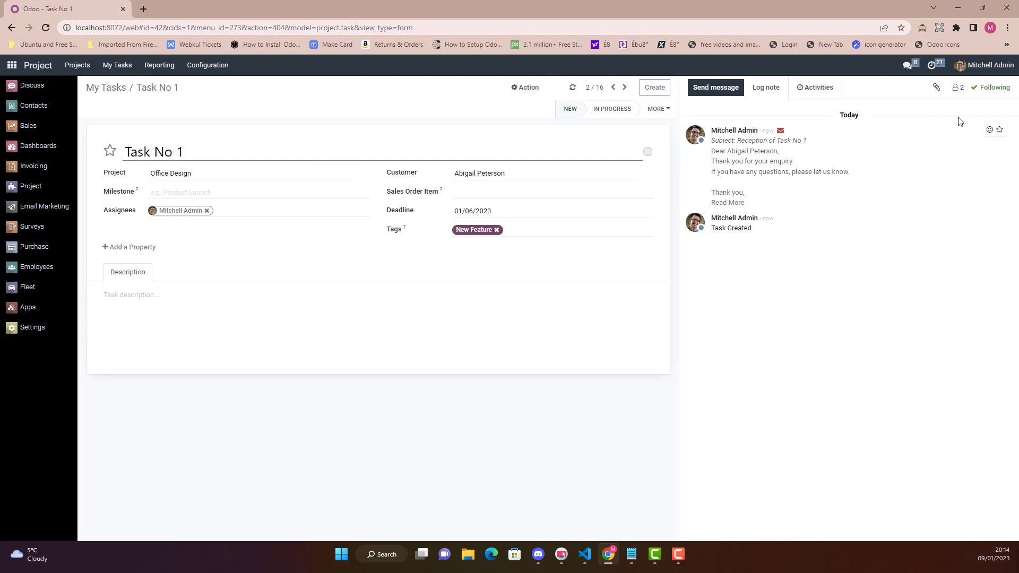
Step: Show Task No 1's followers dropdown, listing Mitchell Admin and Marc Demo
{"action": "left_click", "coordinate": [956, 87]}
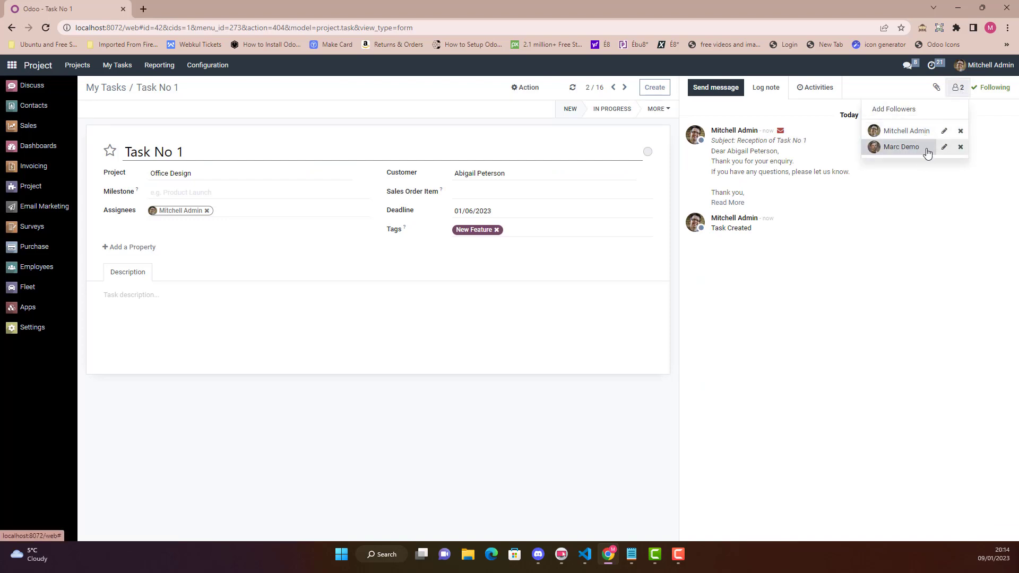
{"action": "mouse_move", "coordinate": [906, 131]}
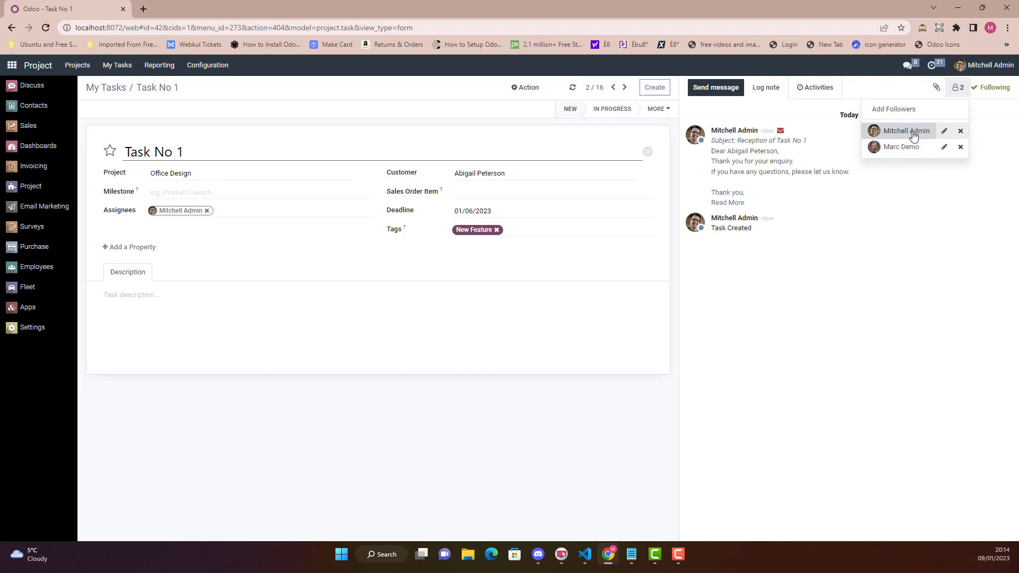
{"action": "mouse_move", "coordinate": [896, 137]}
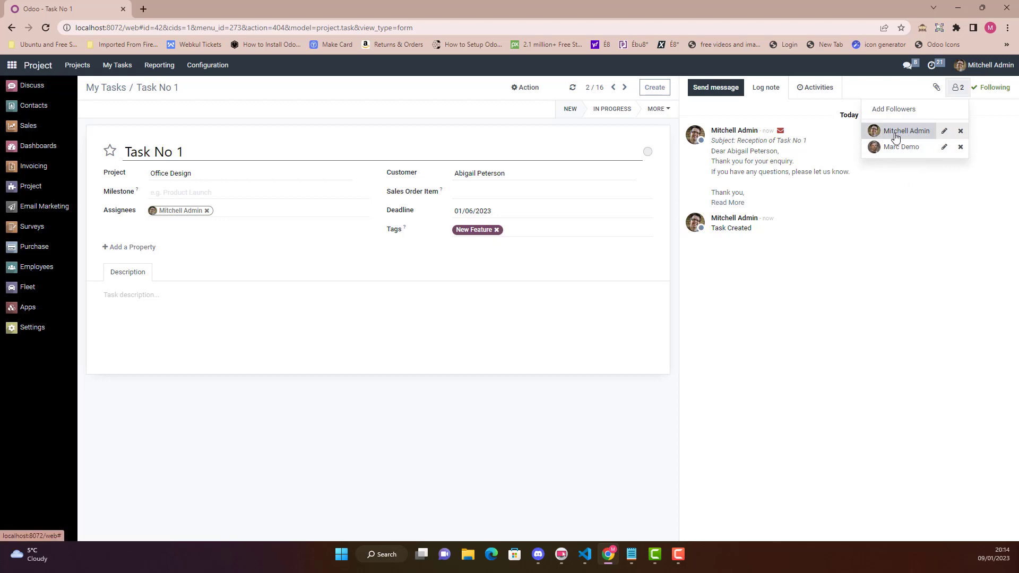
{"action": "mouse_move", "coordinate": [901, 147]}
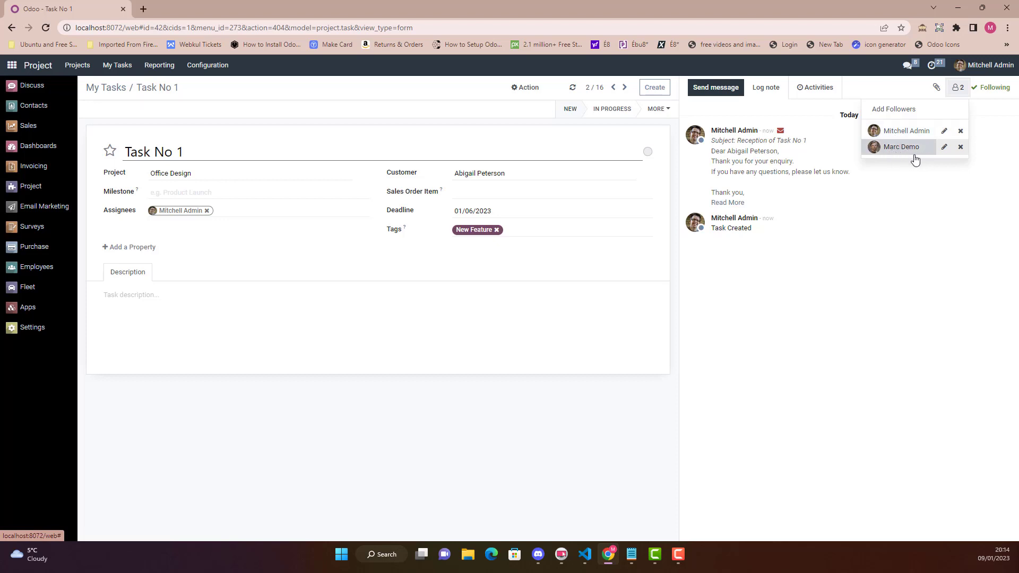
{"action": "mouse_move", "coordinate": [773, 295]}
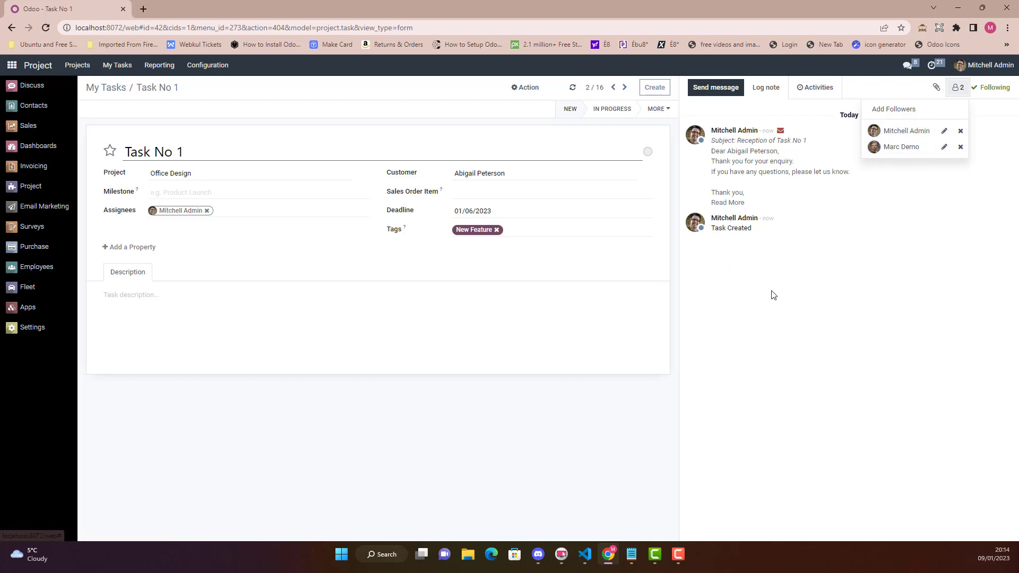
{"action": "mouse_move", "coordinate": [857, 209]}
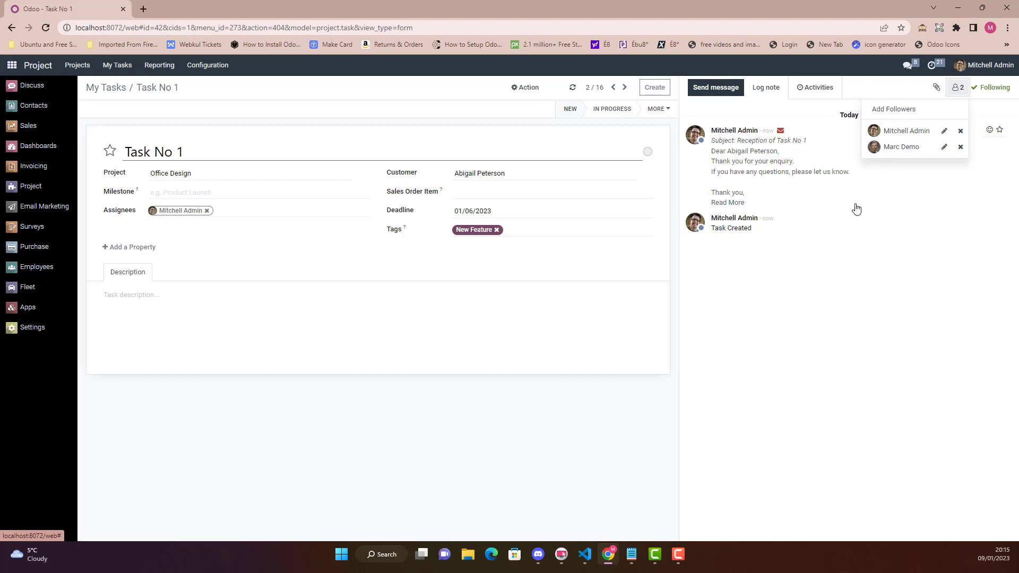
{"action": "mouse_move", "coordinate": [902, 147]}
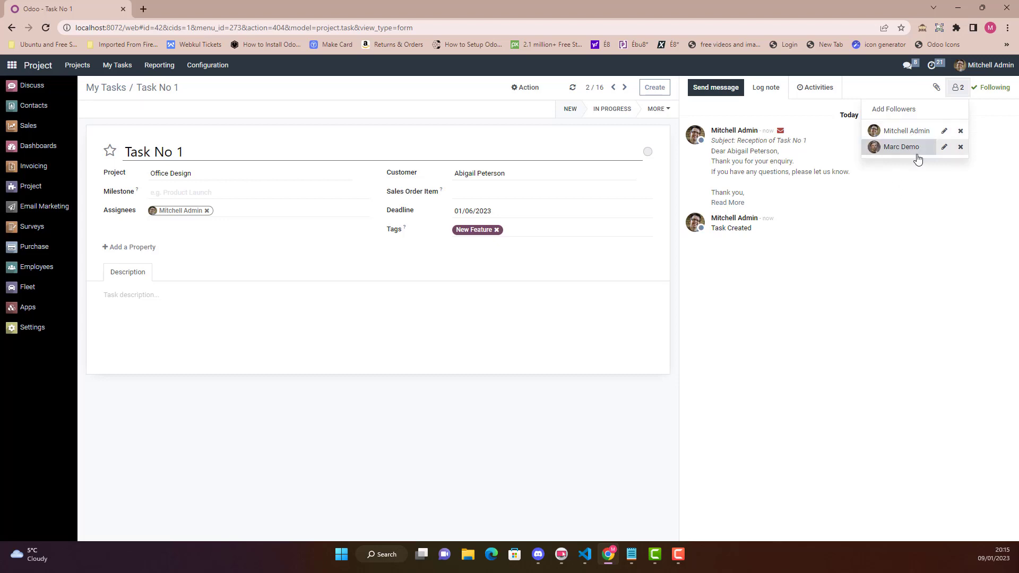
{"action": "mouse_move", "coordinate": [865, 254]}
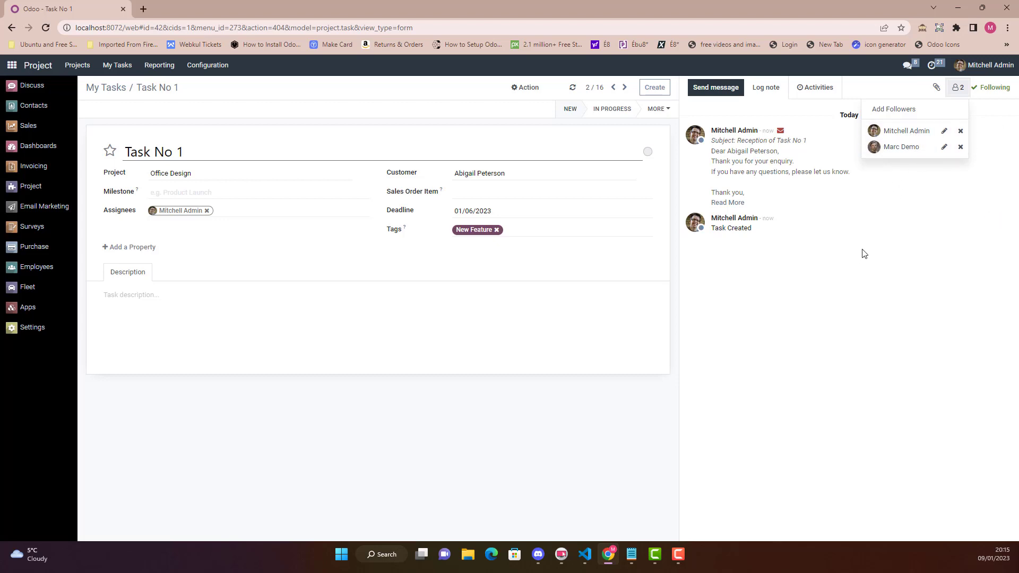
{"action": "mouse_move", "coordinate": [728, 310]}
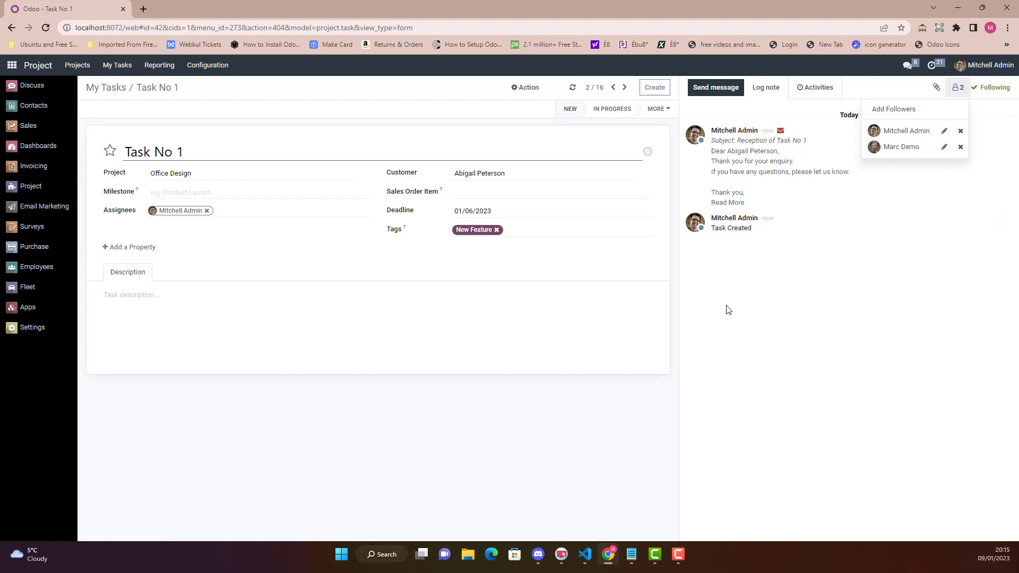
{"action": "mouse_move", "coordinate": [793, 287]}
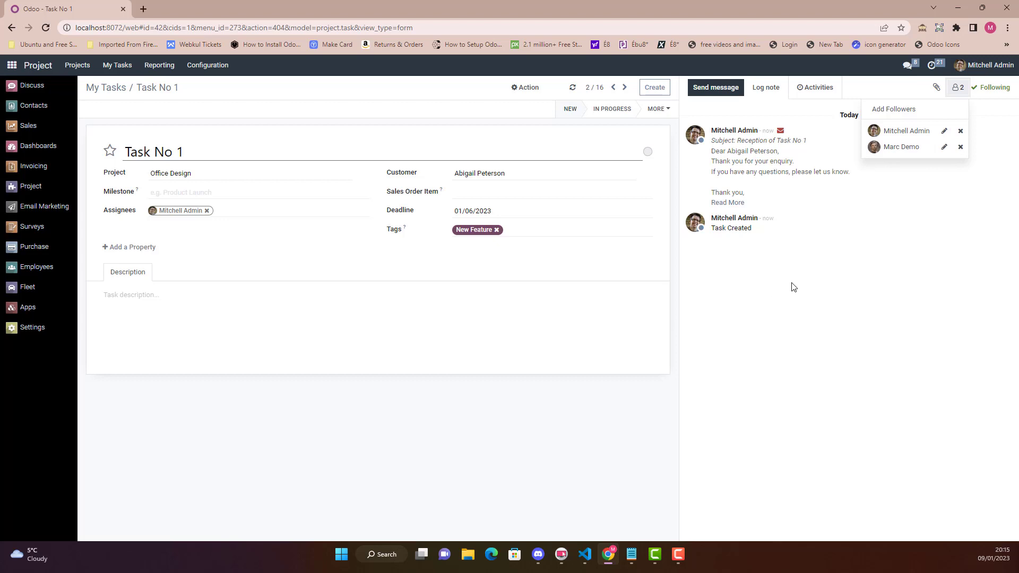
{"action": "mouse_move", "coordinate": [783, 263]}
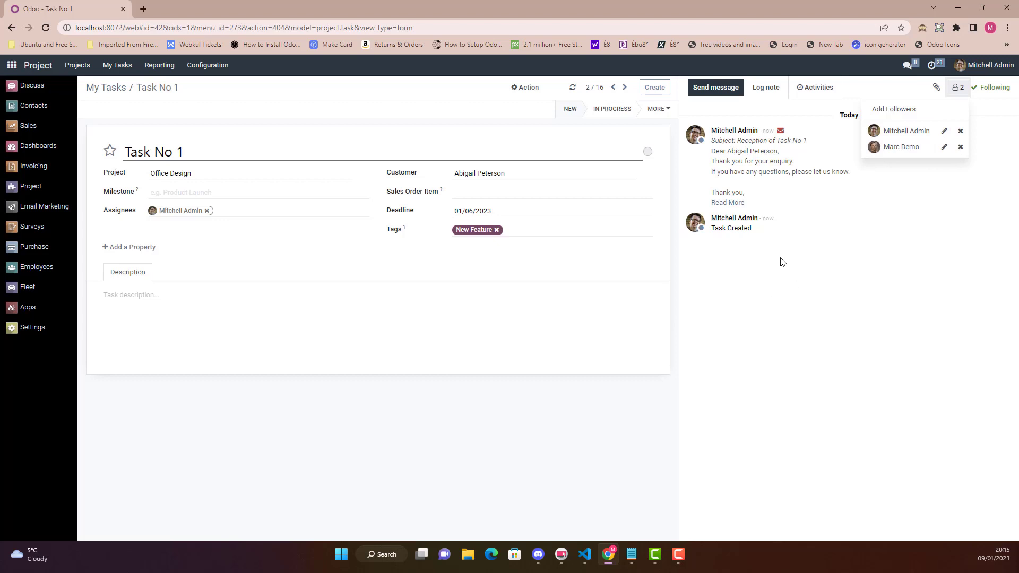
{"action": "mouse_move", "coordinate": [727, 264]}
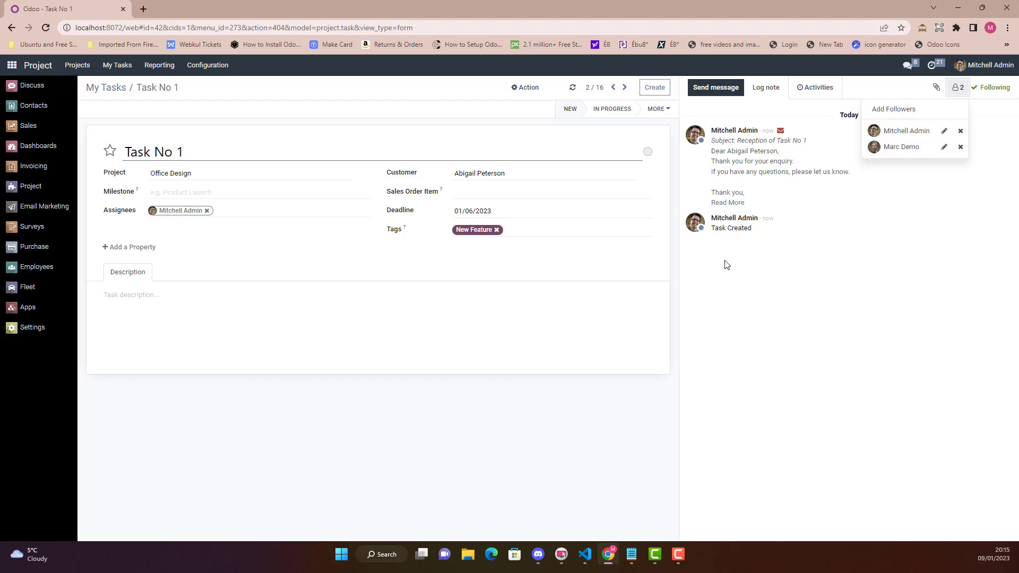
{"action": "mouse_move", "coordinate": [673, 301]}
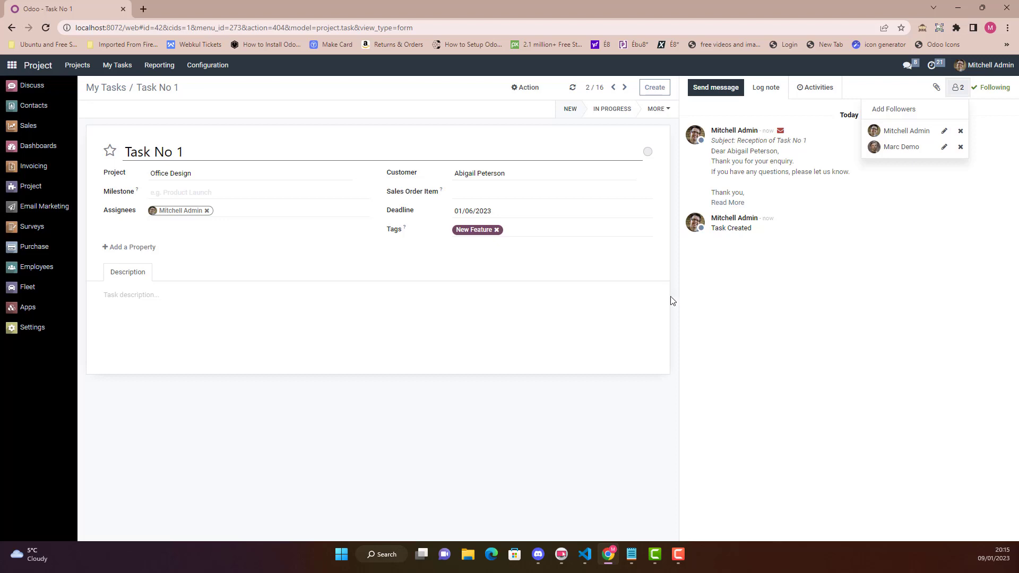
{"action": "mouse_move", "coordinate": [845, 223]}
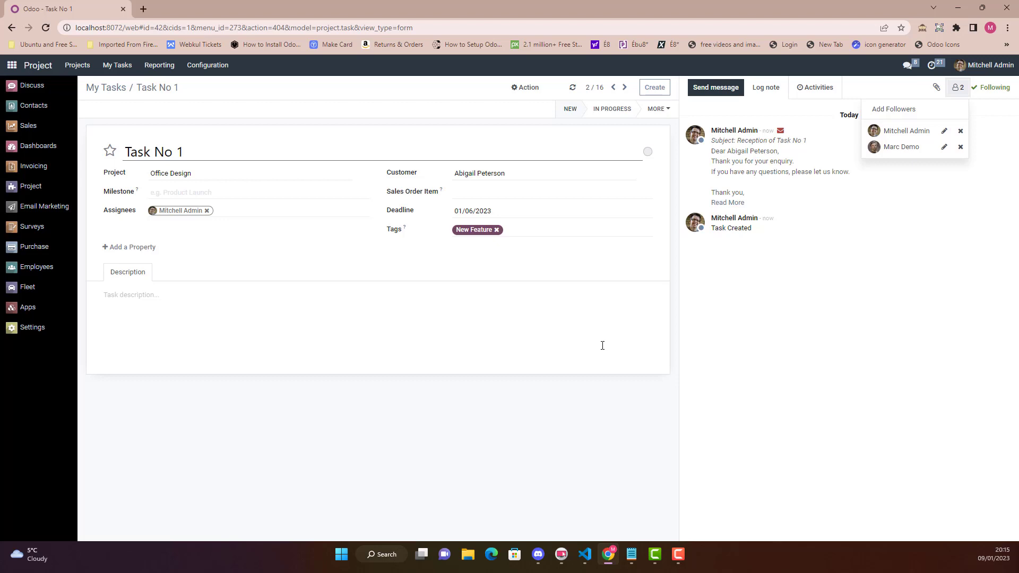
{"action": "mouse_move", "coordinate": [605, 334]}
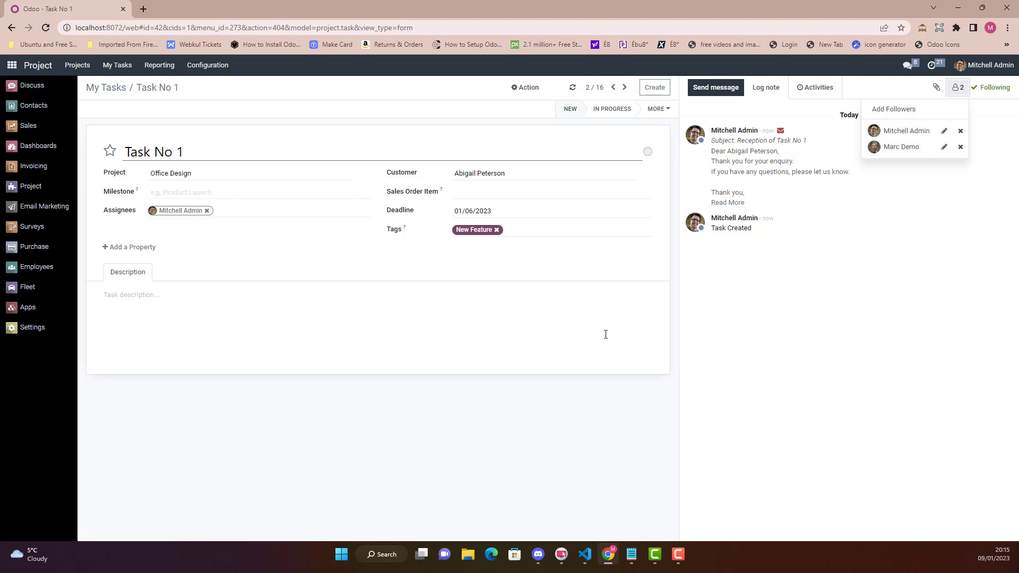
{"action": "left_click", "coordinate": [872, 306]}
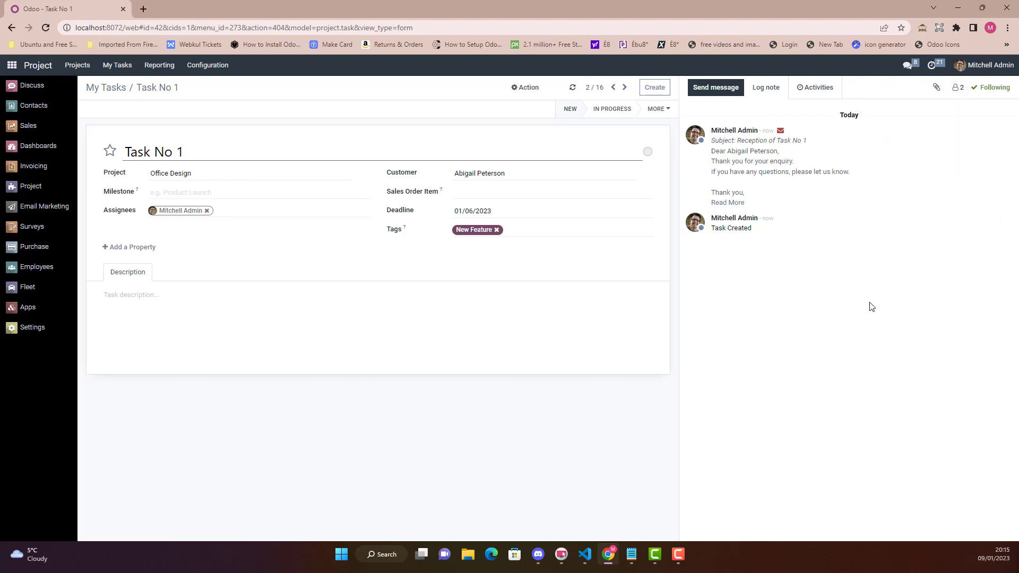
{"action": "mouse_move", "coordinate": [547, 233]}
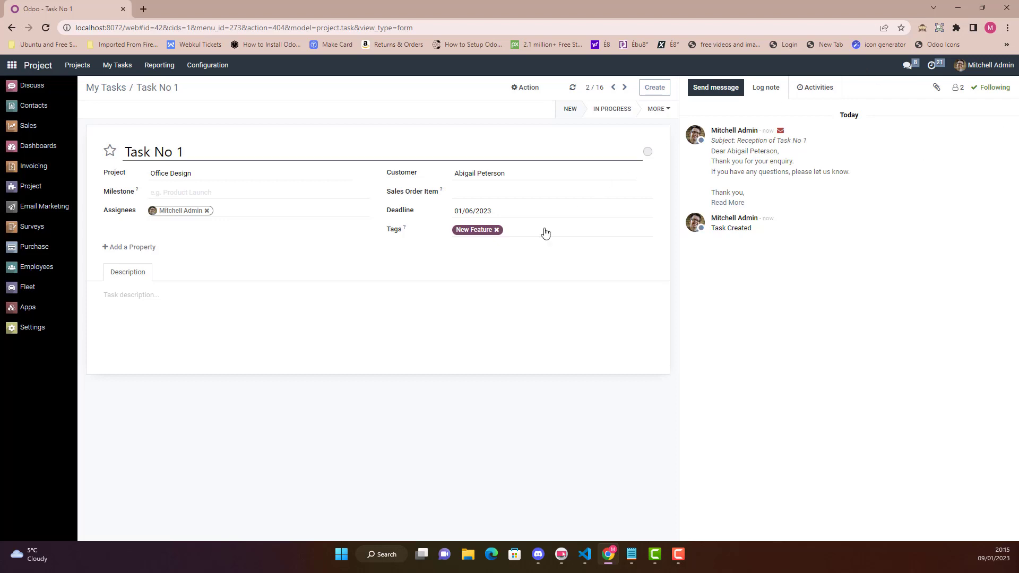
{"action": "mouse_move", "coordinate": [500, 266]}
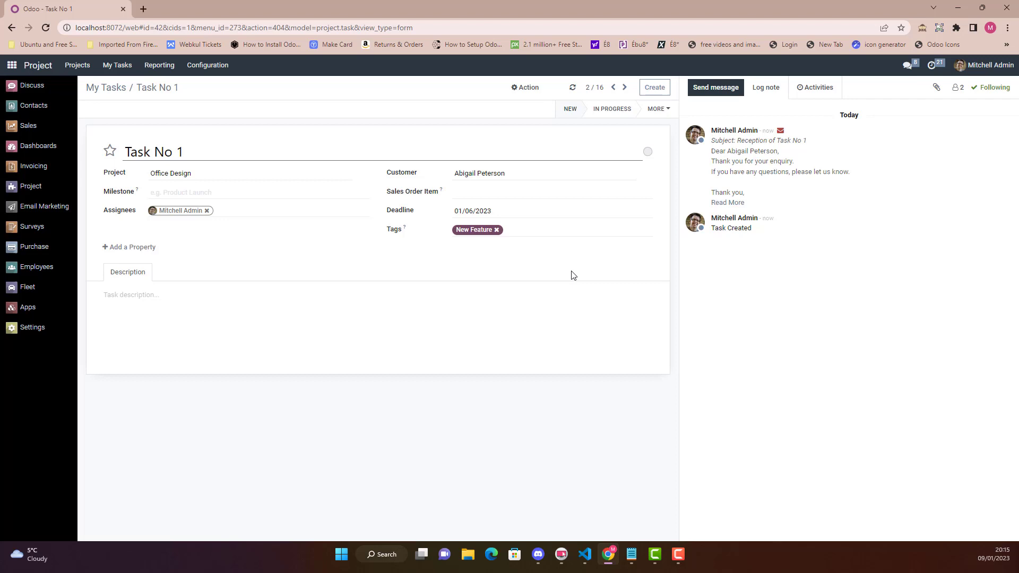
{"action": "mouse_move", "coordinate": [569, 287]}
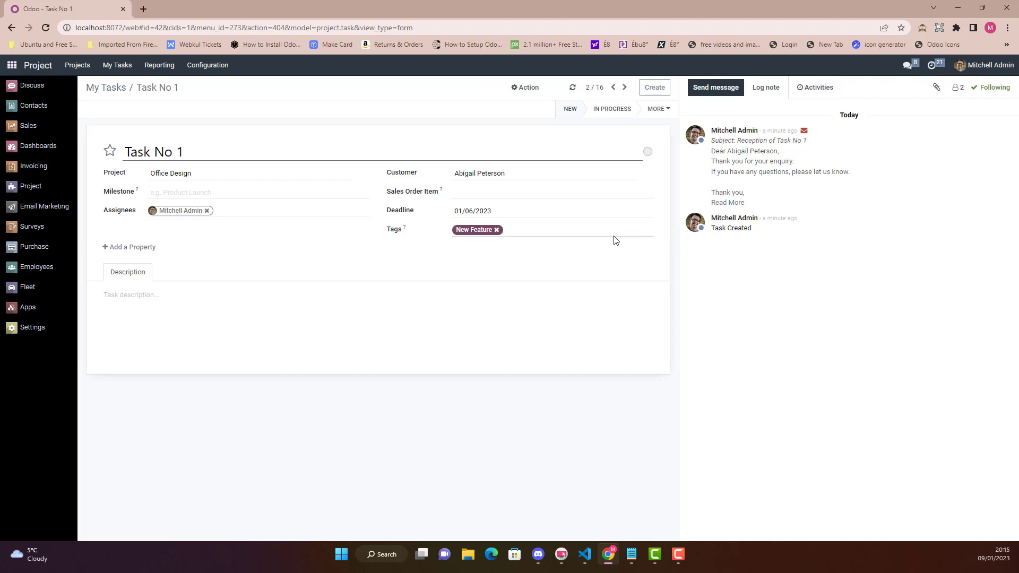
{"action": "mouse_move", "coordinate": [956, 104]}
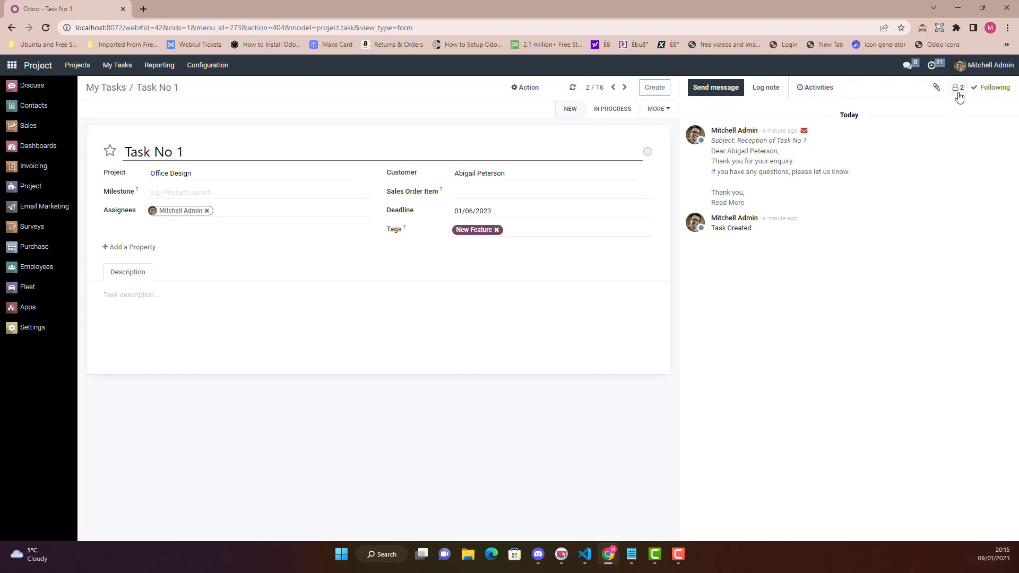
{"action": "mouse_move", "coordinate": [444, 229]}
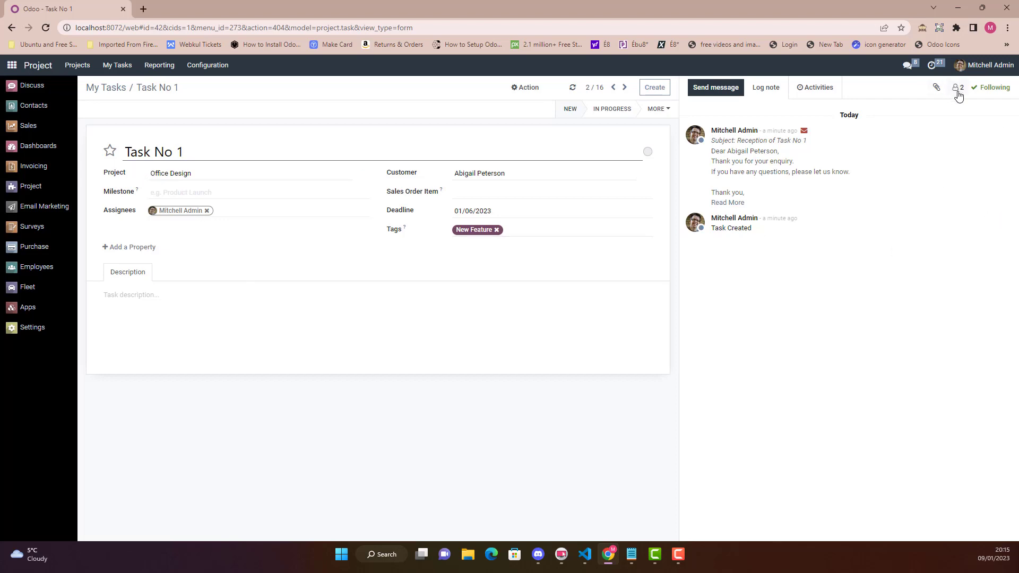
Step: Reopen Task No 1's followers dropdown, still showing Mitchell Admin and Marc Demo
{"action": "left_click", "coordinate": [955, 87]}
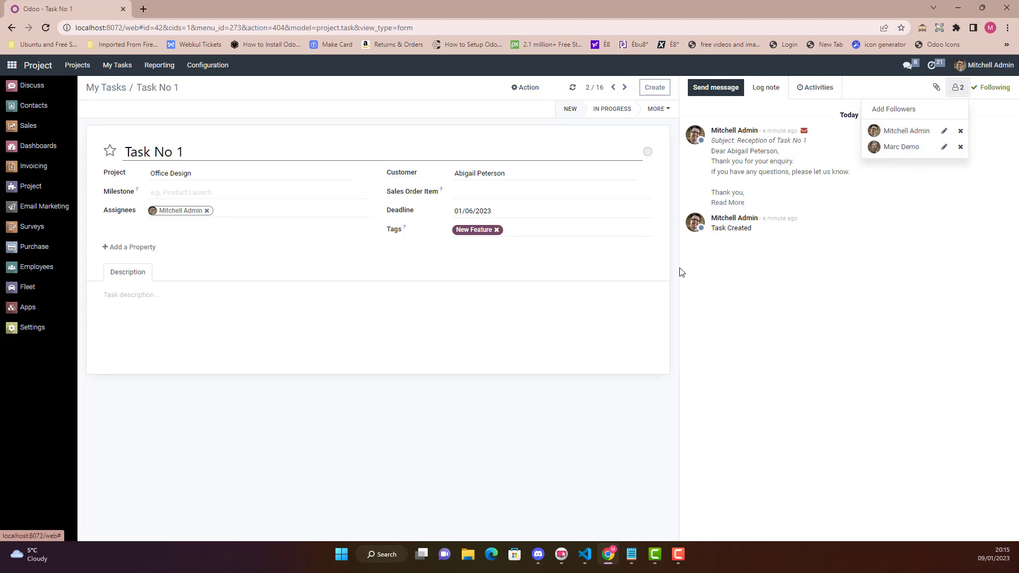
Step: Dismiss the followers dropdown and bring Visual Studio Code to the front
{"action": "left_click", "coordinate": [747, 318]}
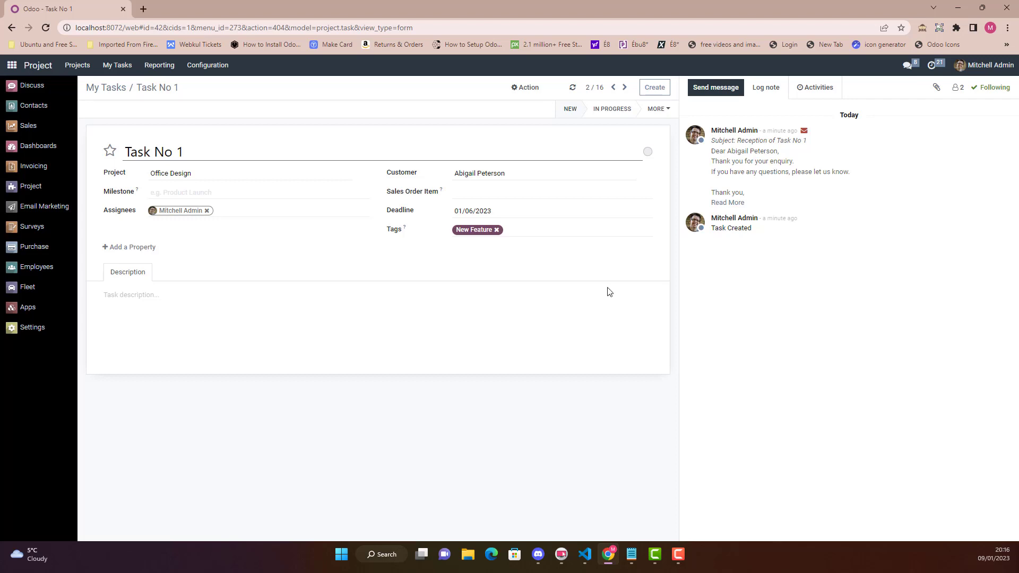
{"action": "mouse_move", "coordinate": [241, 275]}
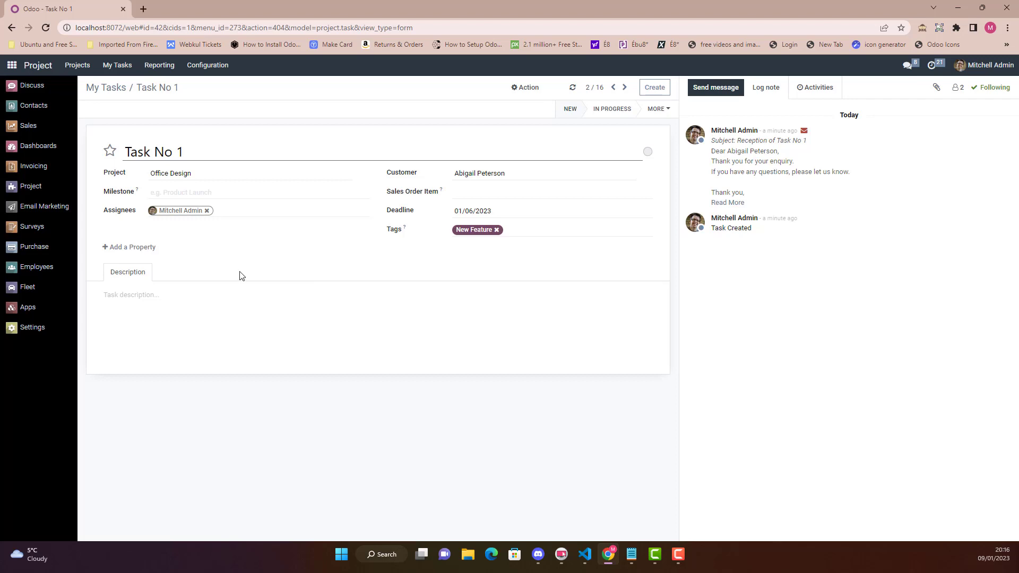
{"action": "mouse_move", "coordinate": [414, 540]}
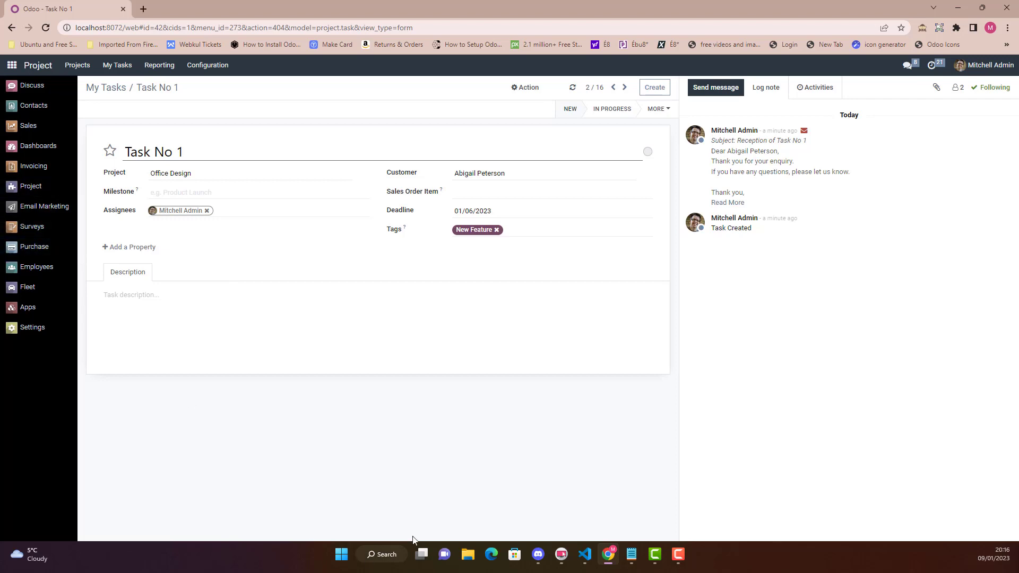
{"action": "left_click", "coordinate": [584, 554]}
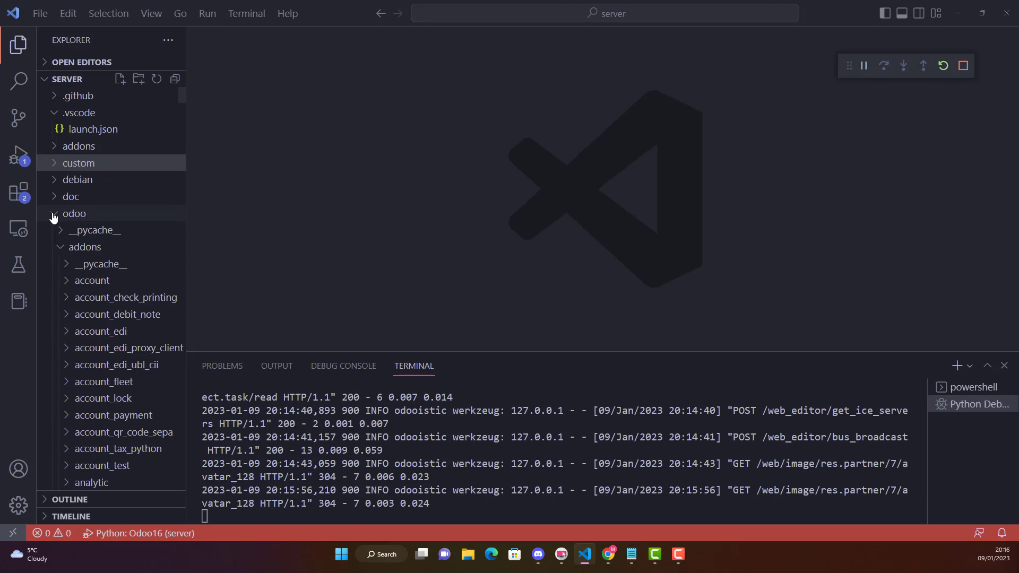
Step: Collapse odoo and open custom > customization > models > project_task.py
{"action": "left_click", "coordinate": [75, 214]}
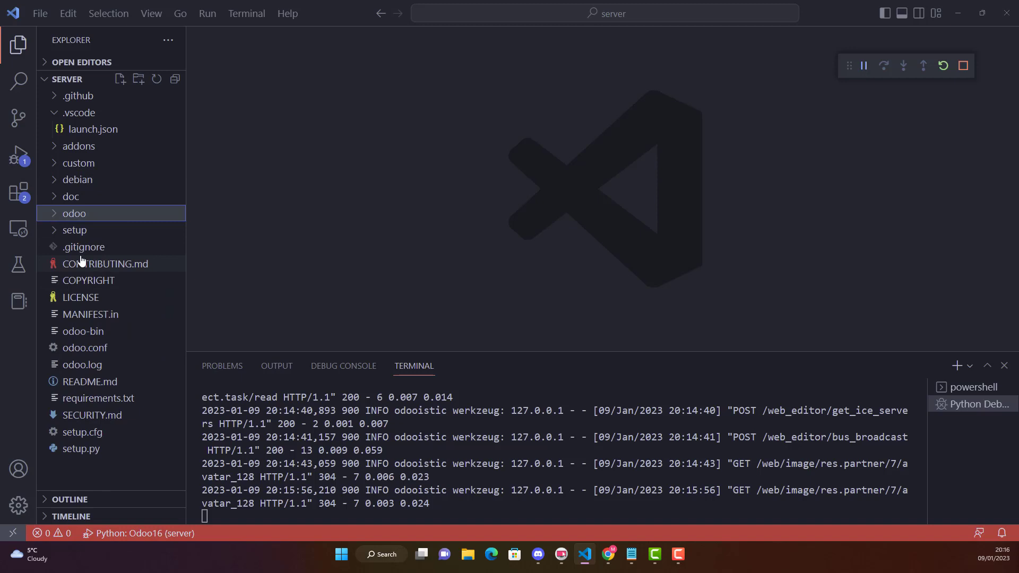
{"action": "mouse_move", "coordinate": [58, 114]}
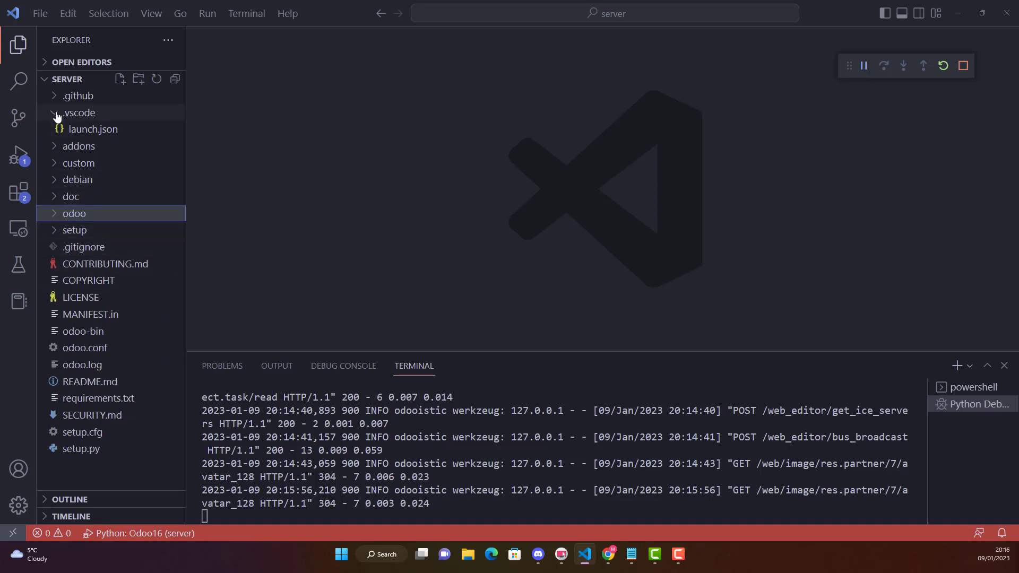
{"action": "left_click", "coordinate": [78, 163]}
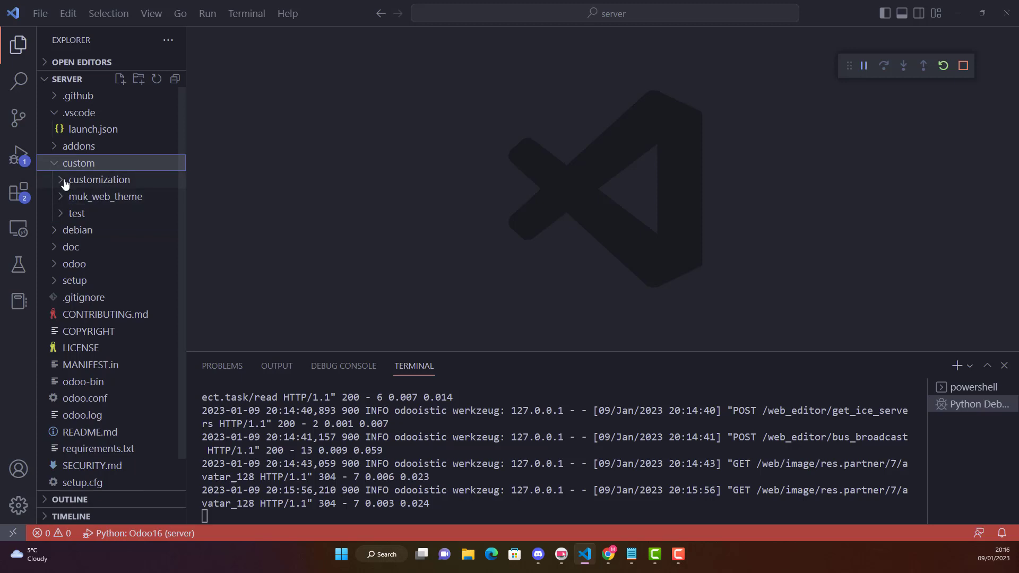
{"action": "left_click", "coordinate": [97, 179]}
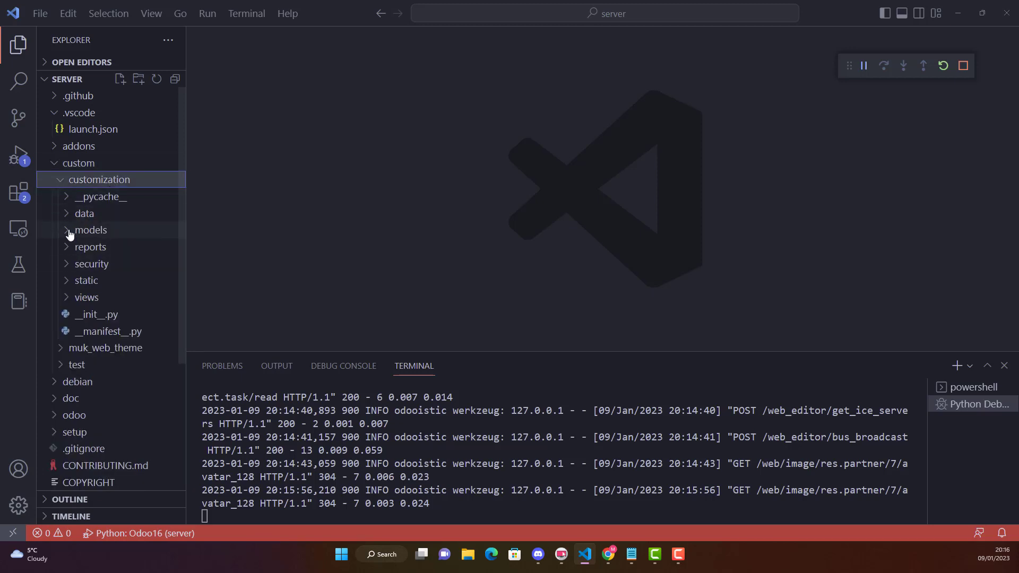
{"action": "left_click", "coordinate": [90, 230]}
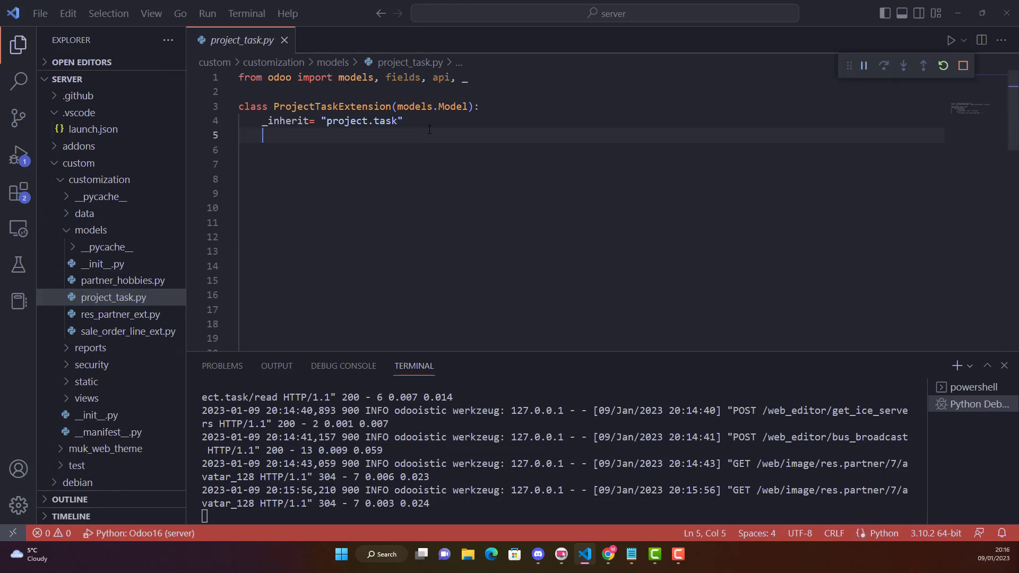
{"action": "scroll", "scroll_direction": "down", "scroll_amount": 3}
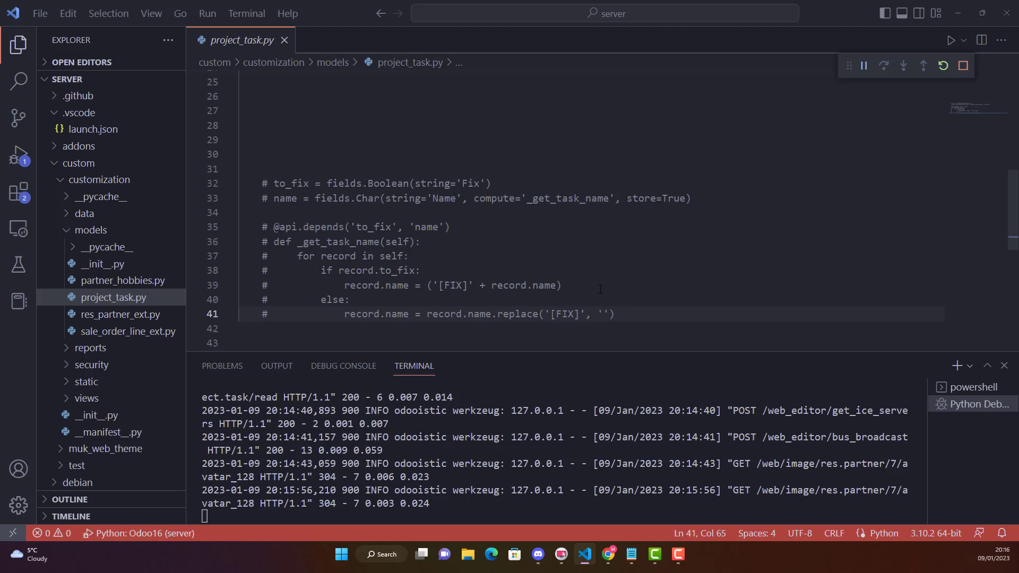
{"action": "left_click", "coordinate": [273, 139]}
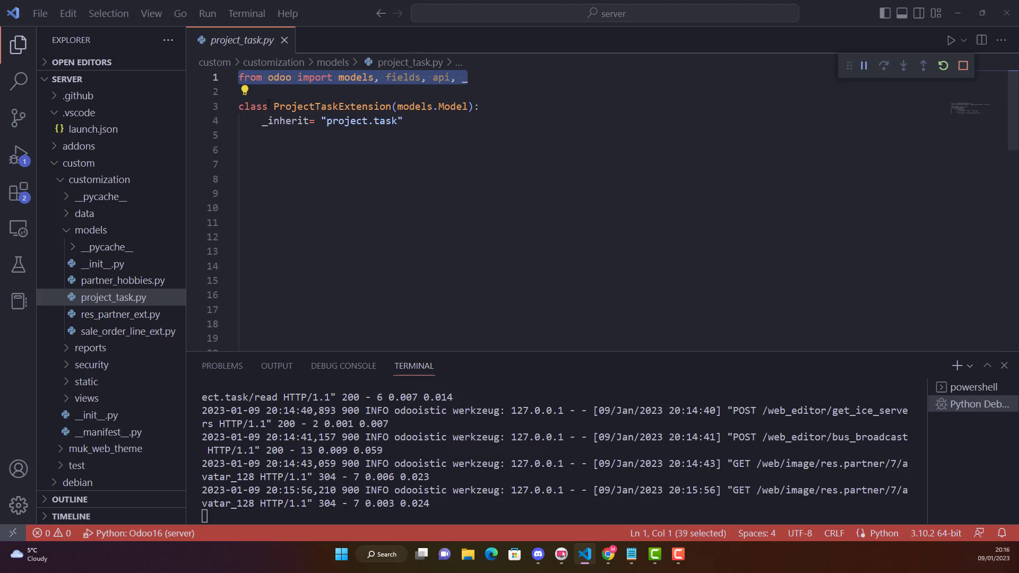
Step: Review the ProjectTaskExtension _inherit code, then minimize VS Code to the Odoo task
{"action": "left_click", "coordinate": [402, 121]}
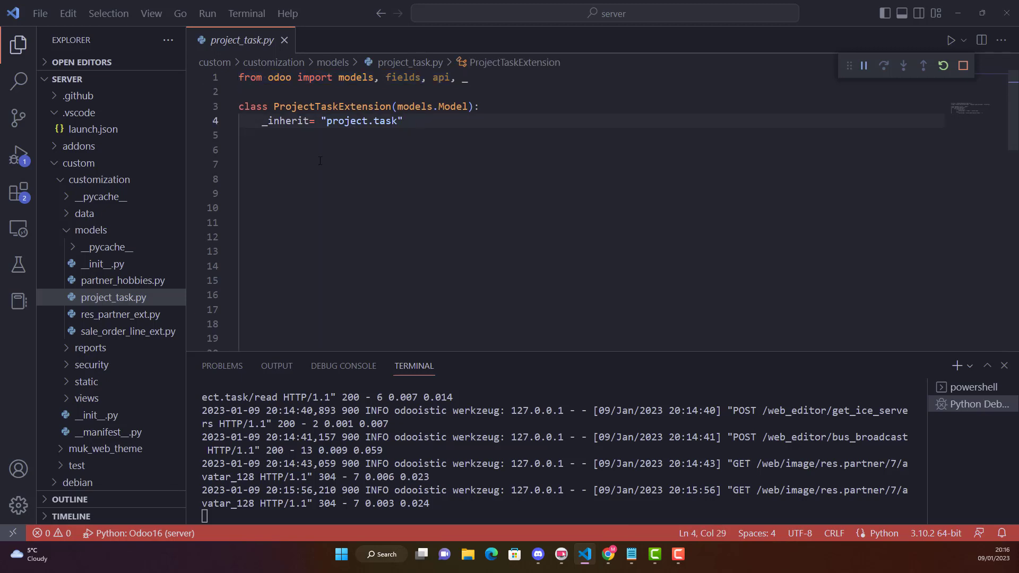
{"action": "double_click", "coordinate": [331, 107]}
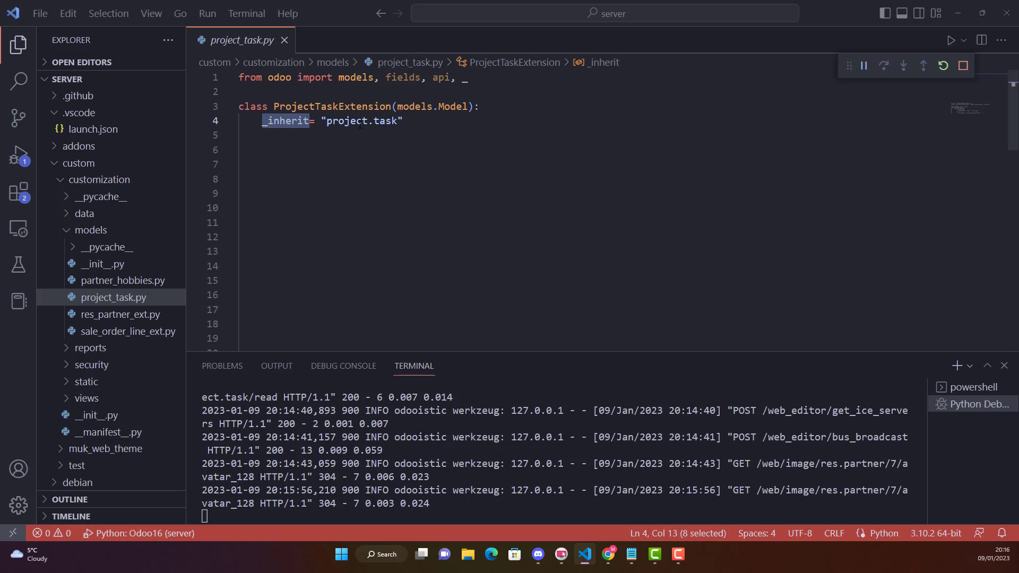
{"action": "left_click", "coordinate": [417, 121]}
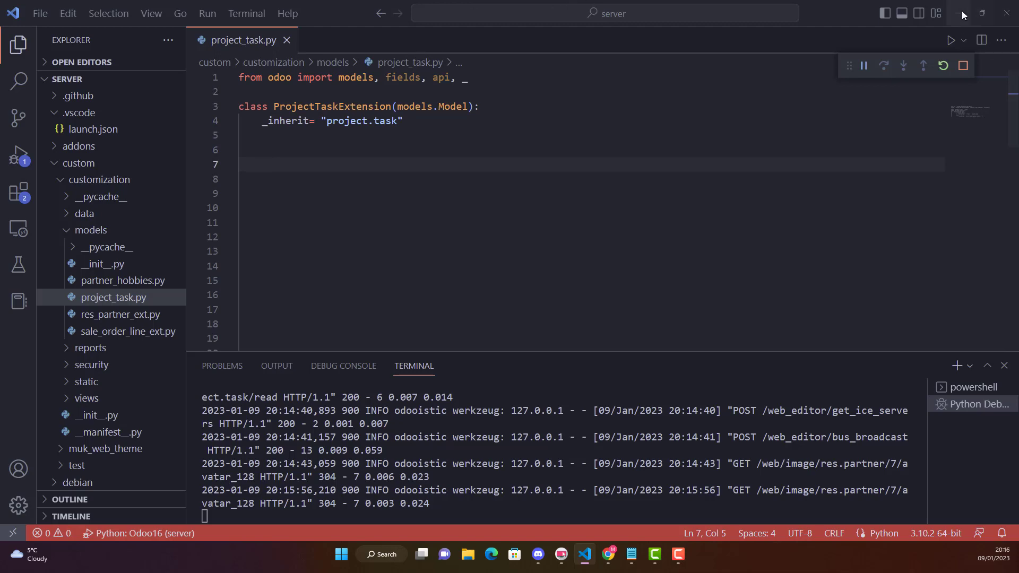
{"action": "left_click", "coordinate": [607, 554]}
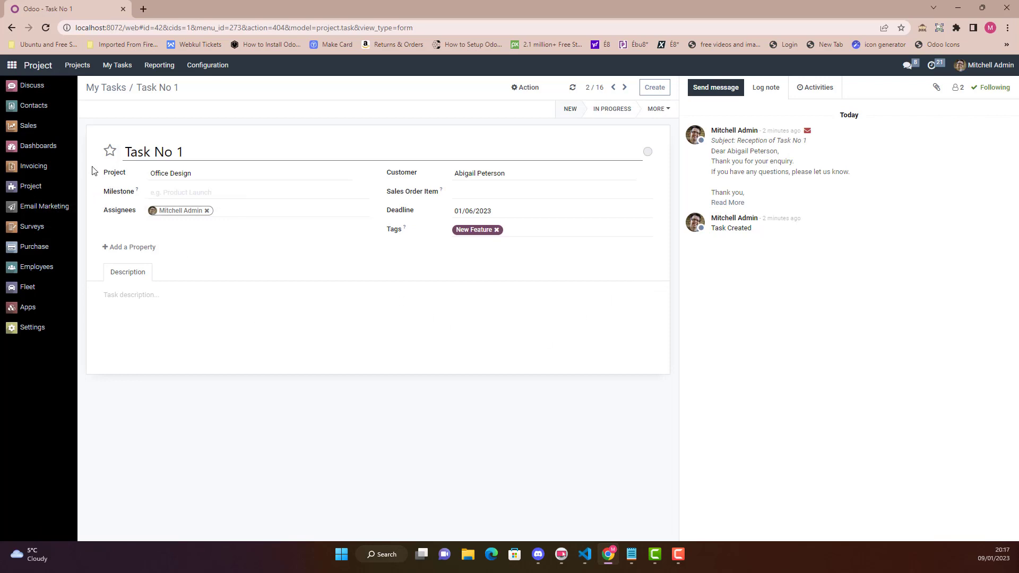
{"action": "mouse_move", "coordinate": [347, 137]}
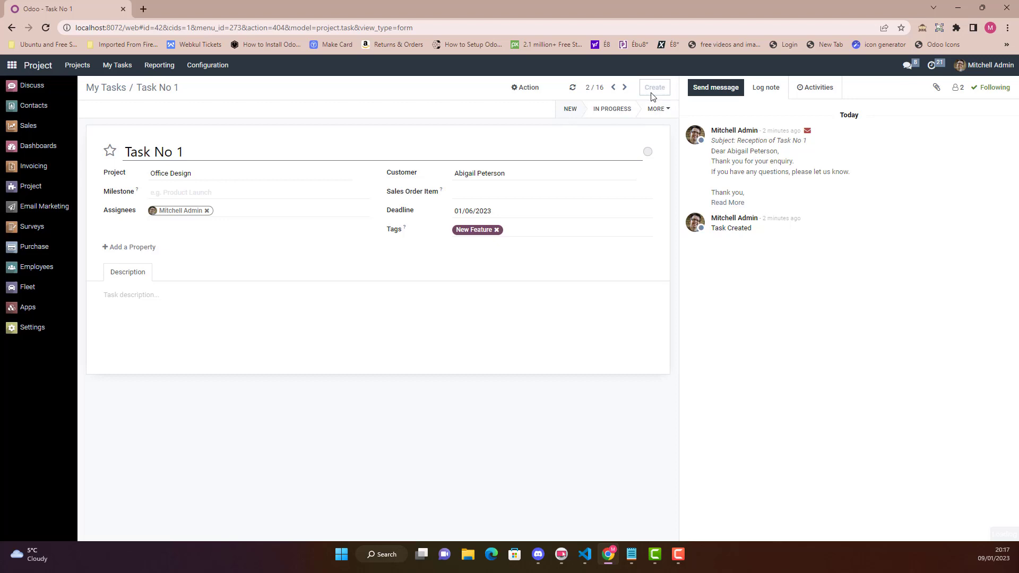
Step: Start a blank new task form, defaulting to the Private project and Mitchell Admin
{"action": "left_click", "coordinate": [654, 87]}
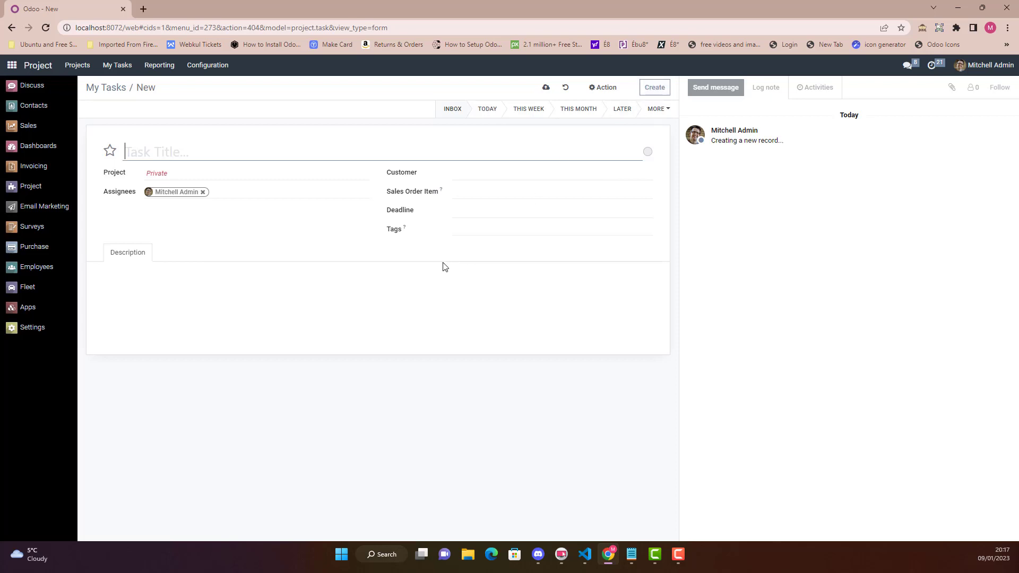
{"action": "mouse_move", "coordinate": [495, 289]}
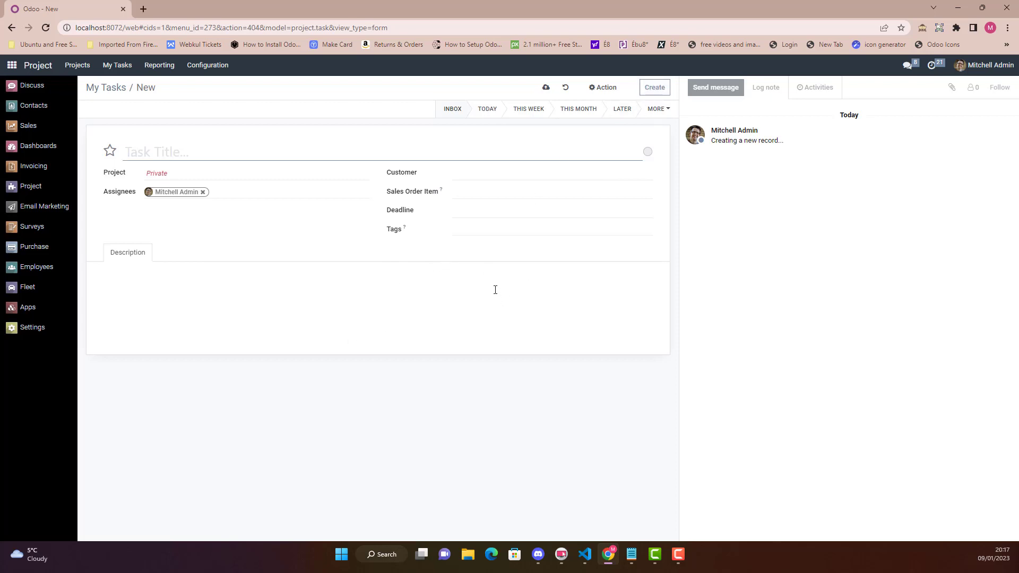
{"action": "mouse_move", "coordinate": [907, 67]}
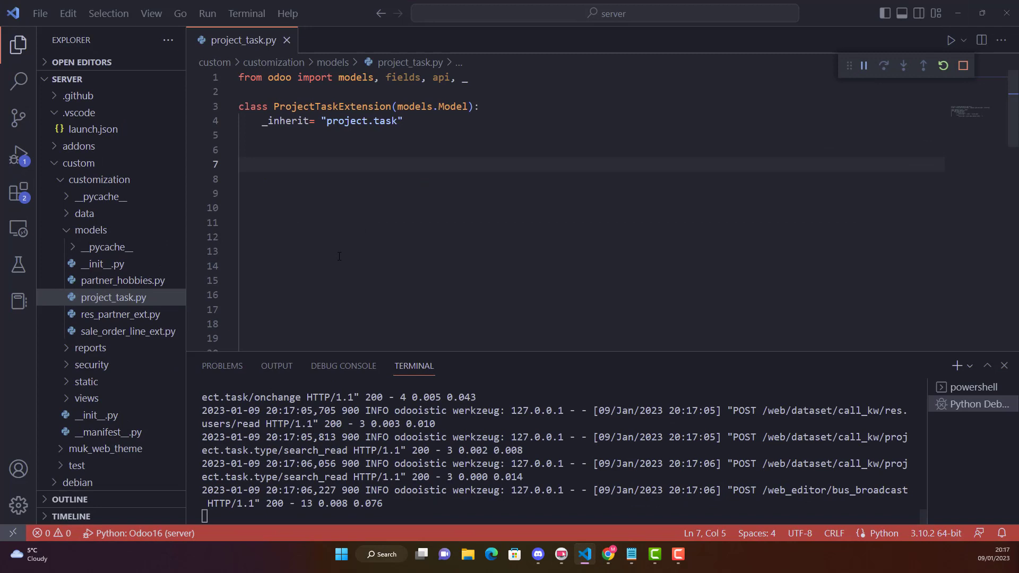
Step: Browse the odoo addons tree and expand the project addon folder toward project.py
{"action": "scroll", "scroll_direction": "down", "scroll_amount": 3}
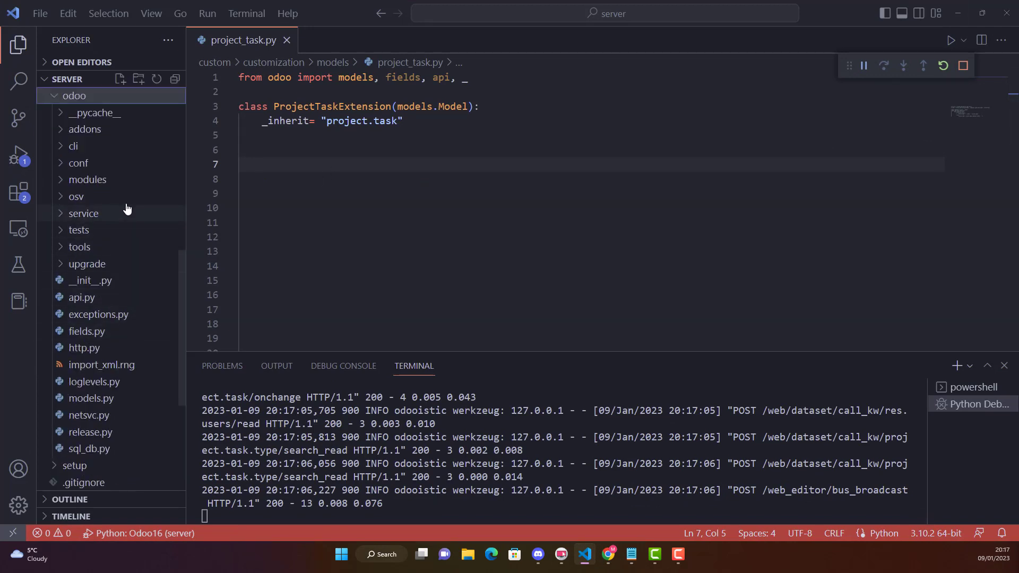
{"action": "mouse_move", "coordinate": [81, 298]}
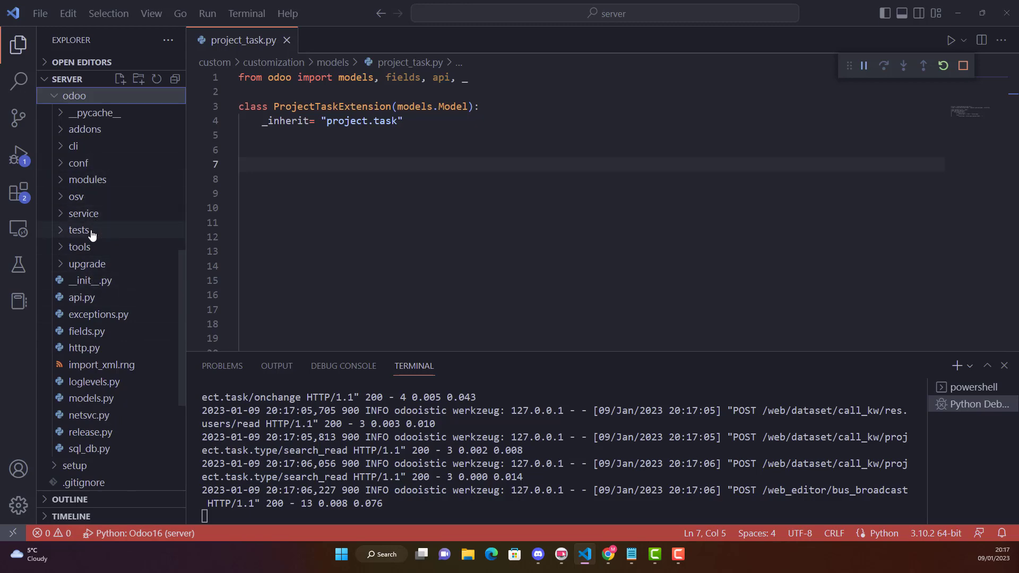
{"action": "scroll", "scroll_direction": "down", "scroll_amount": 3}
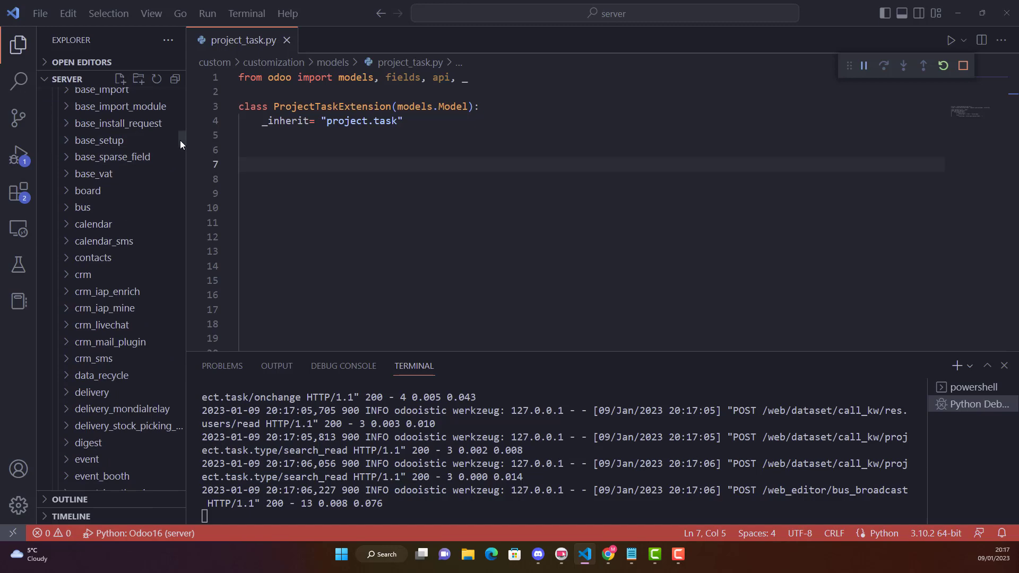
{"action": "scroll", "scroll_direction": "down", "scroll_amount": 3}
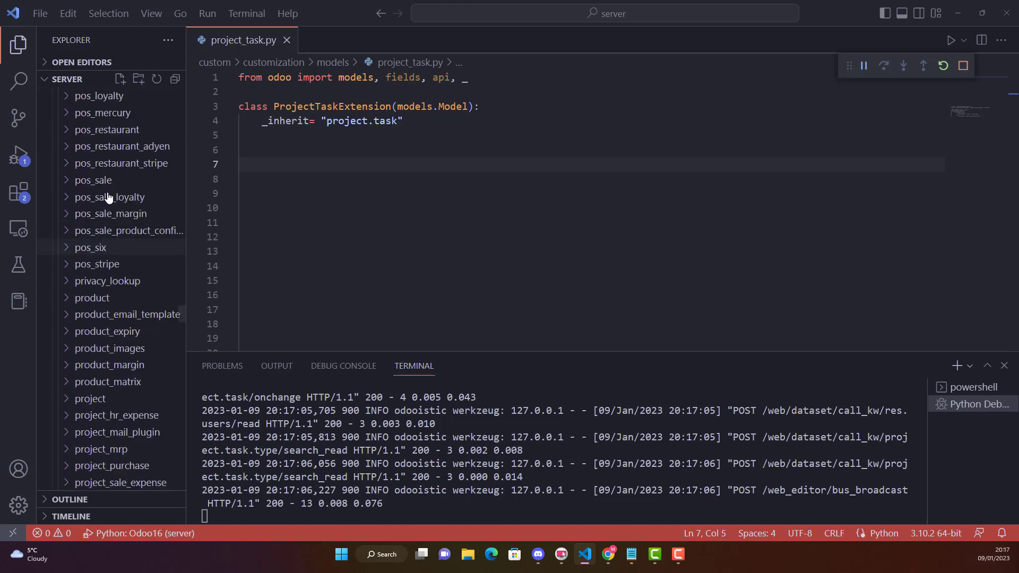
{"action": "scroll", "scroll_direction": "down", "scroll_amount": 3}
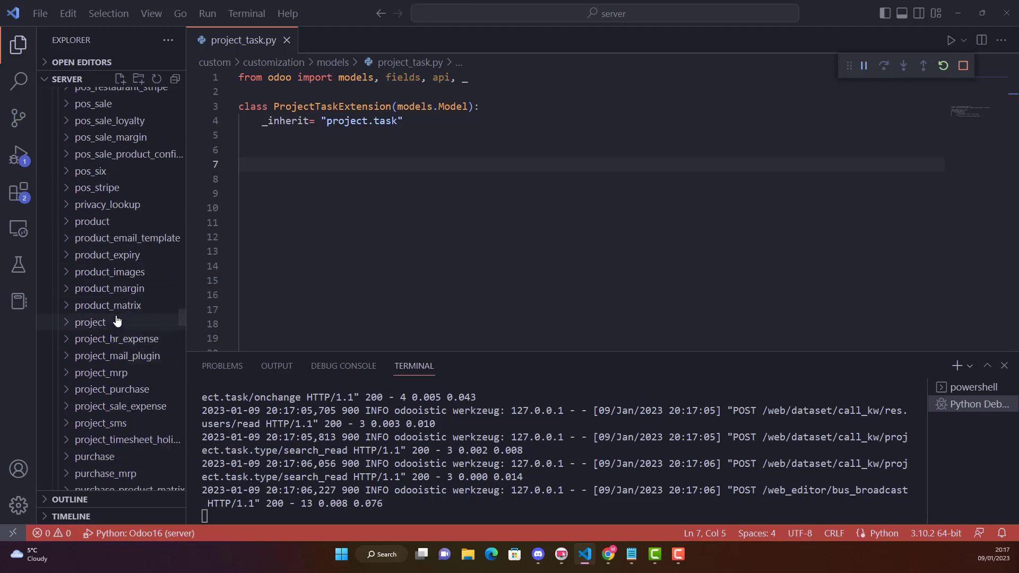
{"action": "left_click", "coordinate": [90, 322]}
{"action": "type", "text": "def create"}
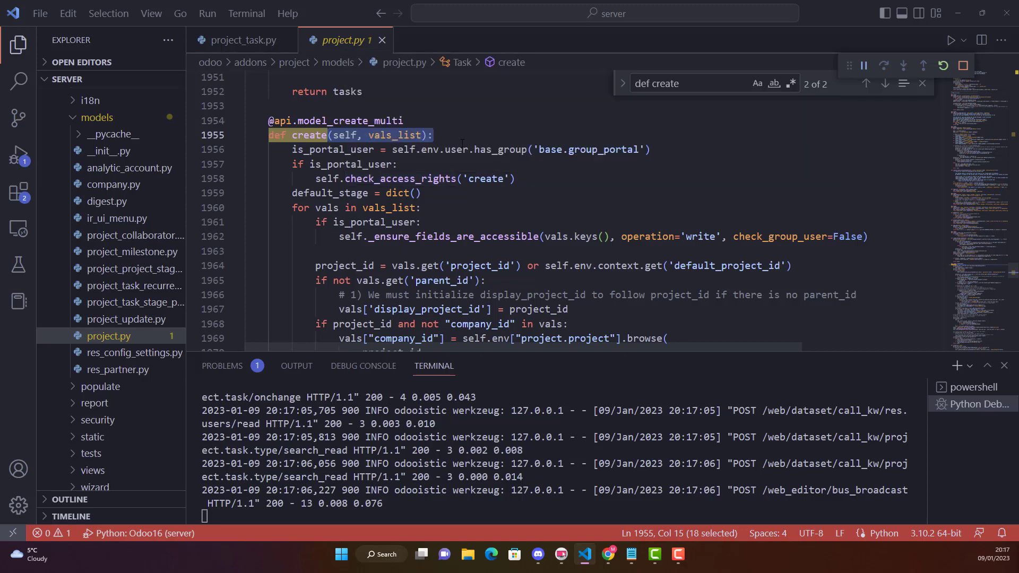
{"action": "scroll", "scroll_direction": "down", "scroll_amount": 3}
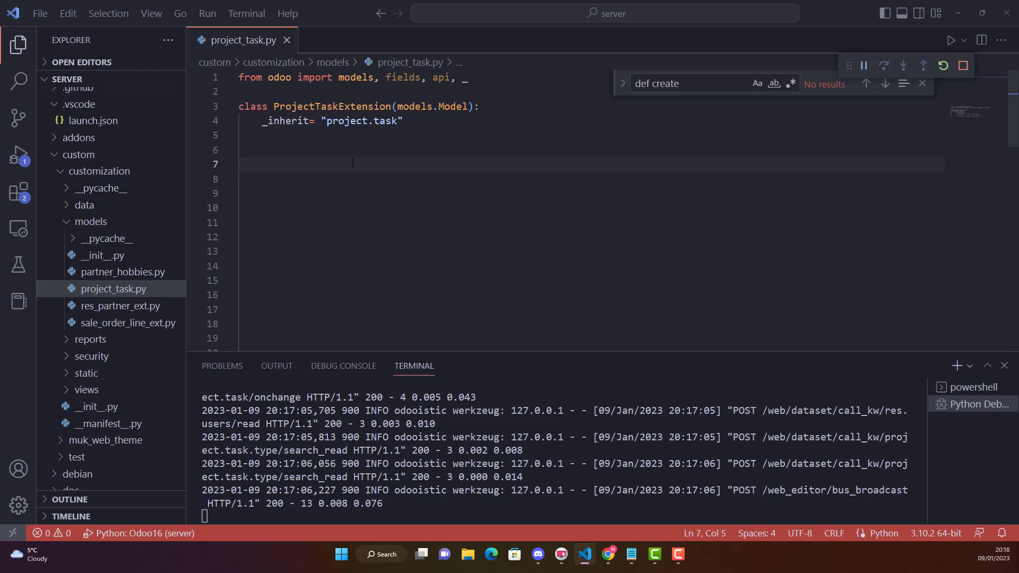
Step: Write 'def create(self, vals_list):' and begin the body with 'result = super('
{"action": "type", "text": "def"}
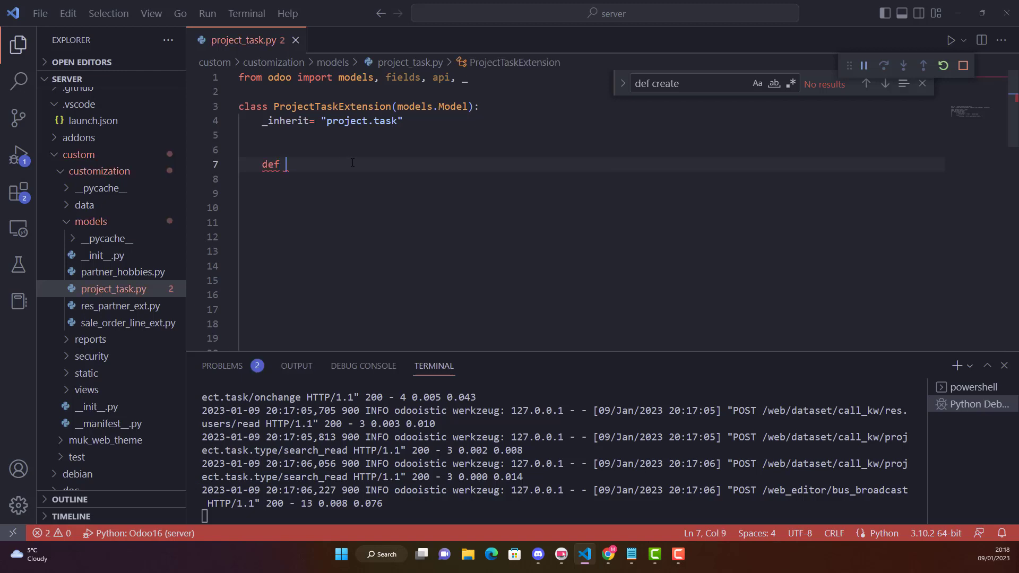
{"action": "type", "text": "create"}
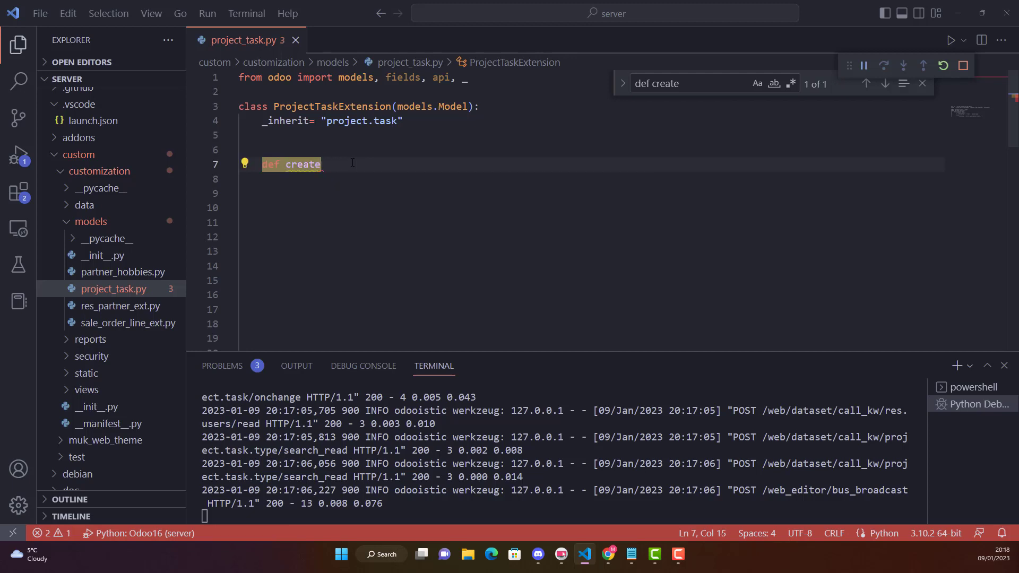
{"action": "type", "text": "(self, )"}
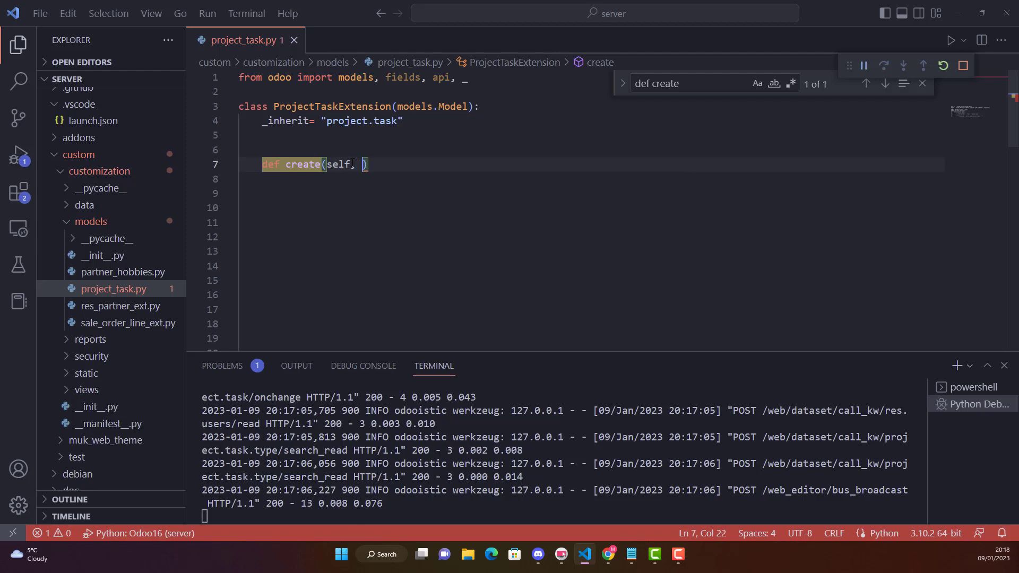
{"action": "type", "text": "vals_"}
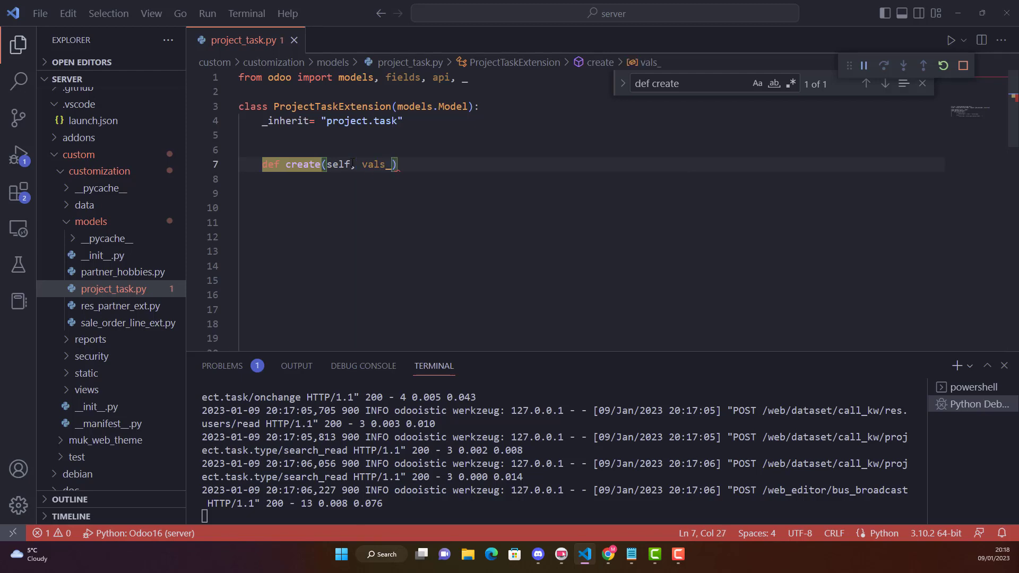
{"action": "type", "text": "list"}
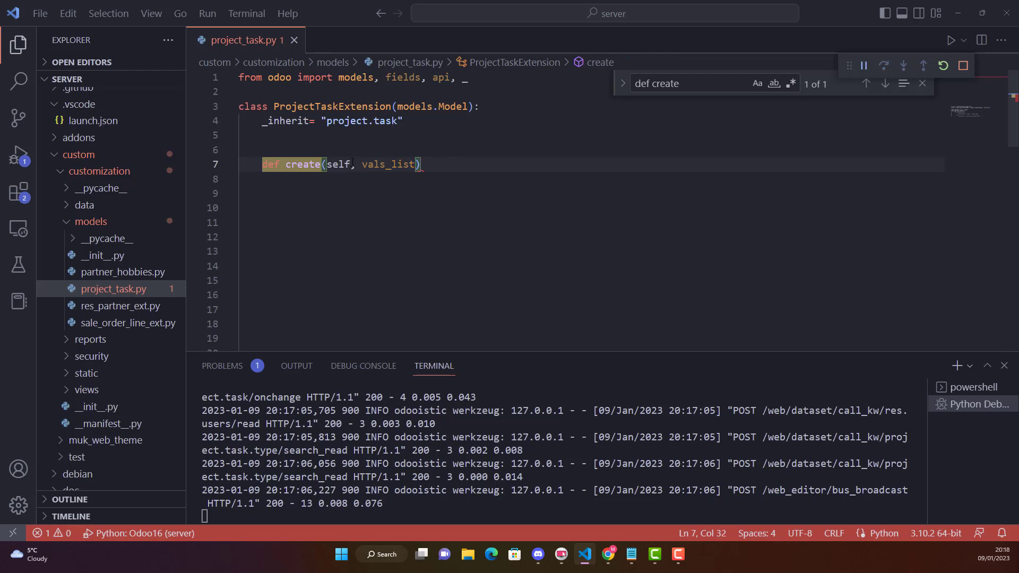
{"action": "type", "text": ":"}
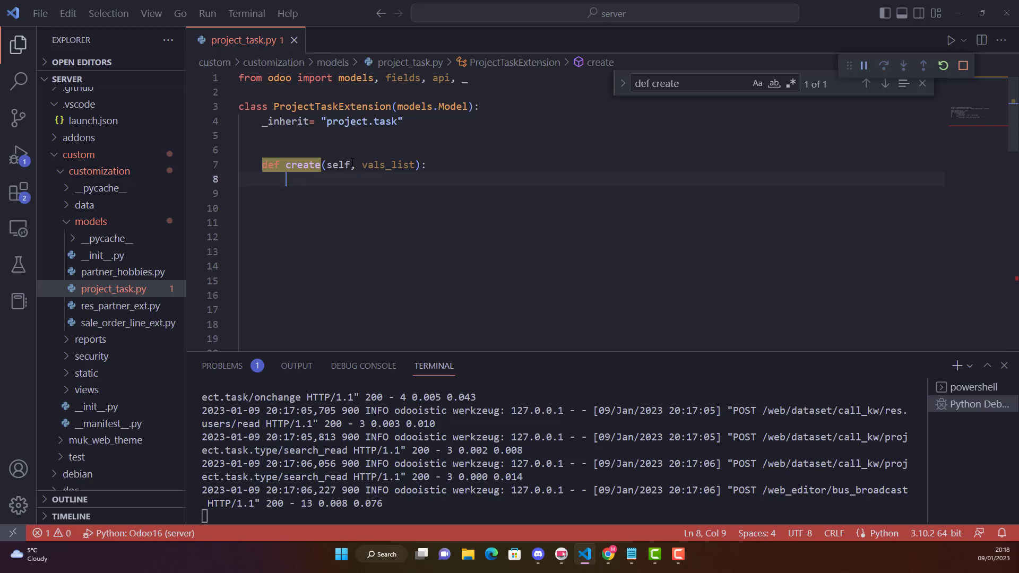
{"action": "type", "text": "result ="}
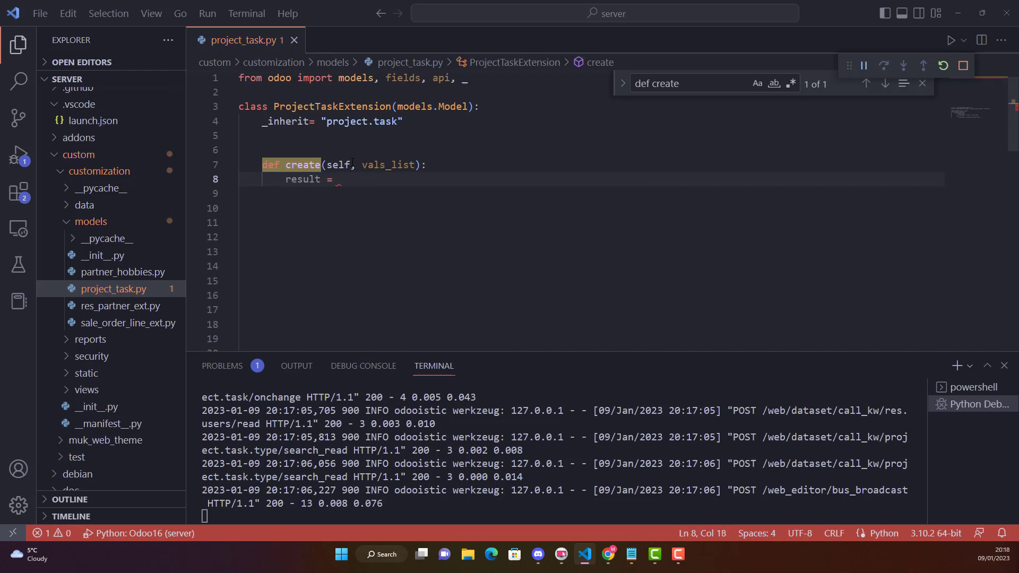
{"action": "type", "text": "super"}
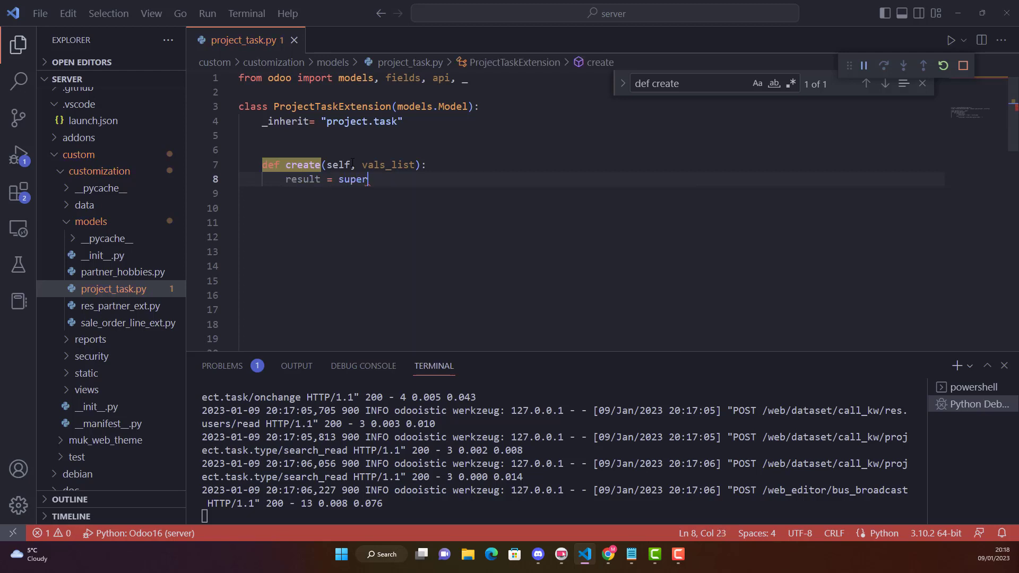
{"action": "type", "text": "("}
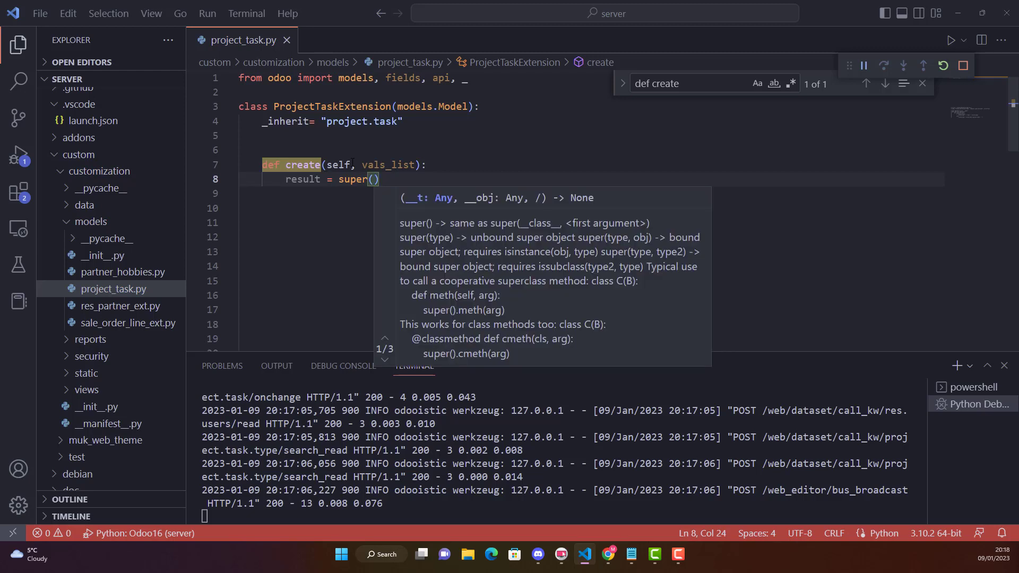
Step: Pass ProjectTaskExtension and self.with_context as the super() arguments
{"action": "double_click", "coordinate": [333, 106]}
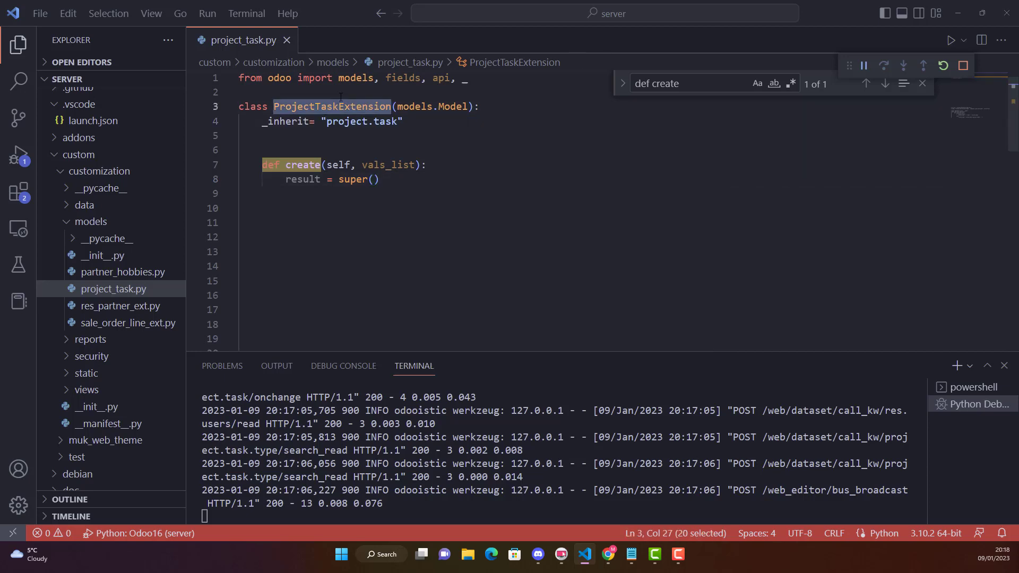
{"action": "left_click", "coordinate": [374, 179]}
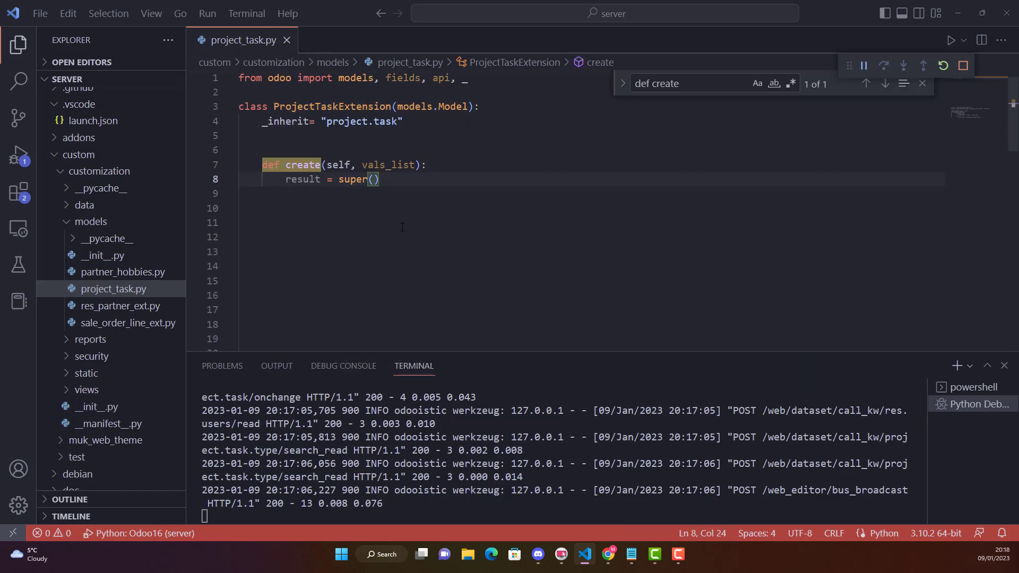
{"action": "type", "text": "ProjectTaskExtension"}
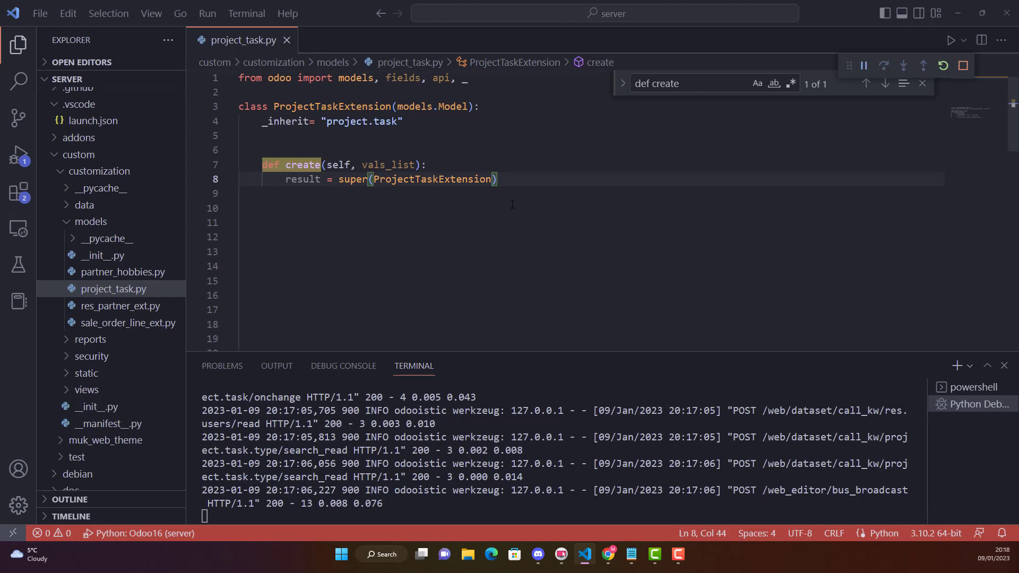
{"action": "type", "text": ", self"}
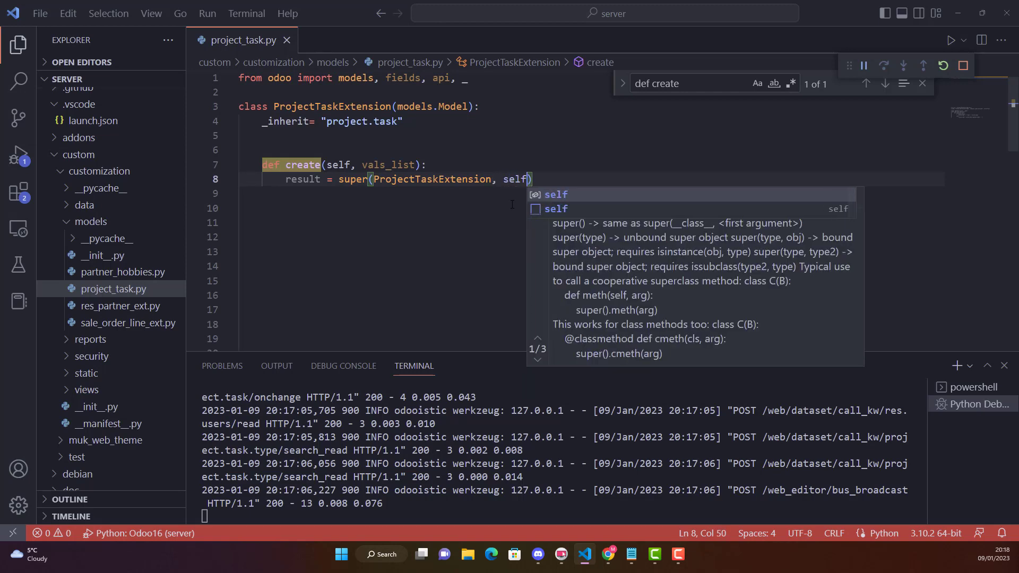
{"action": "type", "text": ".w"}
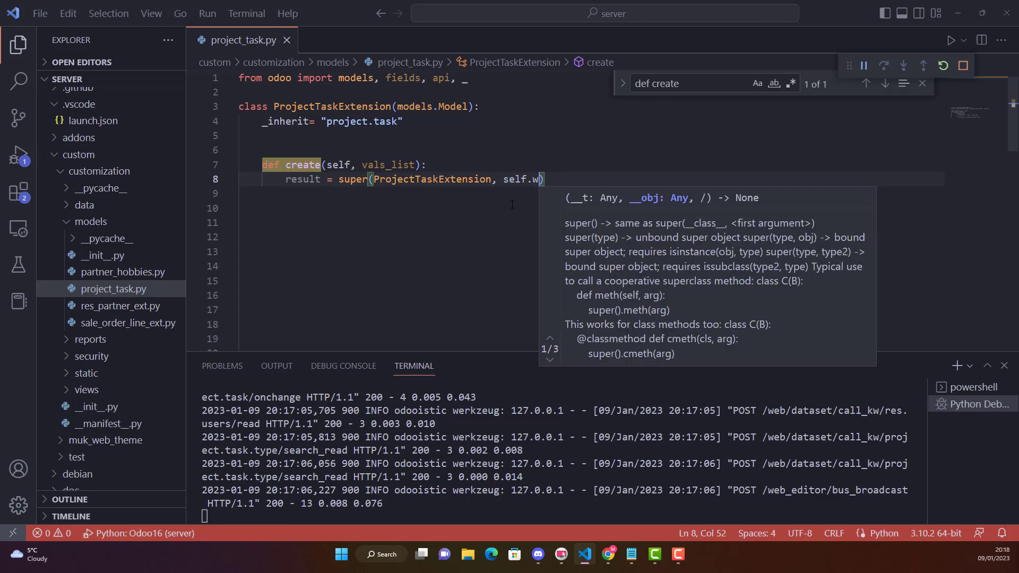
{"action": "type", "text": "ithconte"}
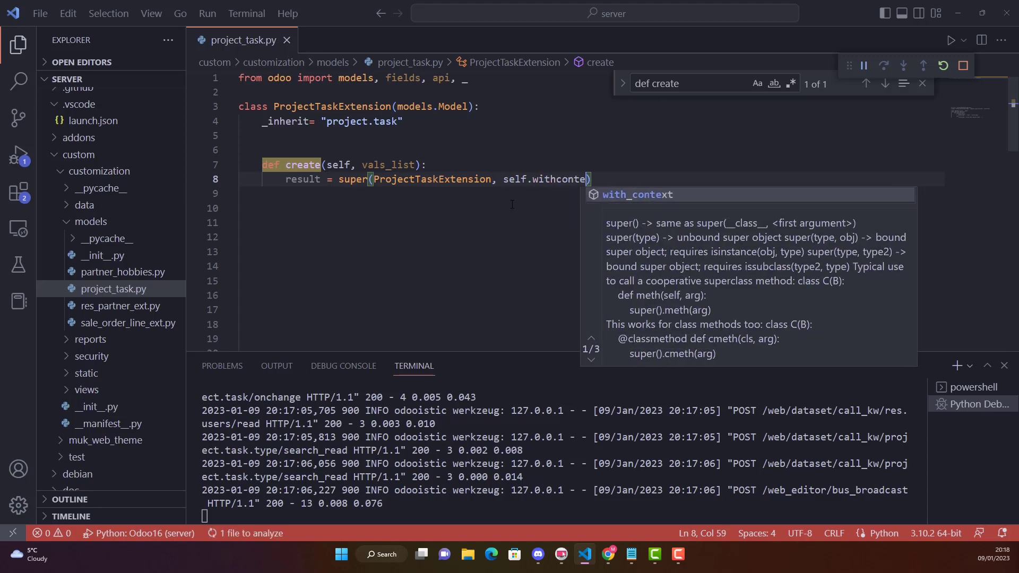
{"action": "type", "text": "xt"}
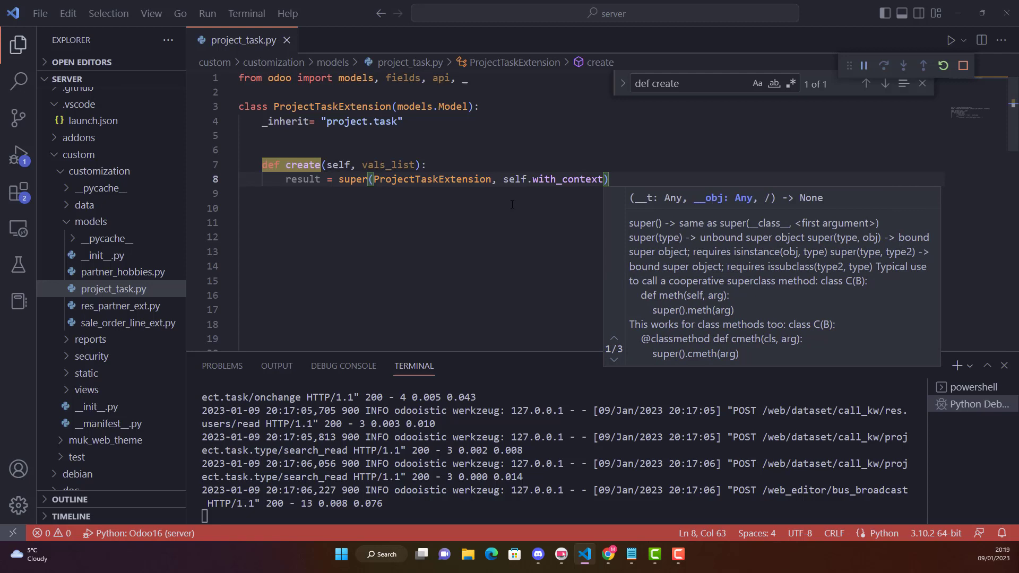
Step: Give with_context mail_notrack=True and call .create(vals_list) on the result
{"action": "type", "text": "="}
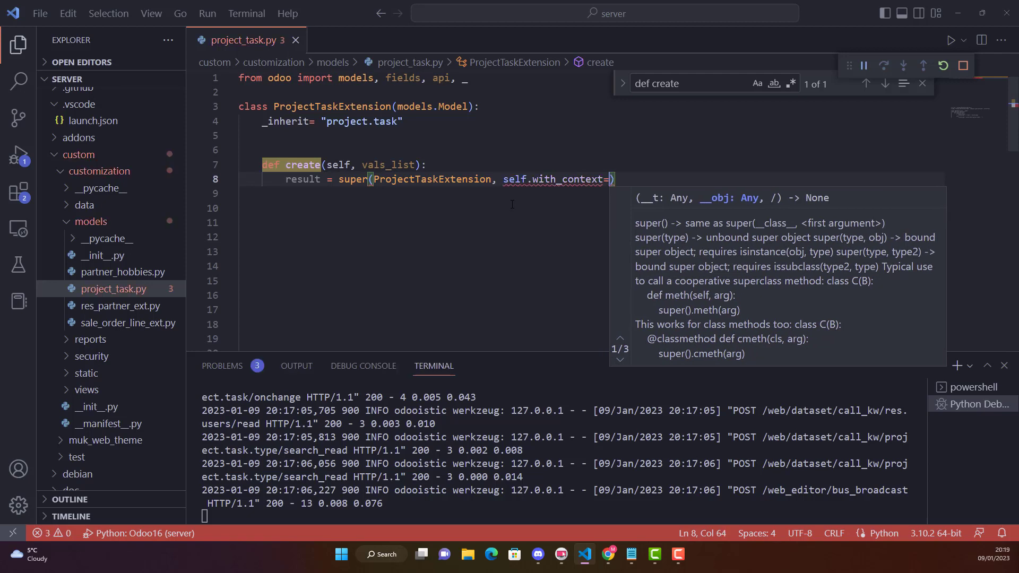
{"action": "key", "text": "Backspace"}
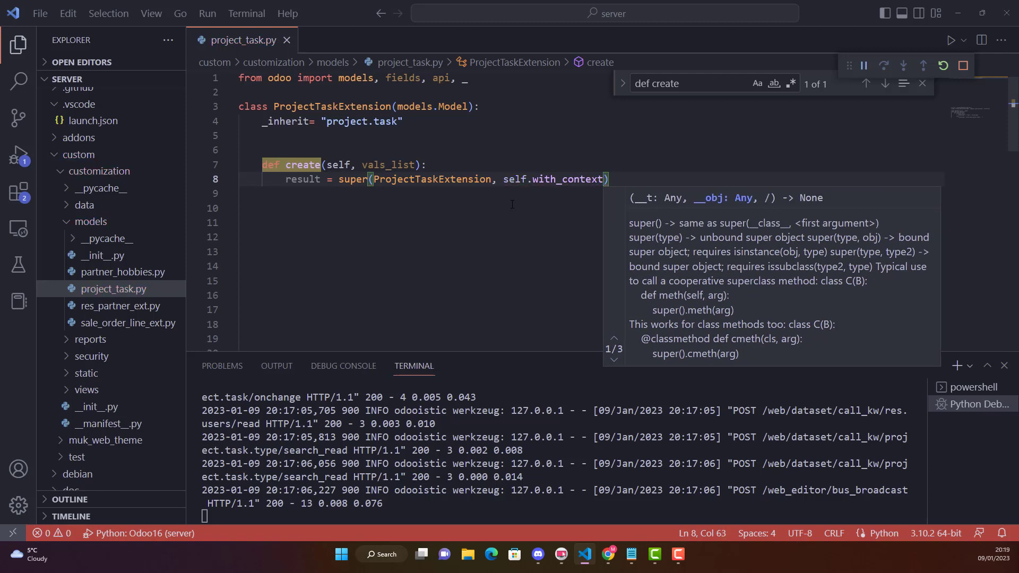
{"action": "type", "text": "()"}
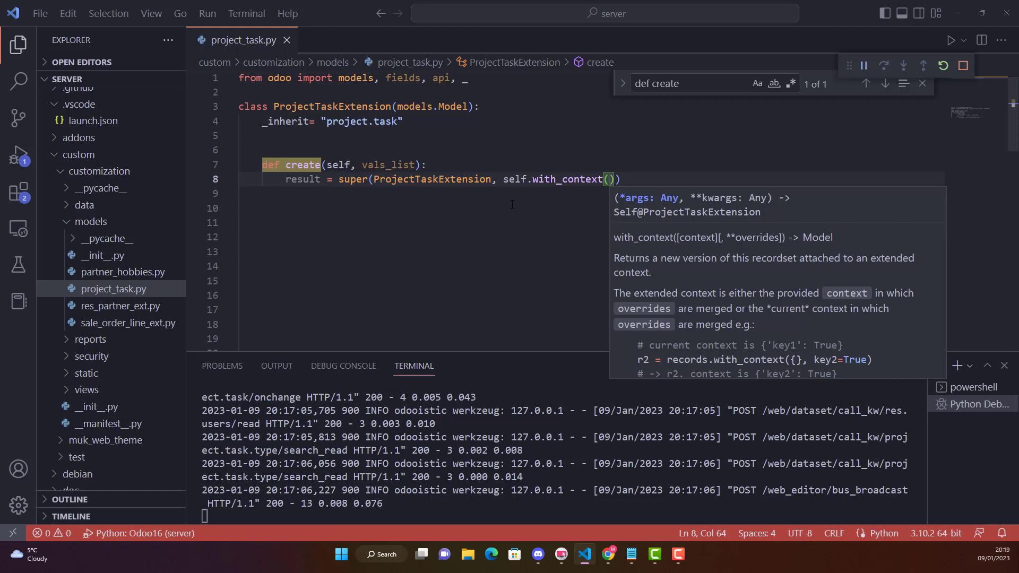
{"action": "type", "text": "mai"}
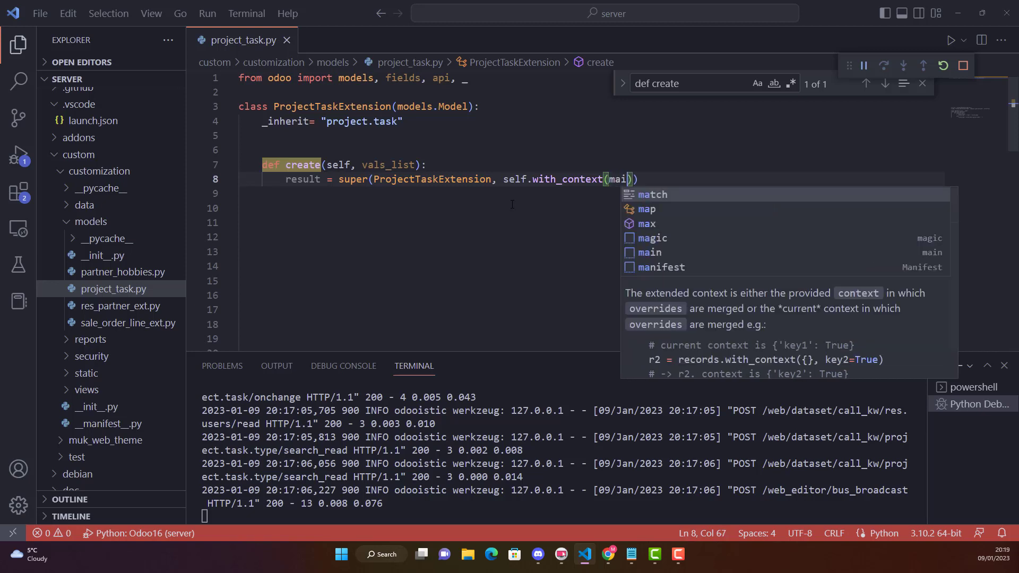
{"action": "type", "text": "l_"}
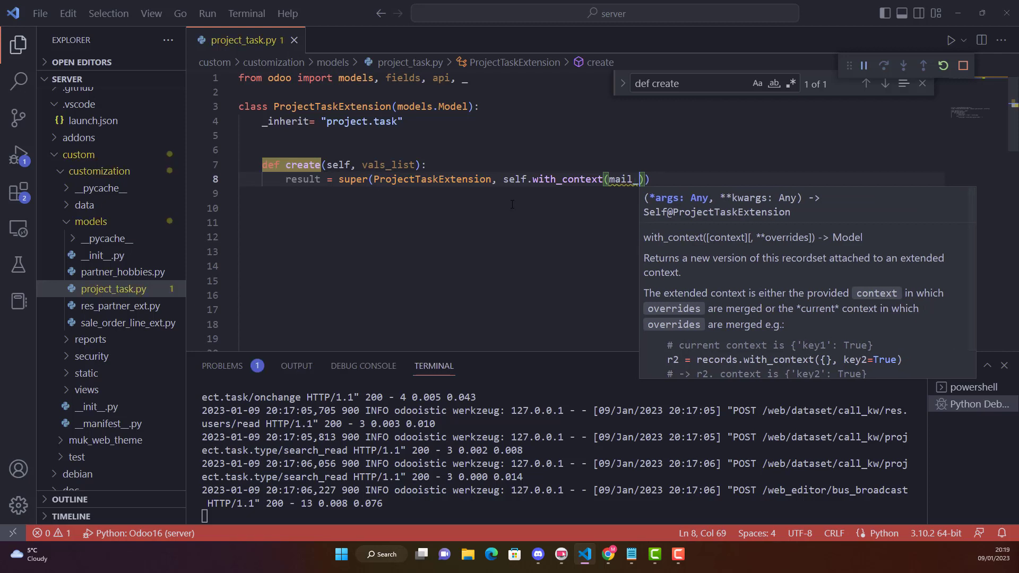
{"action": "type", "text": "notrack=True"}
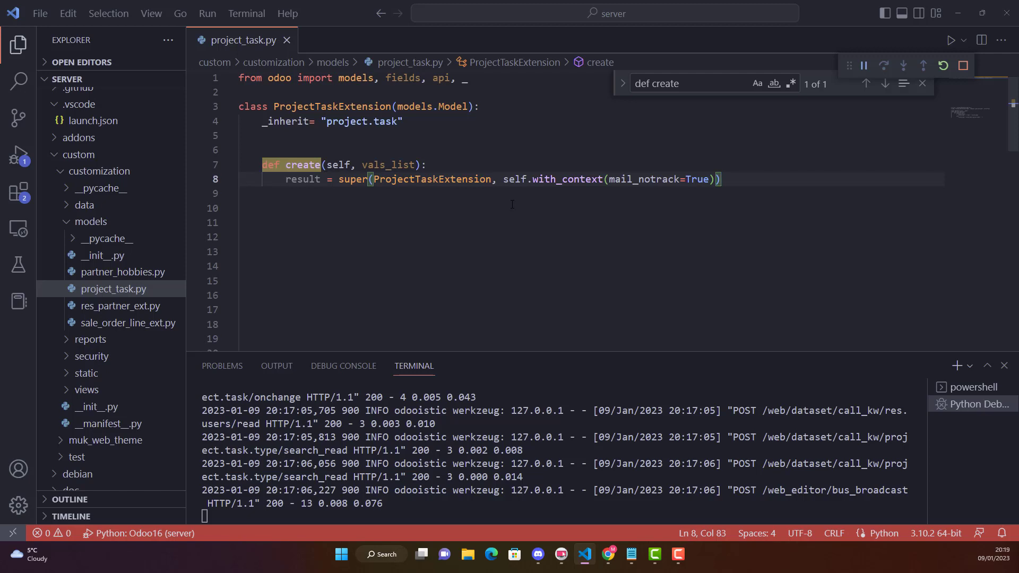
{"action": "type", "text": ",create"}
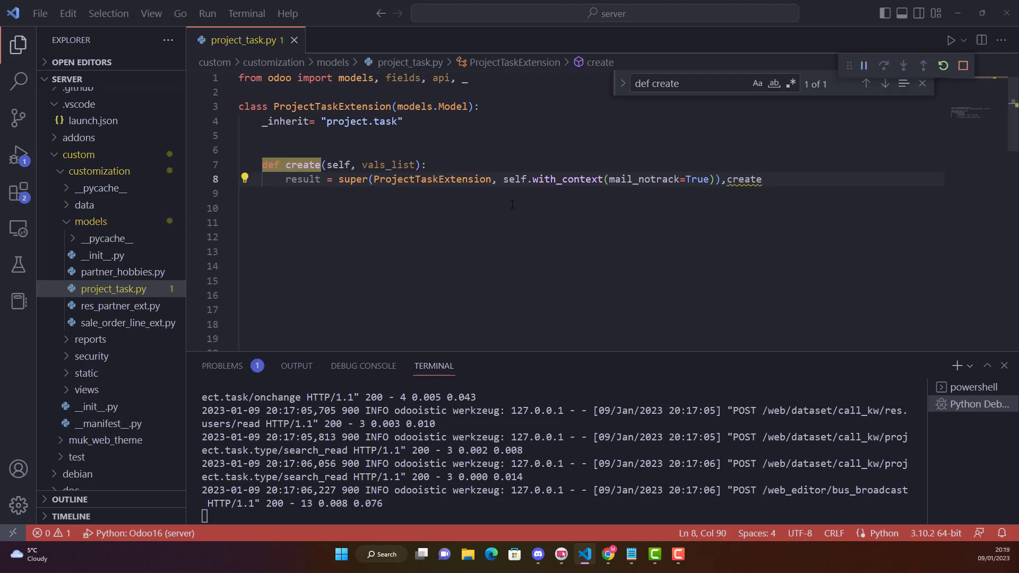
{"action": "type", "text": "(vals_list"}
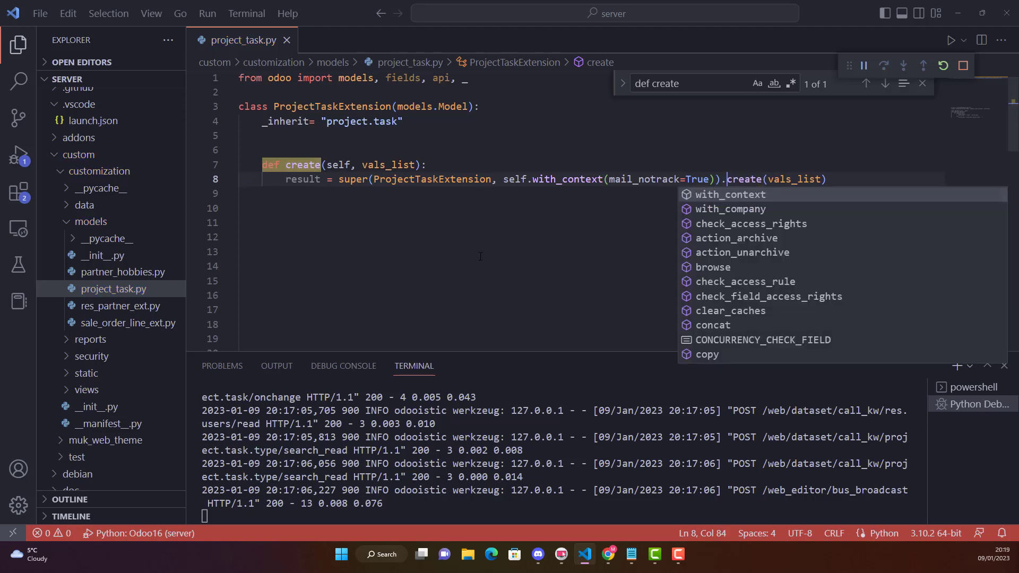
Step: Highlight with_context, True and mail_notrack in the super call while explaining it
{"action": "double_click", "coordinate": [303, 179]}
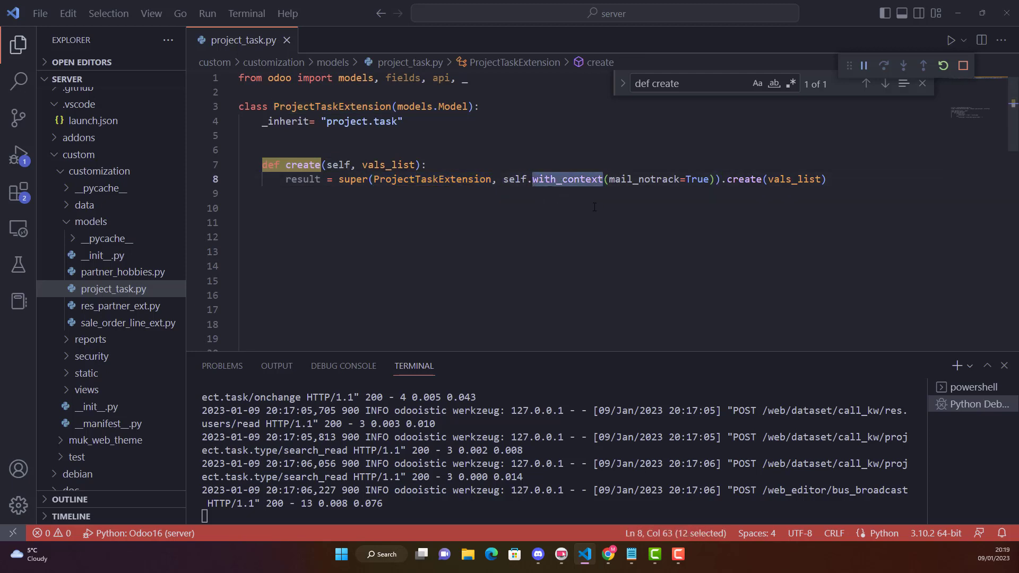
{"action": "left_click", "coordinate": [626, 179]}
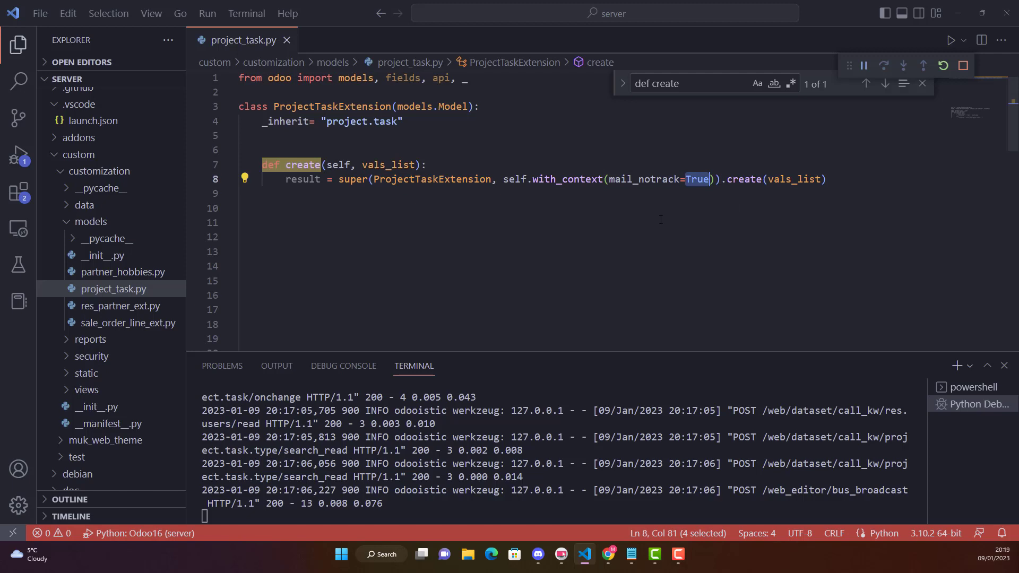
{"action": "mouse_move", "coordinate": [675, 226]}
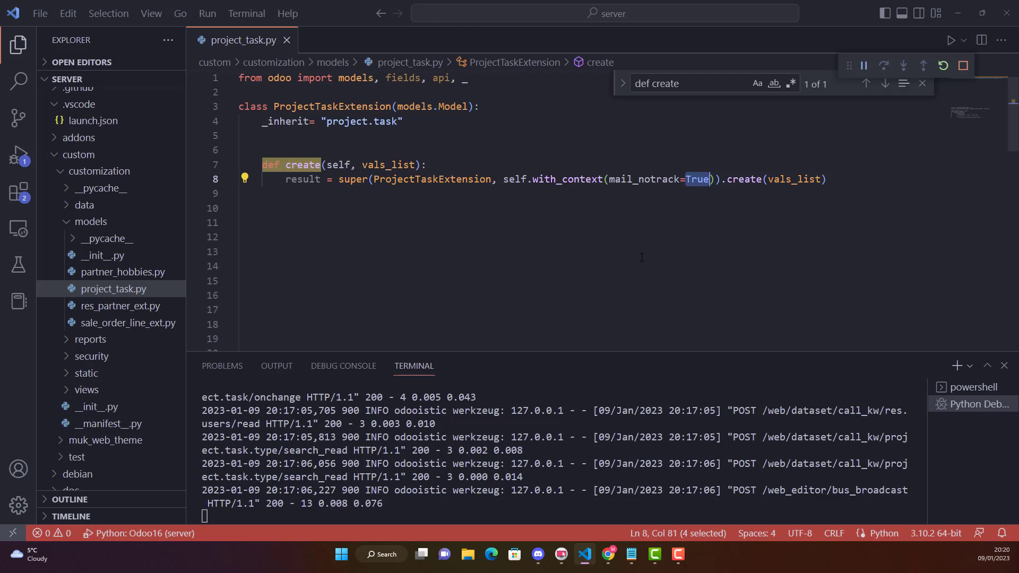
{"action": "mouse_move", "coordinate": [571, 227]}
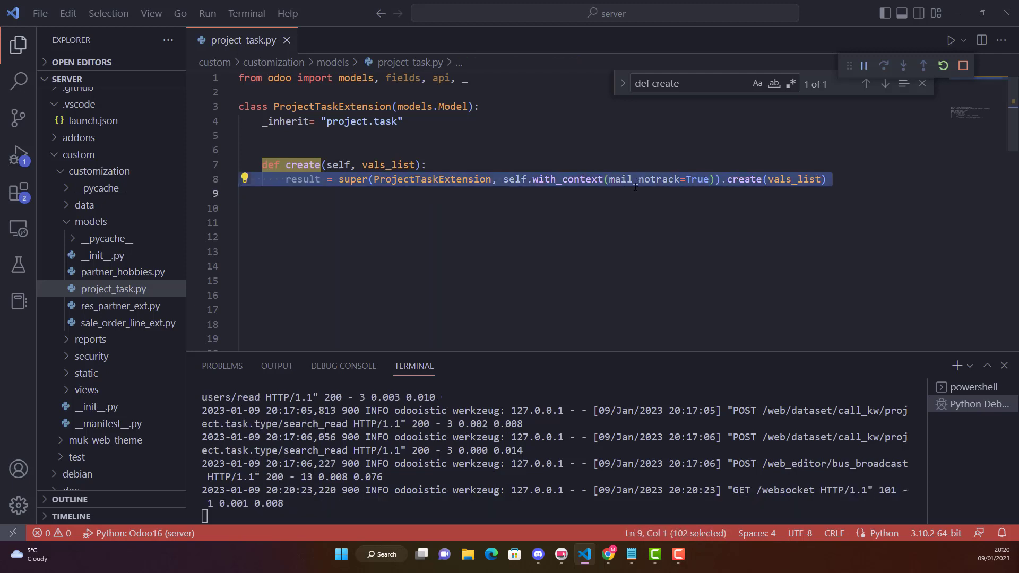
{"action": "double_click", "coordinate": [643, 179]}
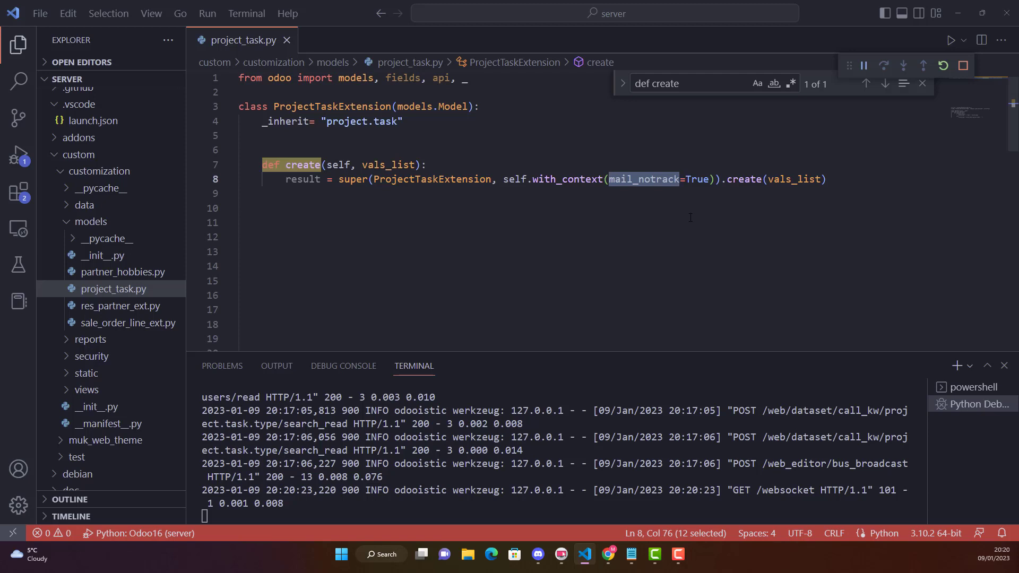
{"action": "double_click", "coordinate": [744, 180]}
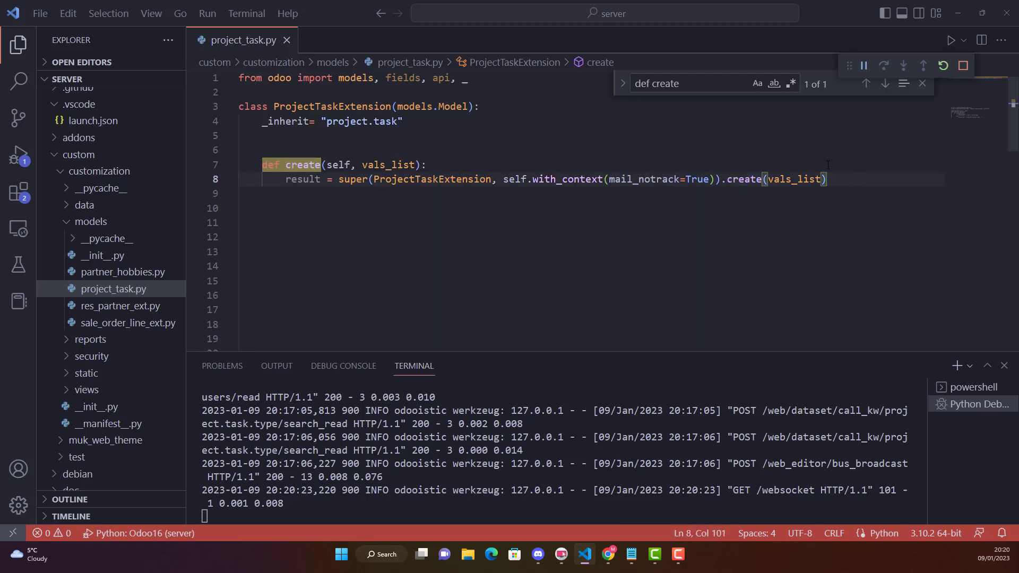
Step: End the create override with 'return result' and close the Find widget
{"action": "type", "text": "re"}
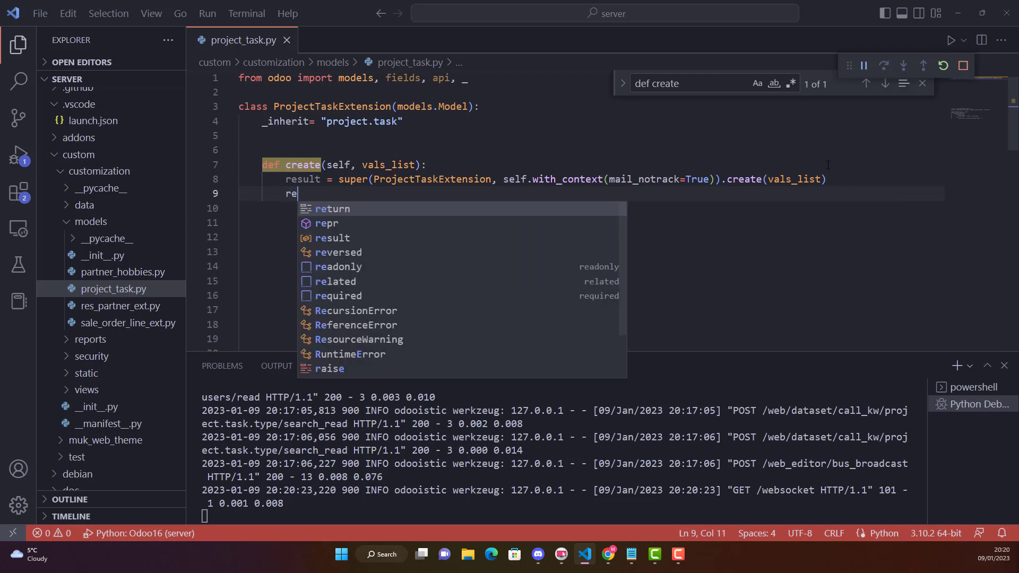
{"action": "type", "text": "turn result"}
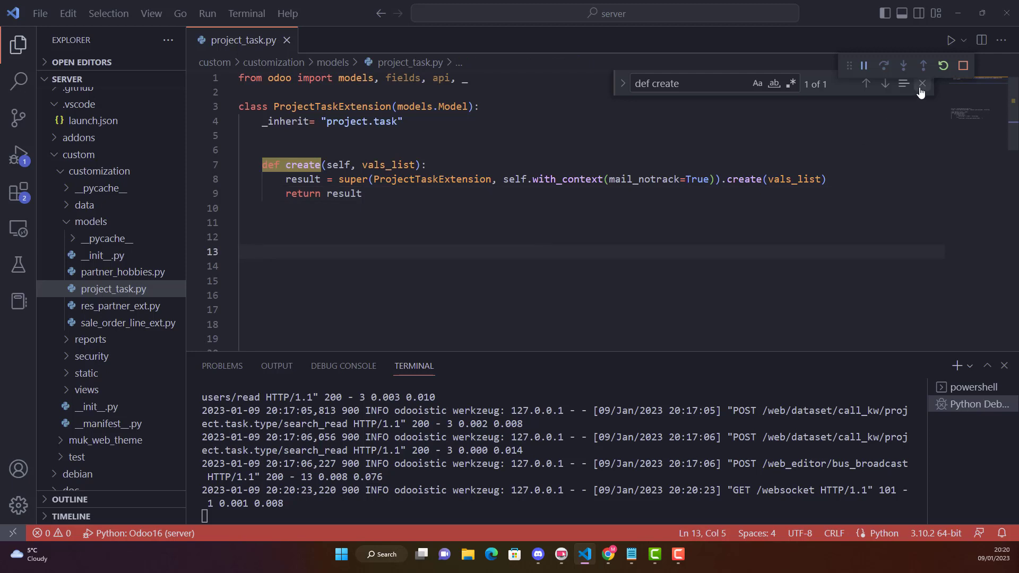
{"action": "left_click", "coordinate": [921, 83]}
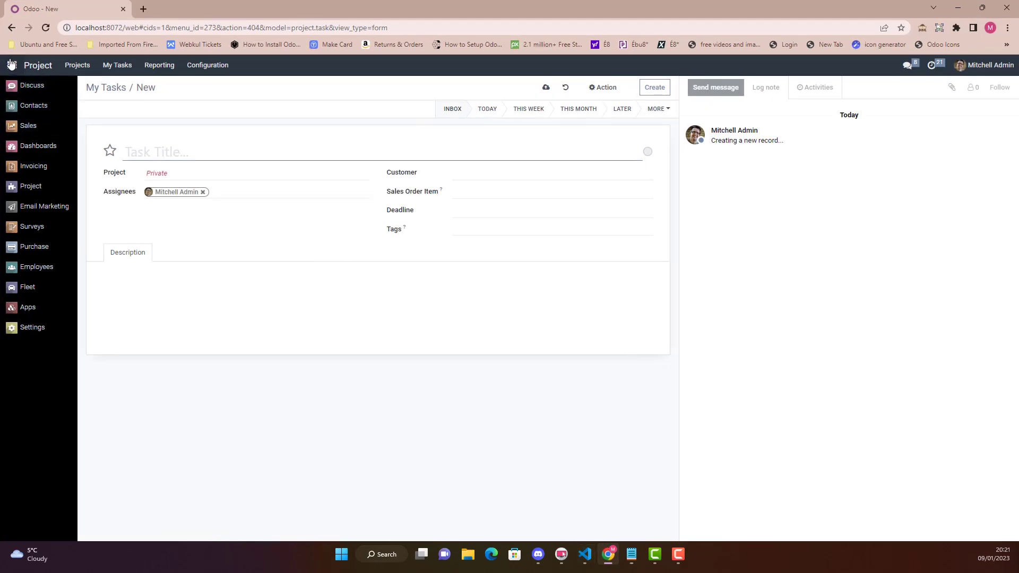
{"action": "left_click", "coordinate": [12, 65]}
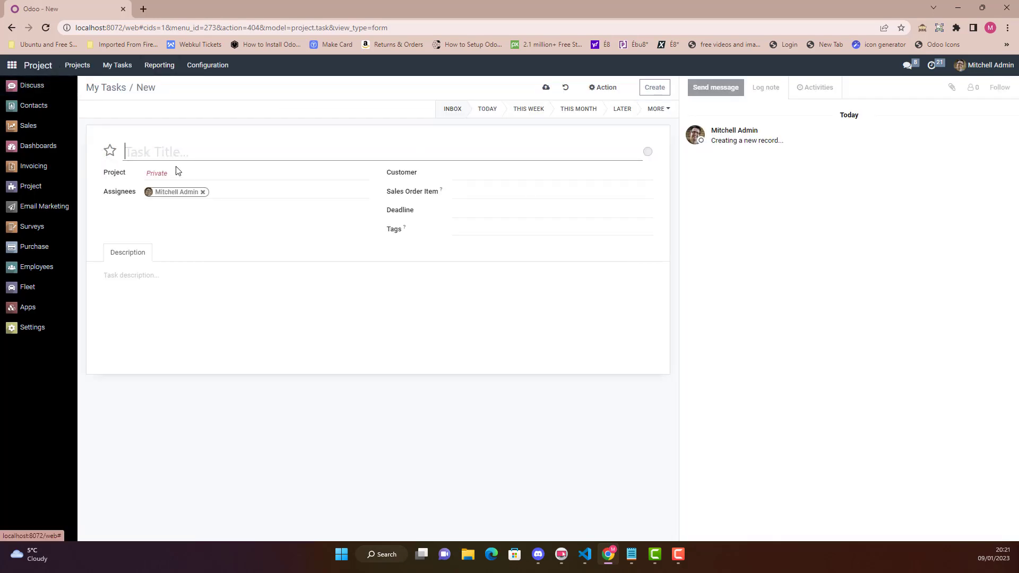
{"action": "type", "text": "T"}
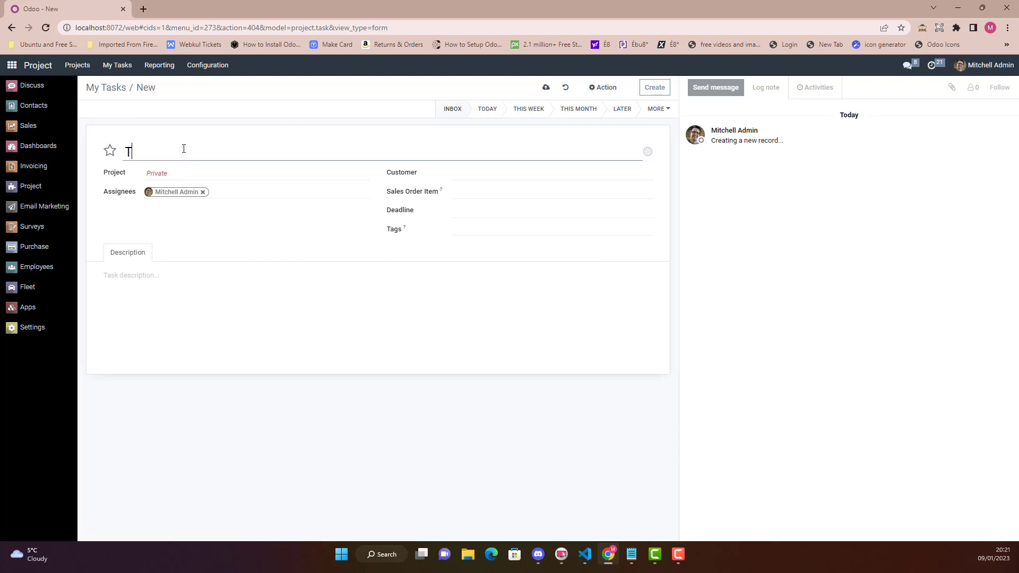
{"action": "type", "text": "ask No"}
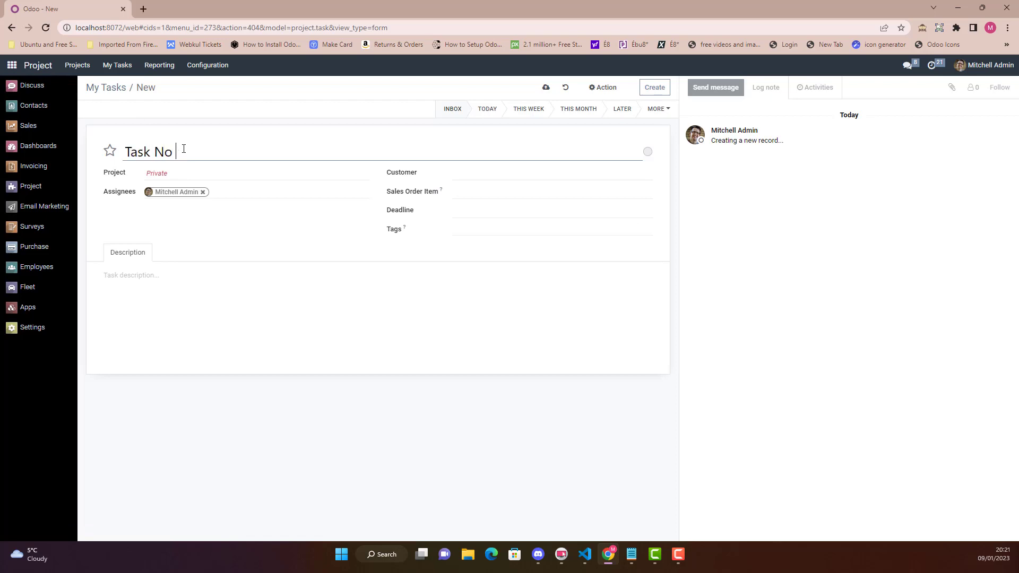
{"action": "left_click", "coordinate": [253, 173]}
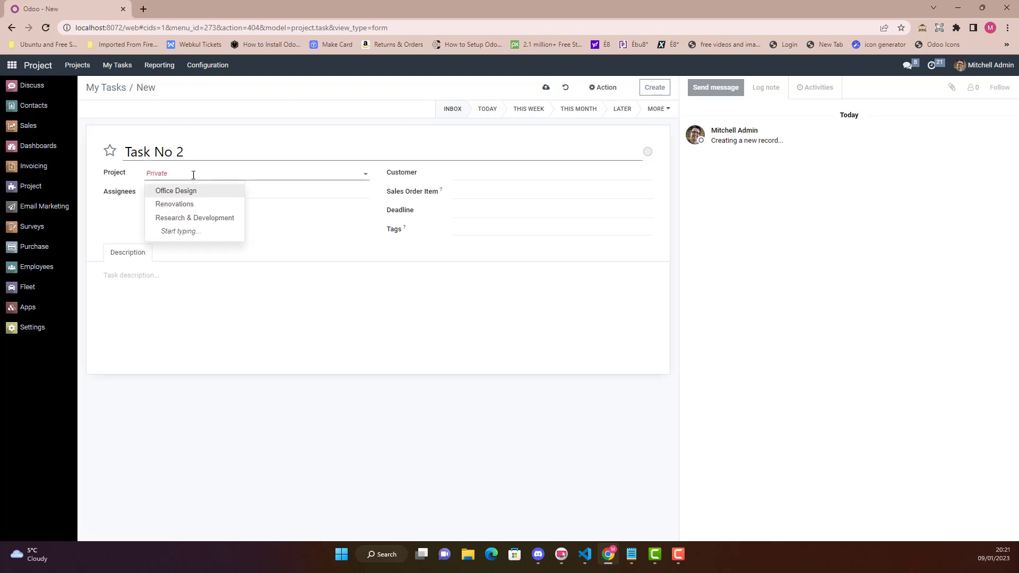
{"action": "left_click", "coordinate": [176, 191]}
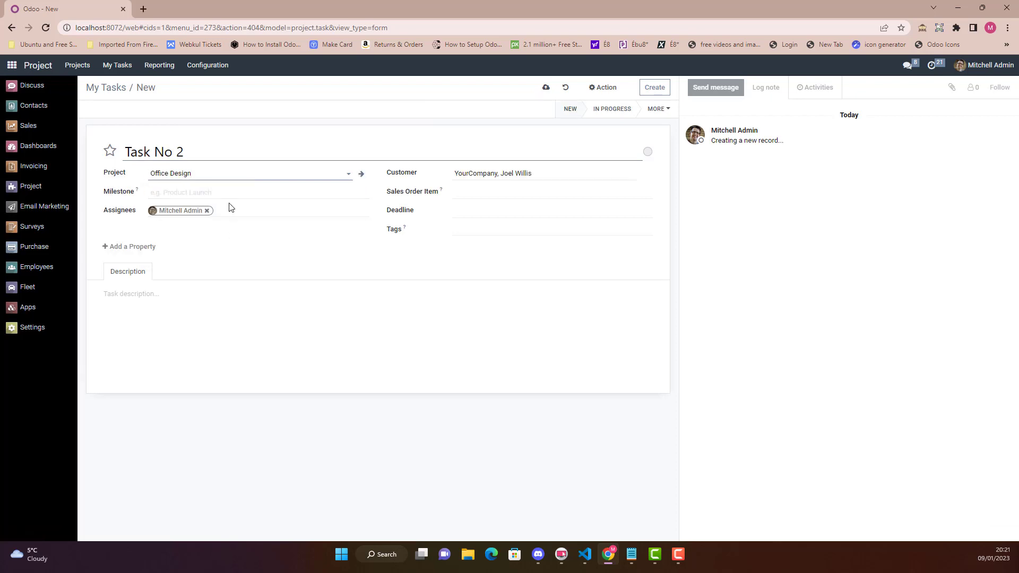
{"action": "left_click", "coordinate": [542, 173]}
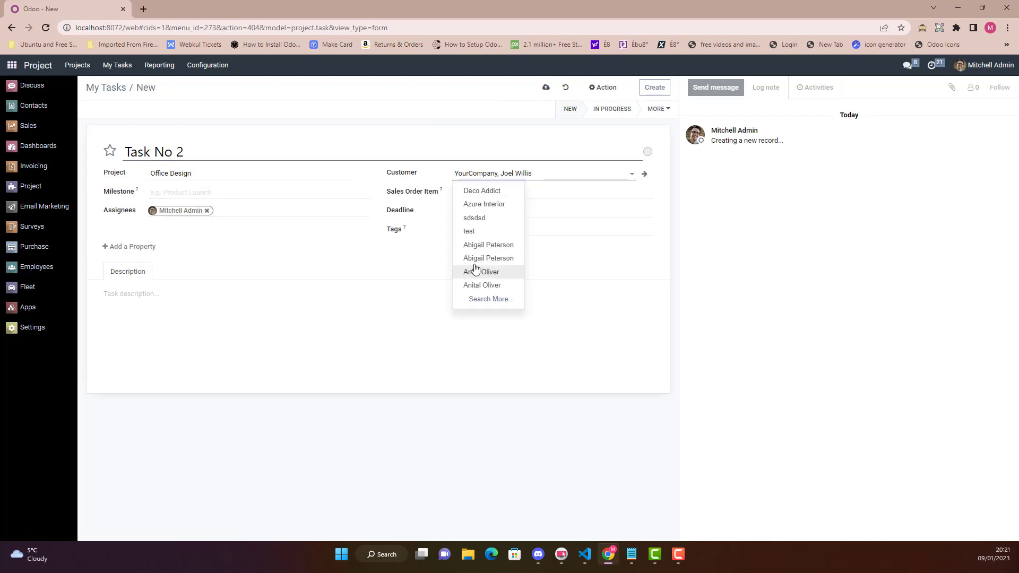
{"action": "left_click", "coordinate": [488, 245]}
{"action": "type", "text": "01/20/2023"}
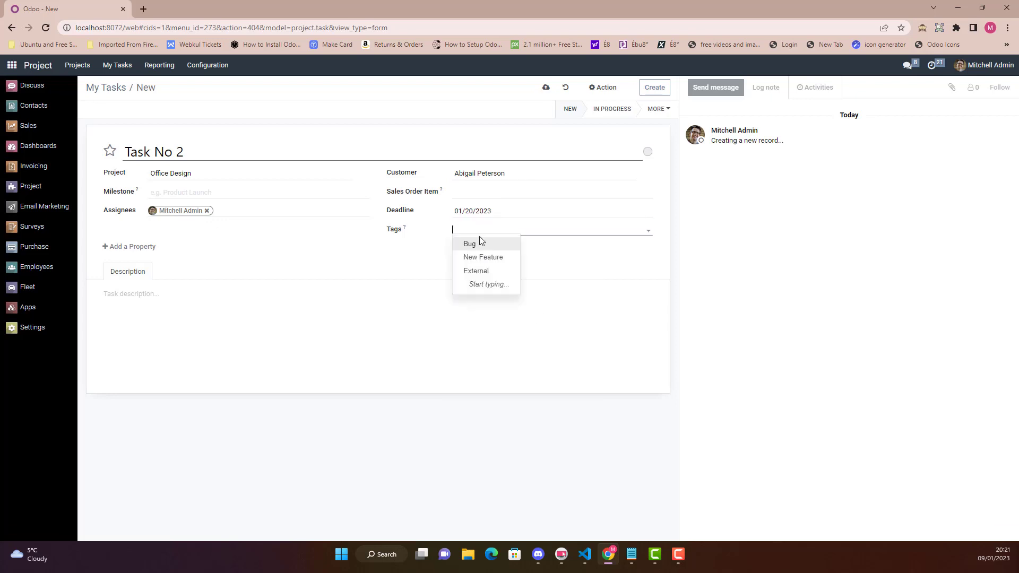
{"action": "left_click", "coordinate": [476, 270]}
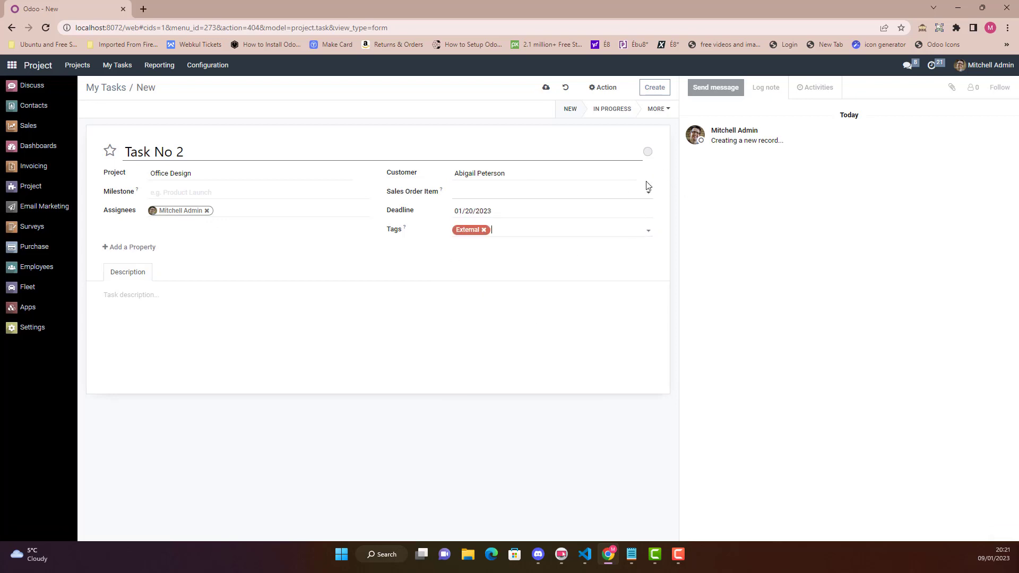
{"action": "left_click", "coordinate": [654, 87]}
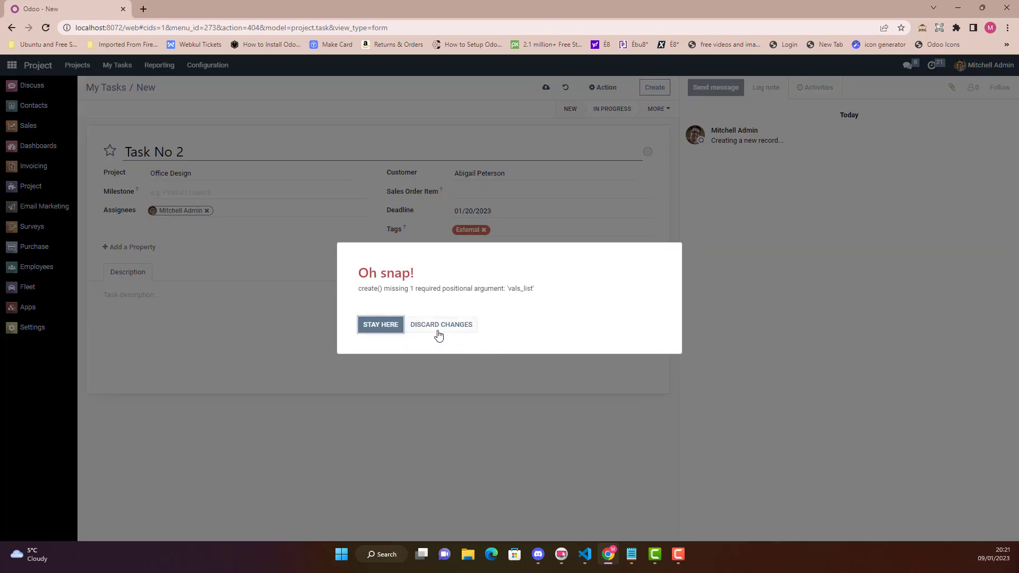
Step: Discard the unsaved task from the 'Oh snap!' error dialog
{"action": "left_click", "coordinate": [441, 324]}
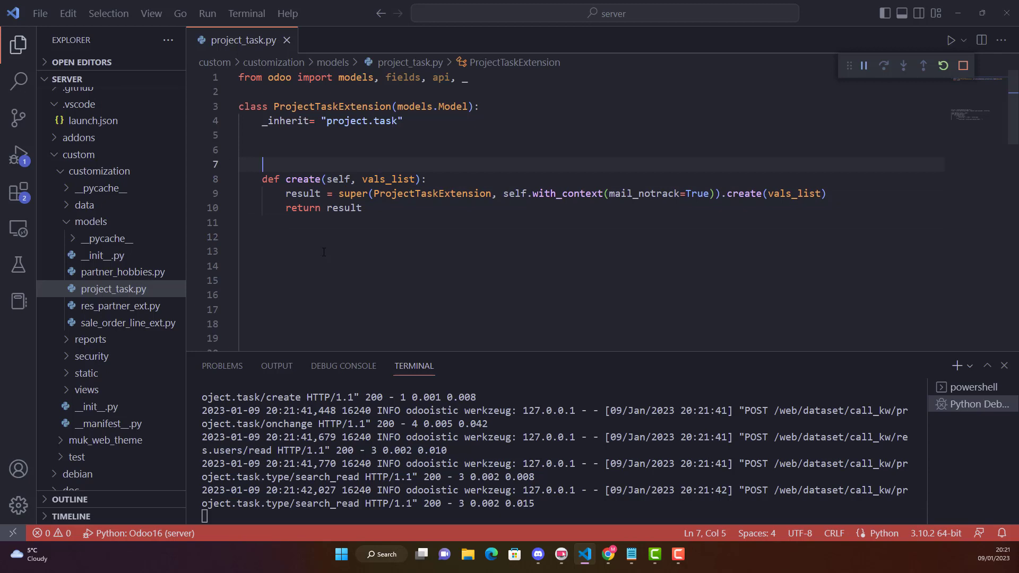
{"action": "type", "text": "api"}
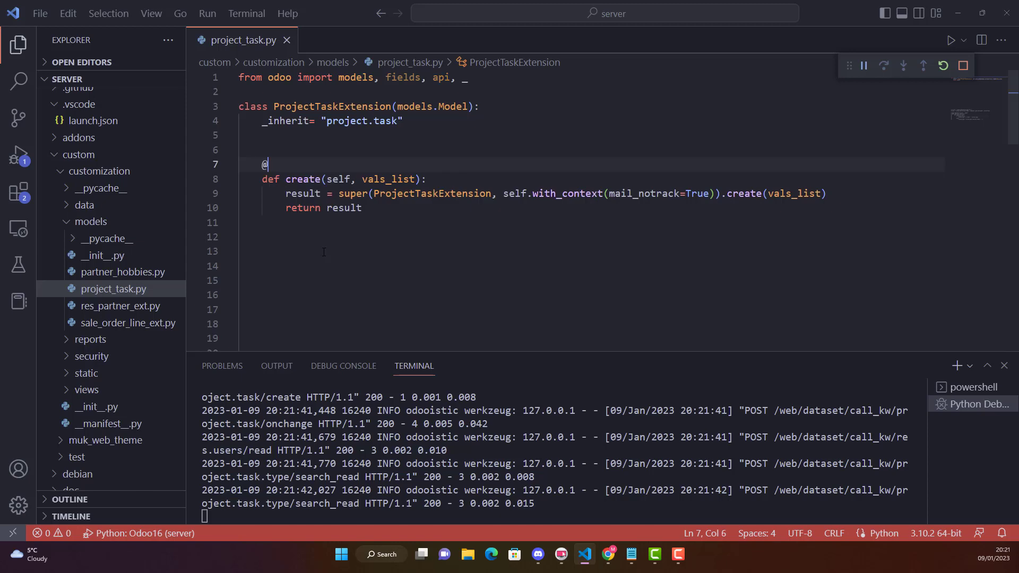
{"action": "type", "text": "api.model"}
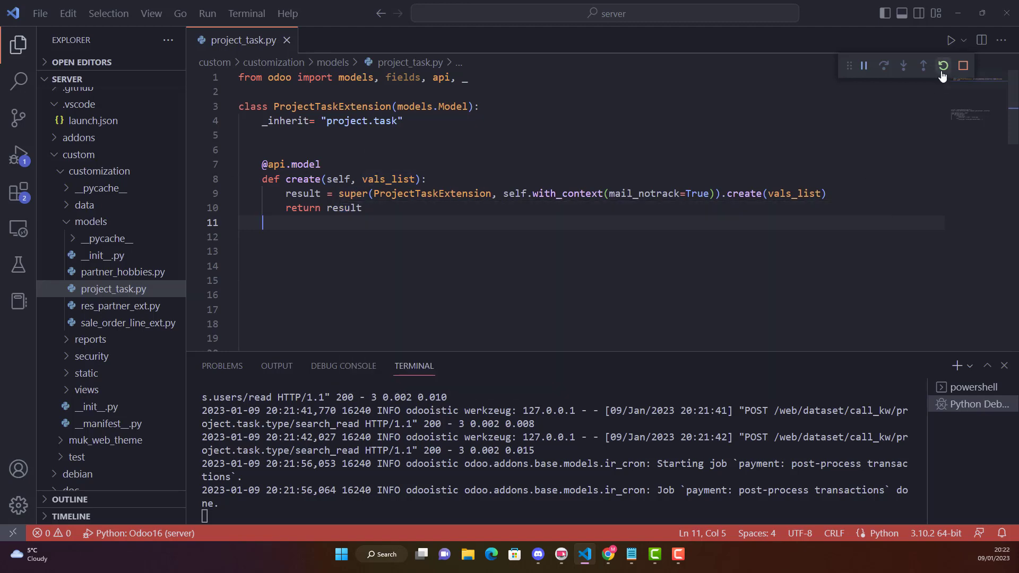
{"action": "left_click", "coordinate": [942, 66]}
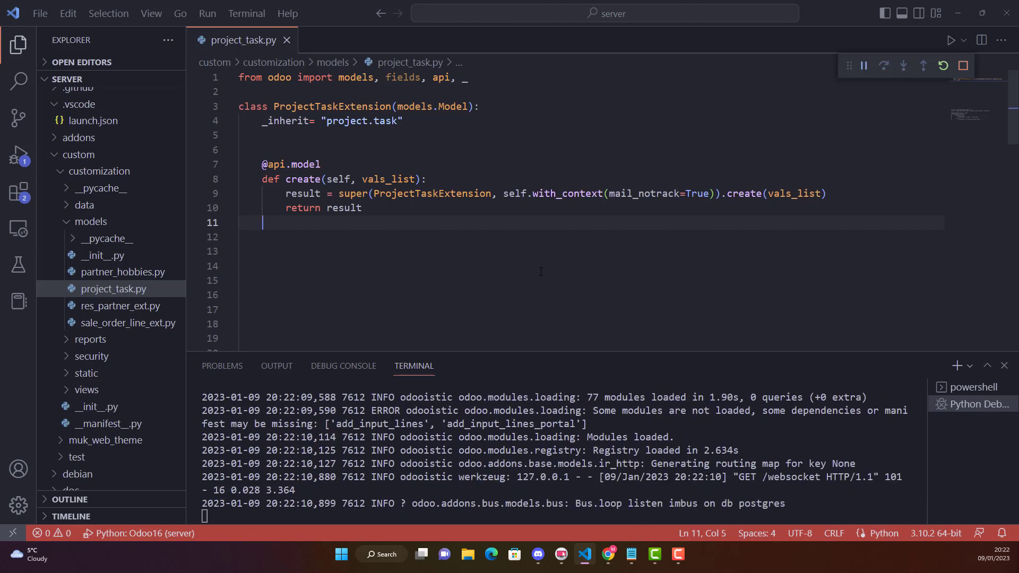
{"action": "mouse_move", "coordinate": [516, 299]}
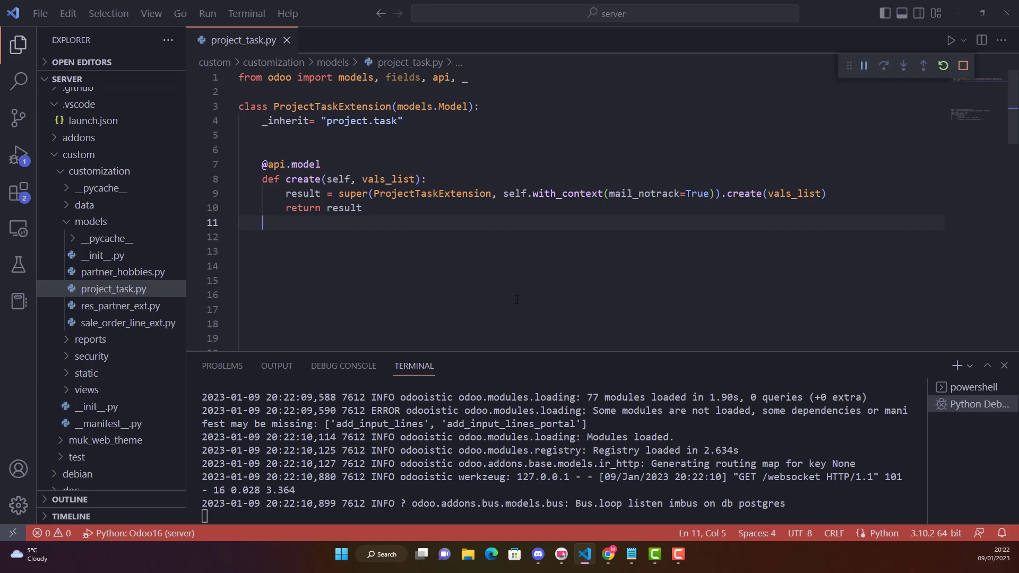
{"action": "mouse_move", "coordinate": [645, 533]}
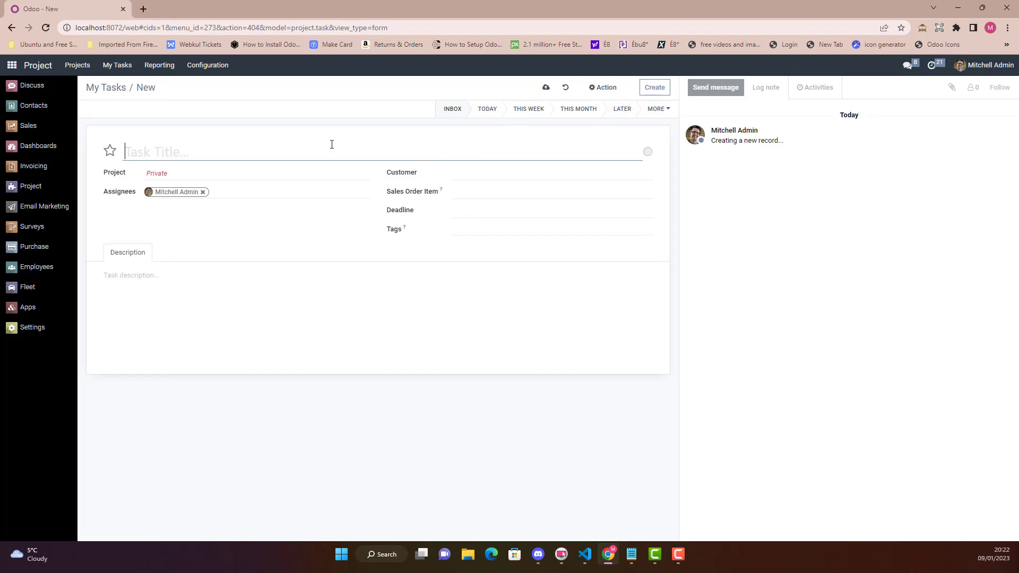
Step: Enter Task No 2 for the Renovations project and save it
{"action": "type", "text": "Task No 2"}
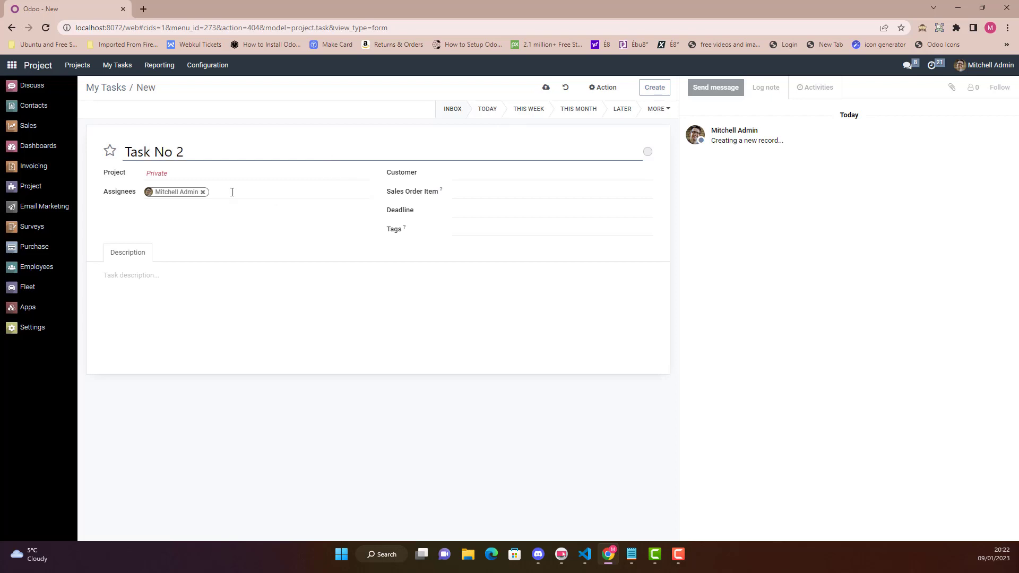
{"action": "type", "text": "Renovations"}
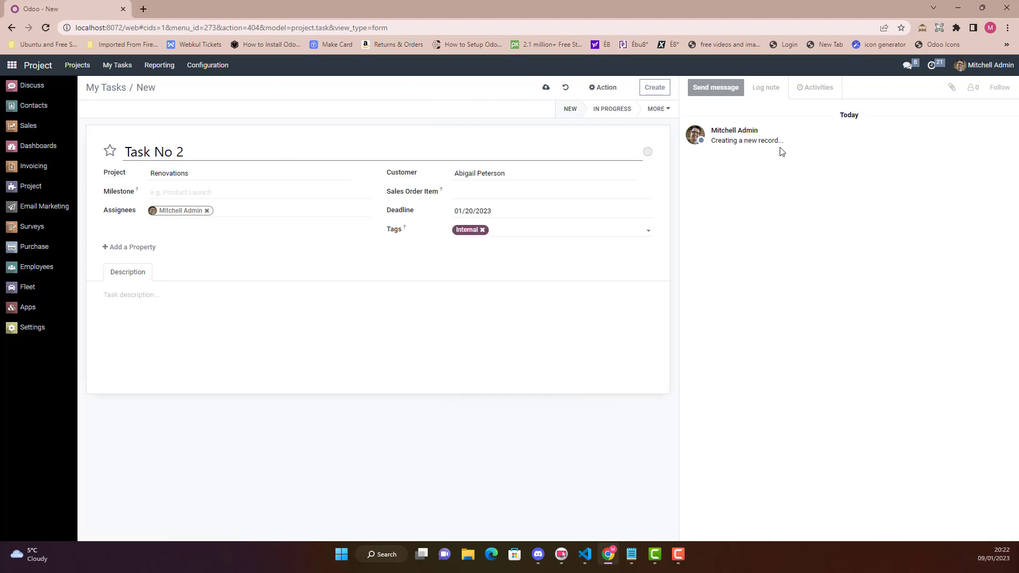
{"action": "left_click", "coordinate": [654, 87]}
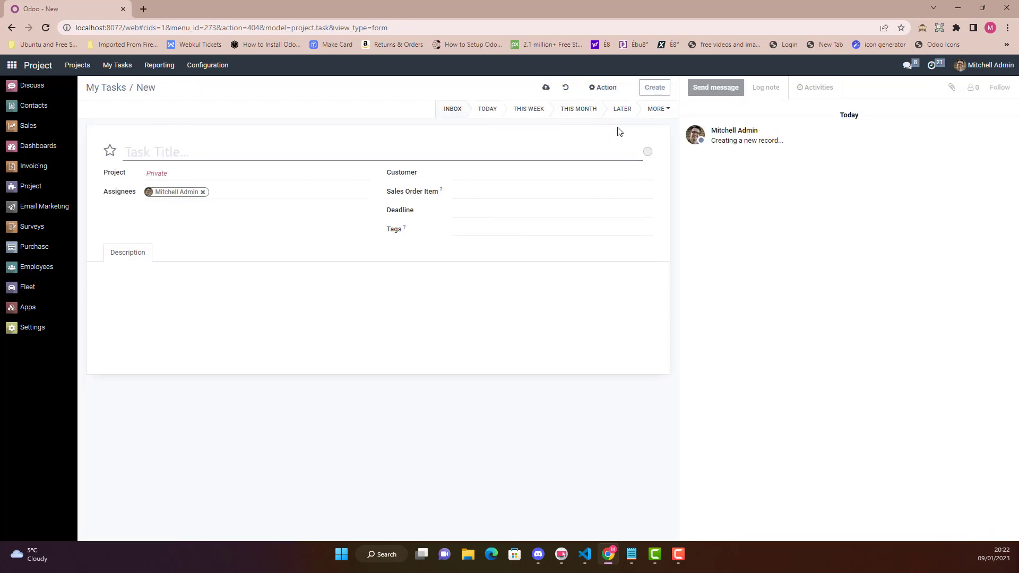
{"action": "mouse_move", "coordinate": [33, 166]}
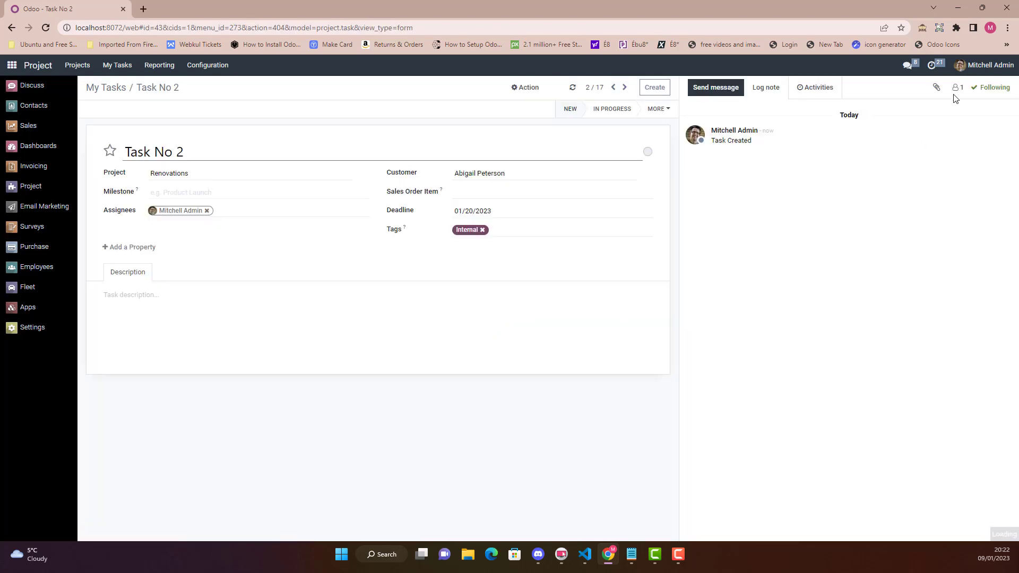
{"action": "left_click", "coordinate": [955, 87]}
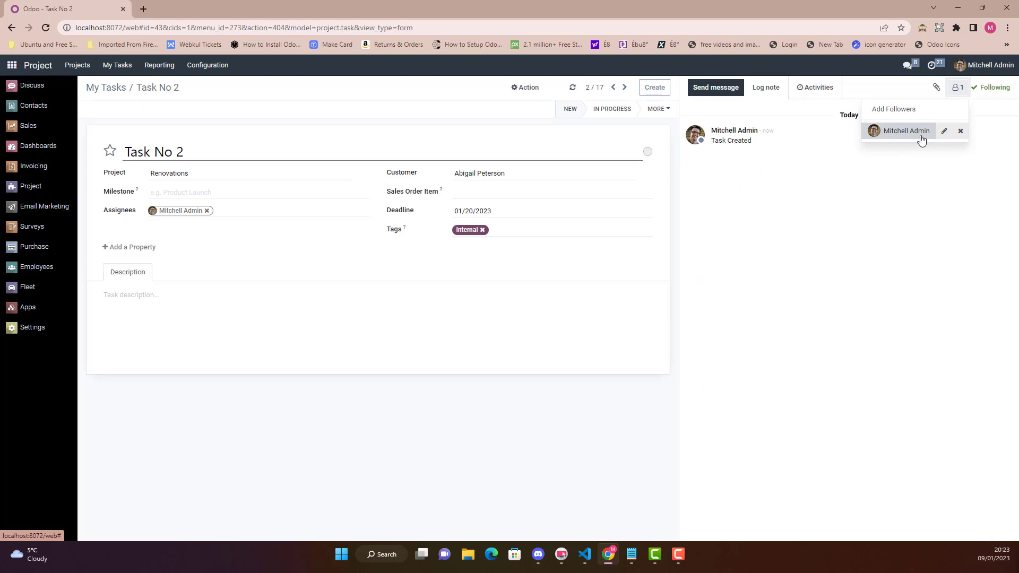
{"action": "mouse_move", "coordinate": [802, 245]}
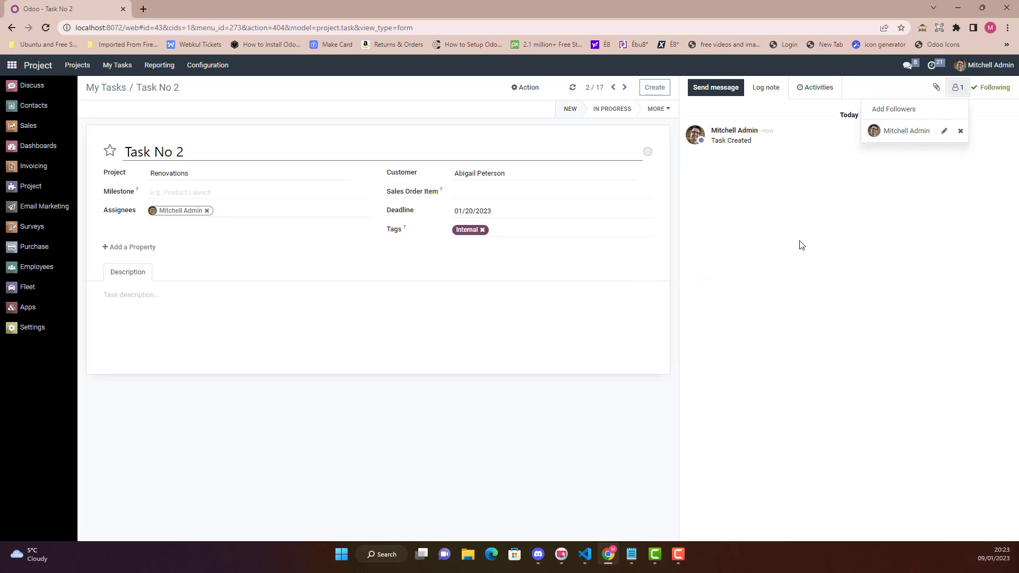
{"action": "mouse_move", "coordinate": [825, 217]}
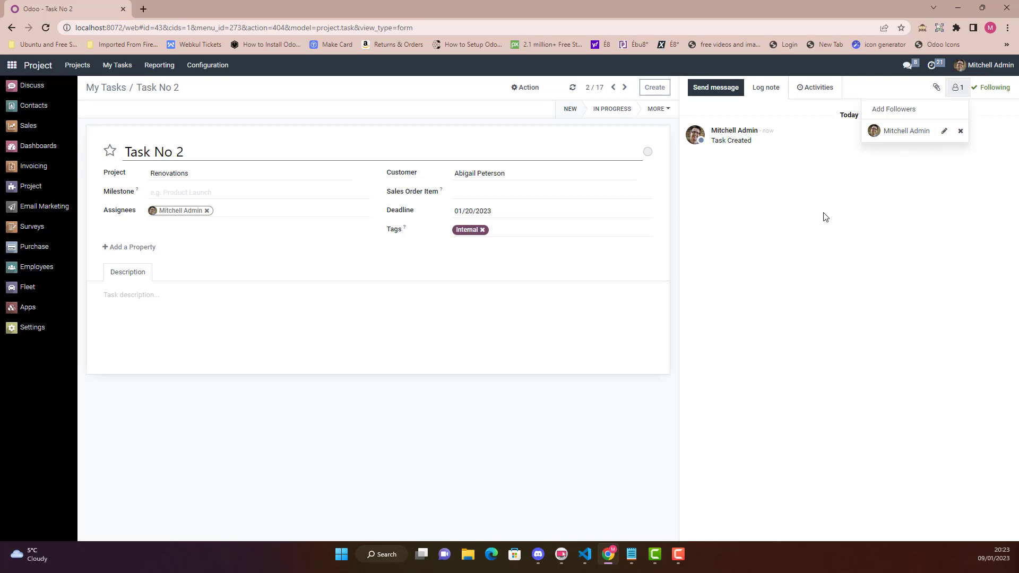
{"action": "mouse_move", "coordinate": [876, 255]}
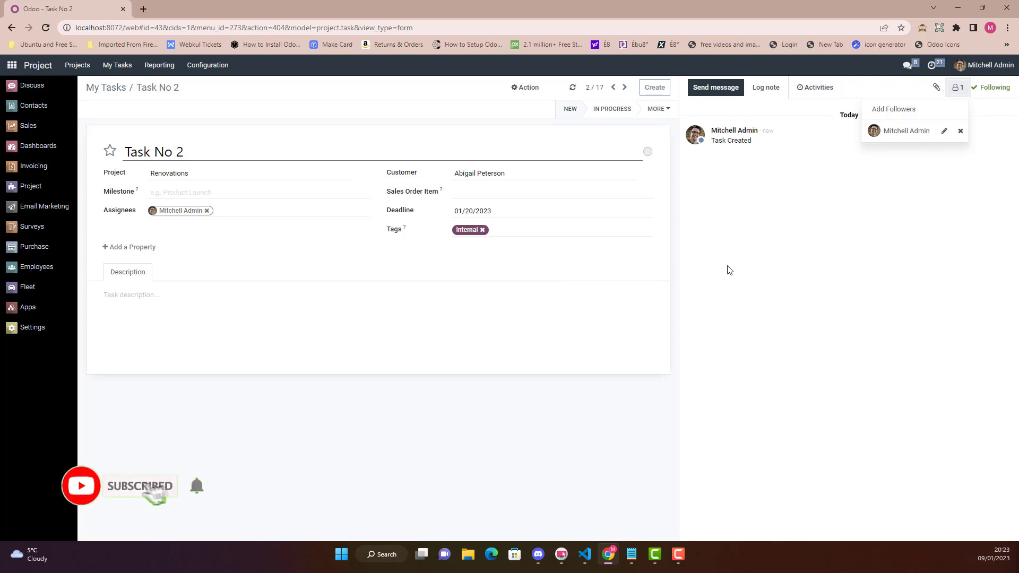
{"action": "mouse_move", "coordinate": [708, 230]}
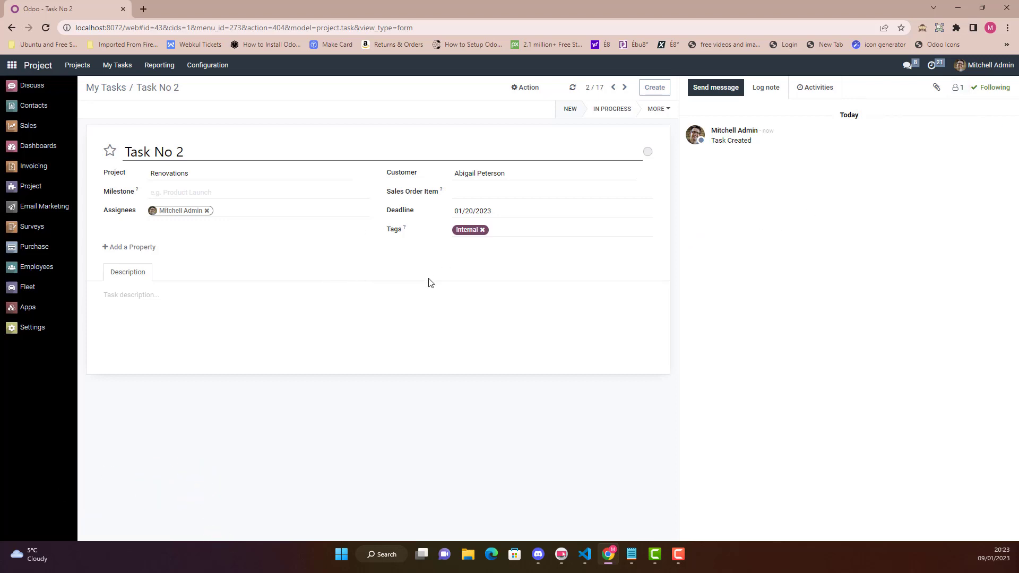
{"action": "mouse_move", "coordinate": [380, 260]}
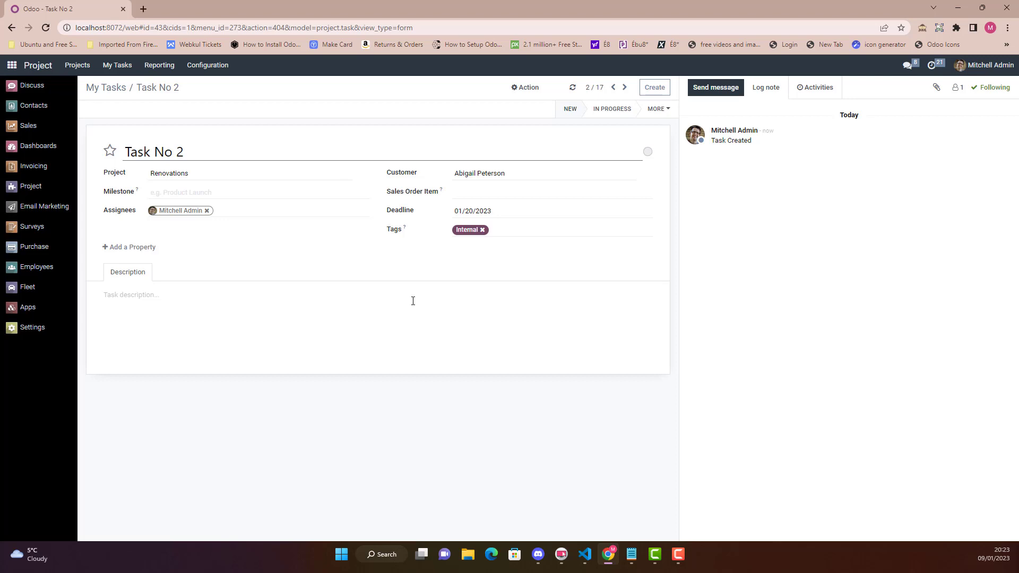
{"action": "mouse_move", "coordinate": [406, 278]}
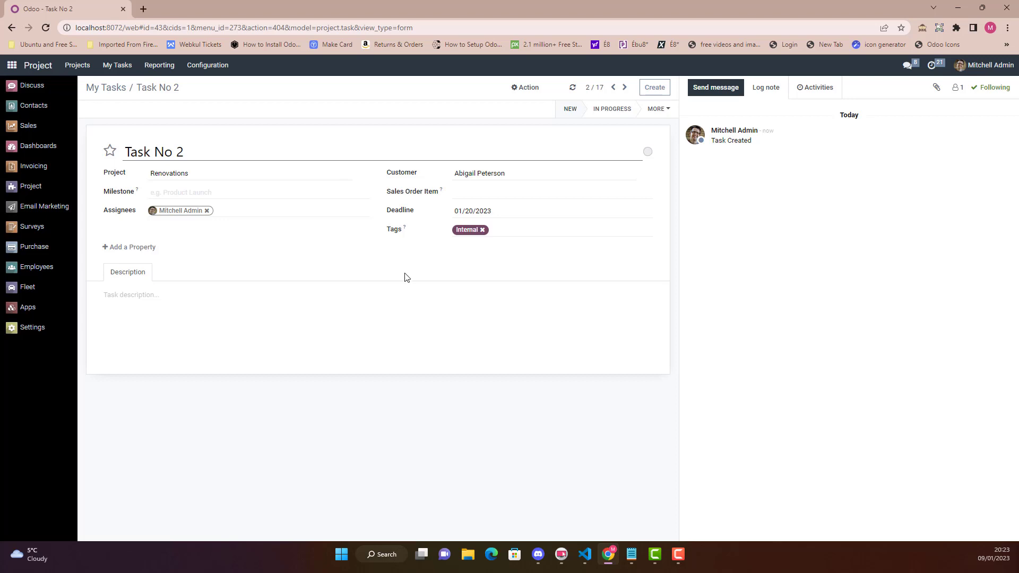
{"action": "mouse_move", "coordinate": [590, 343]}
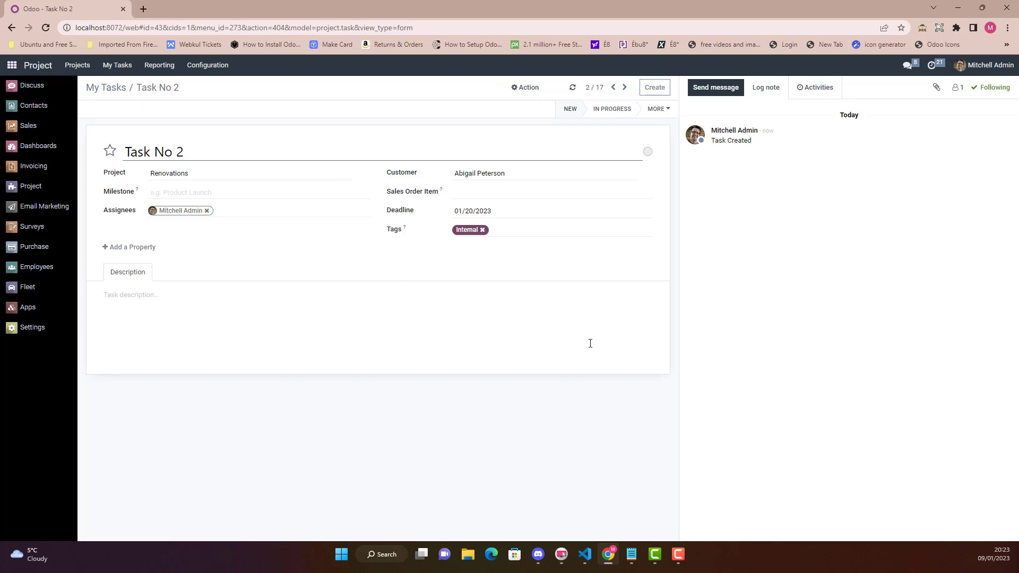